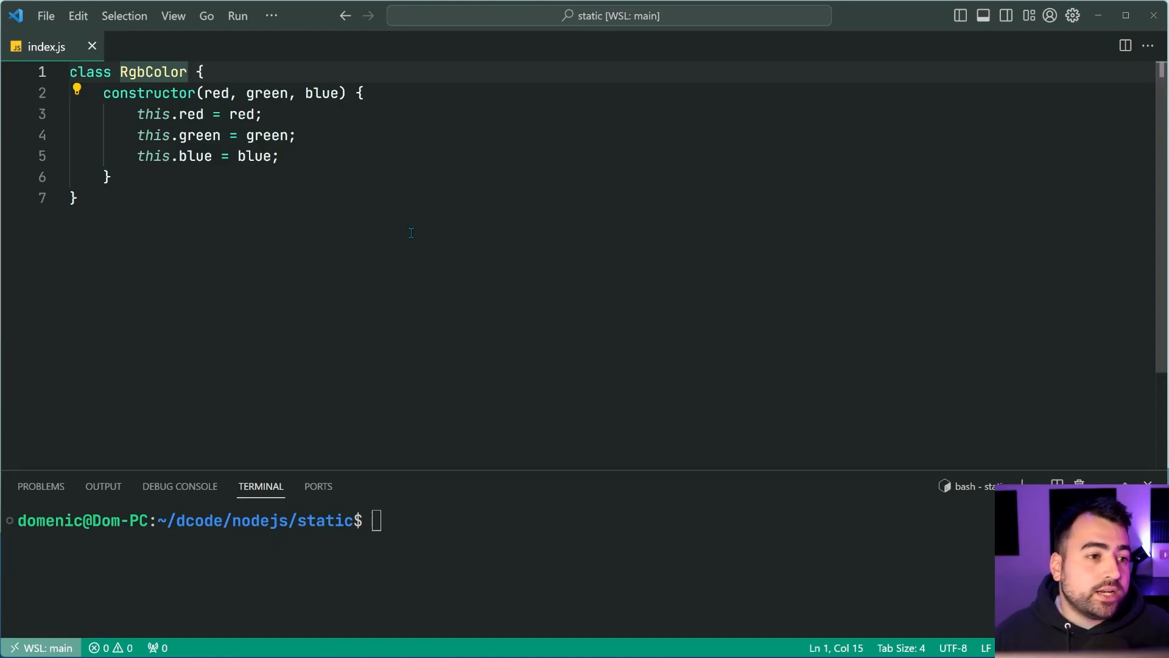
pyautogui.moveTo(329, 257)
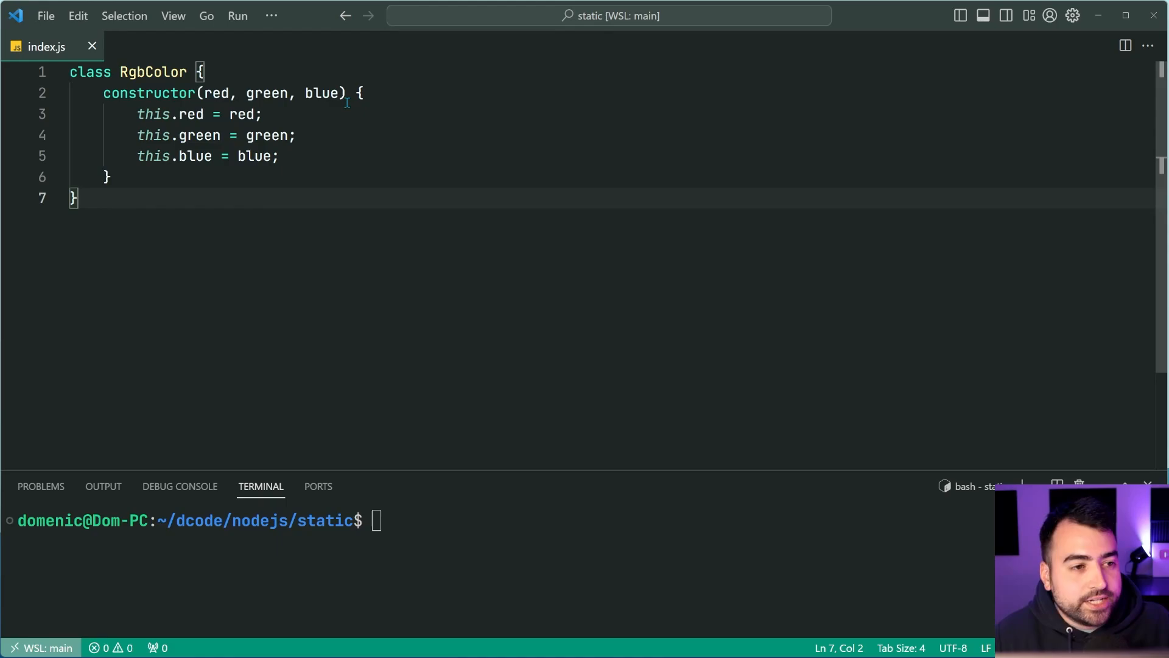
pyautogui.moveTo(301, 268)
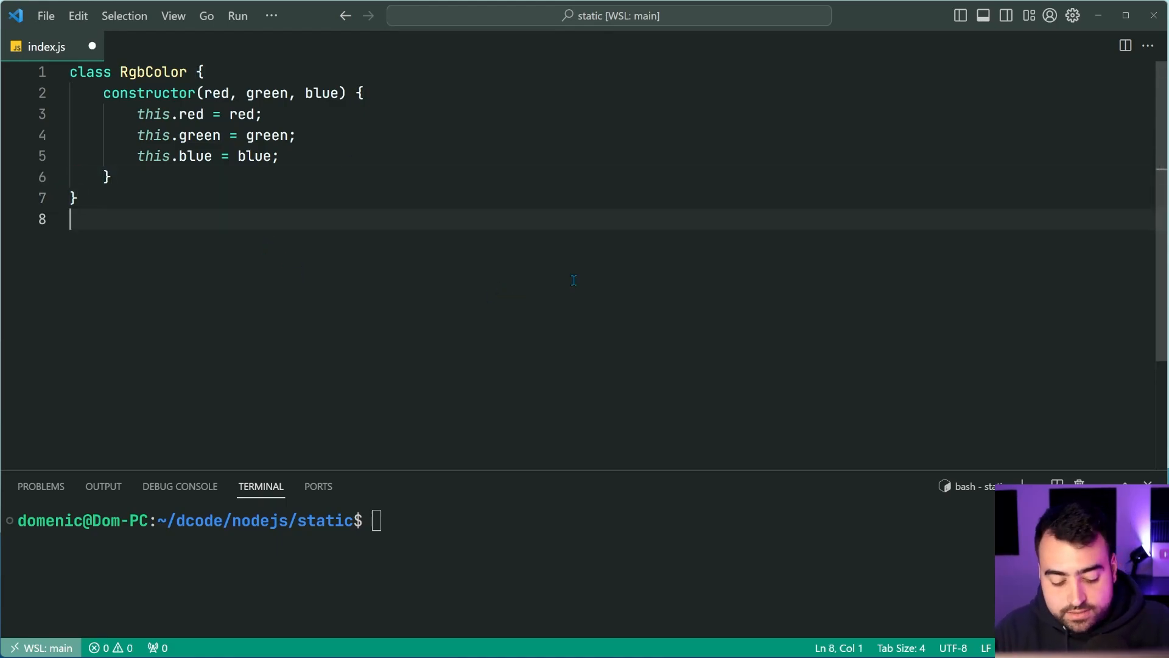
# - Write const red = new RgbColor(255, 0, 0); and console.log(red); below the class
pyautogui.write('const red = new RgbColor')
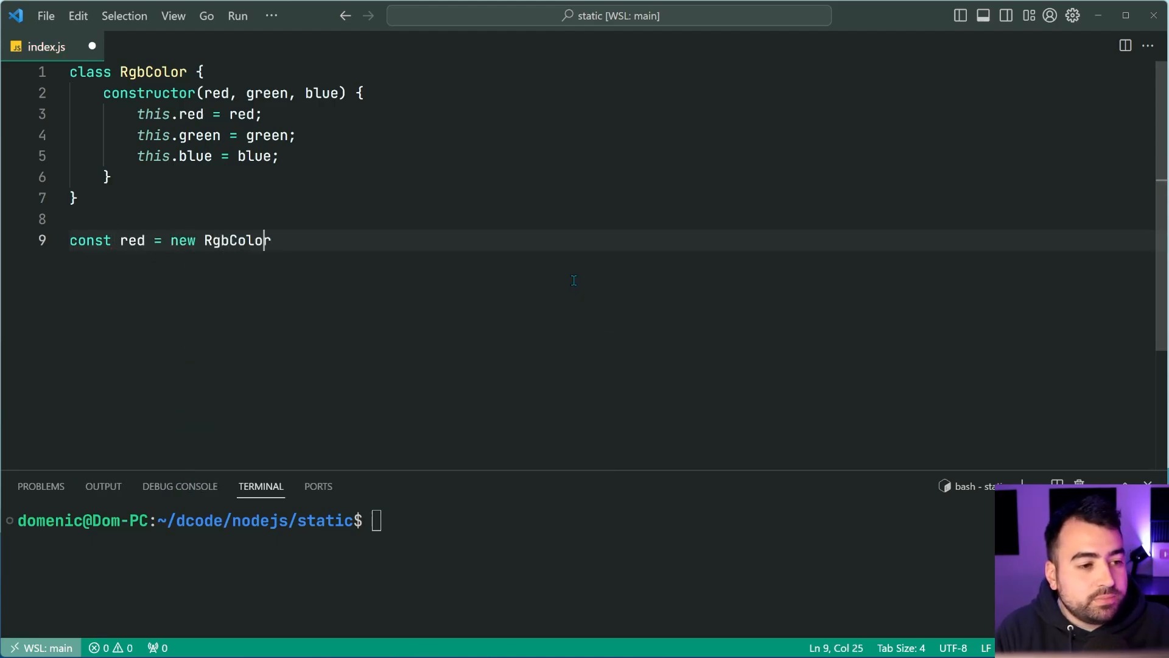
pyautogui.write('(255')
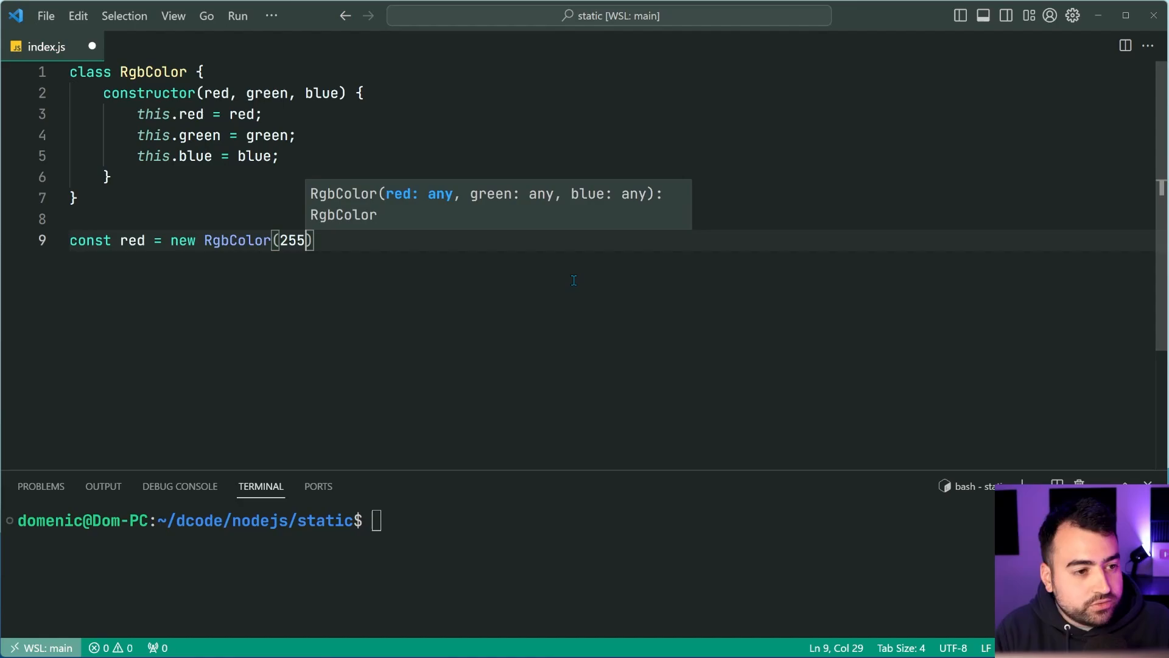
pyautogui.write(', 0, 0);')
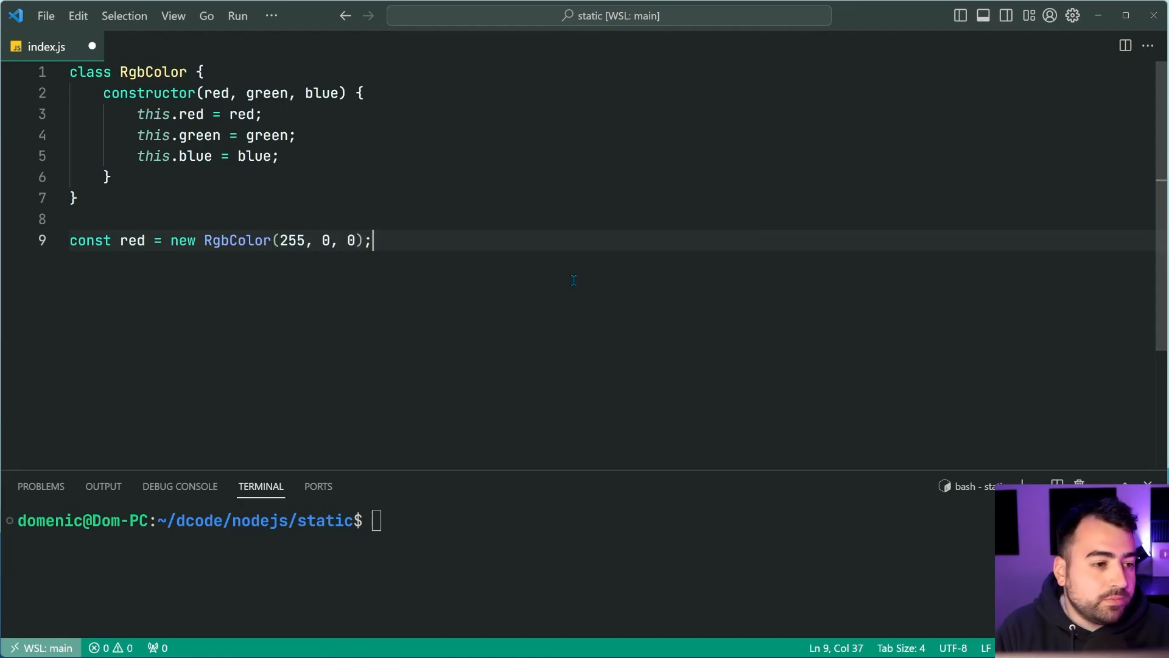
pyautogui.write('console.log')
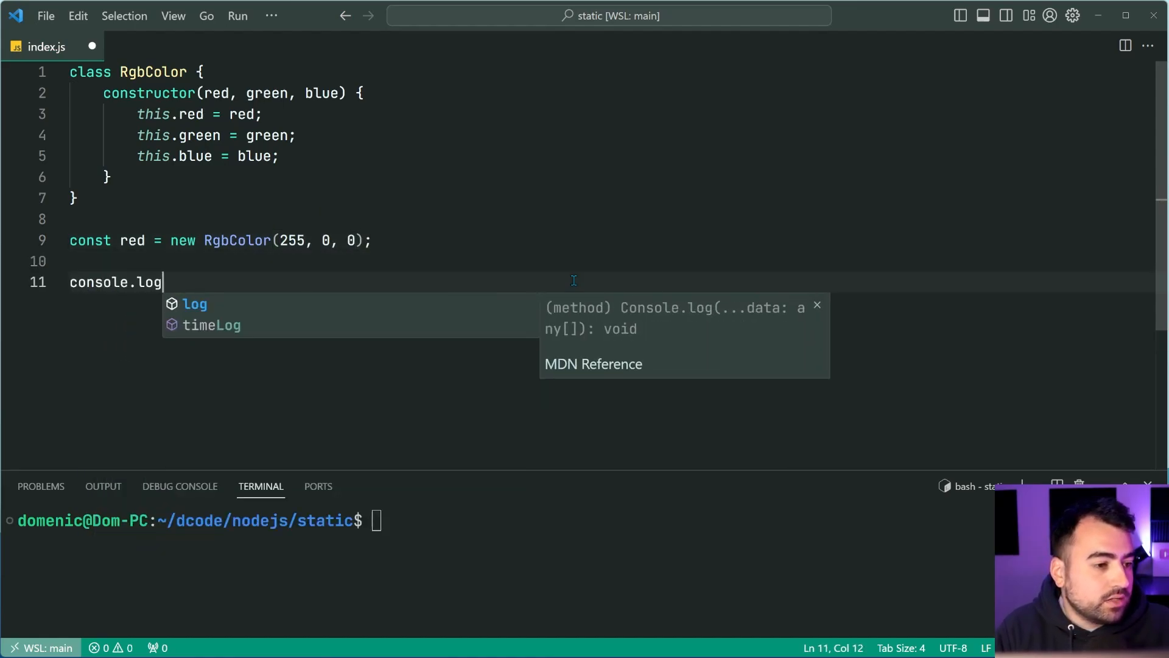
pyautogui.write('(red);')
pyautogui.click(498, 520)
pyautogui.write('node index.js')
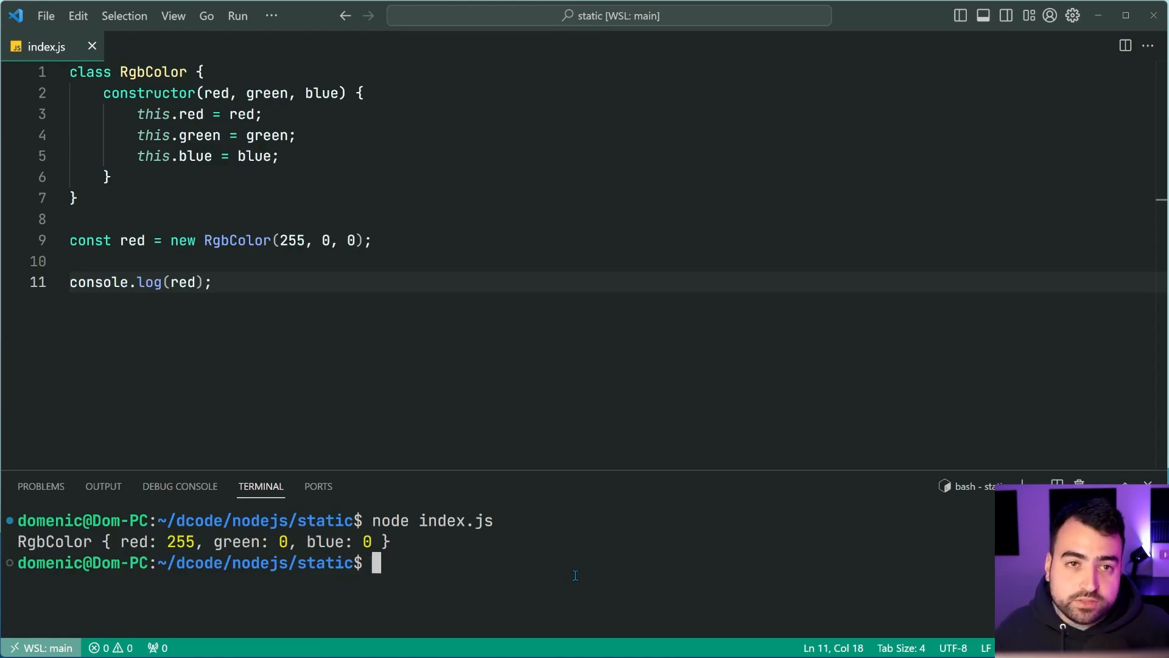
# - Add static isColorValid(color) returning color >= 0 && color <= 255, and save the file
pyautogui.click(109, 177)
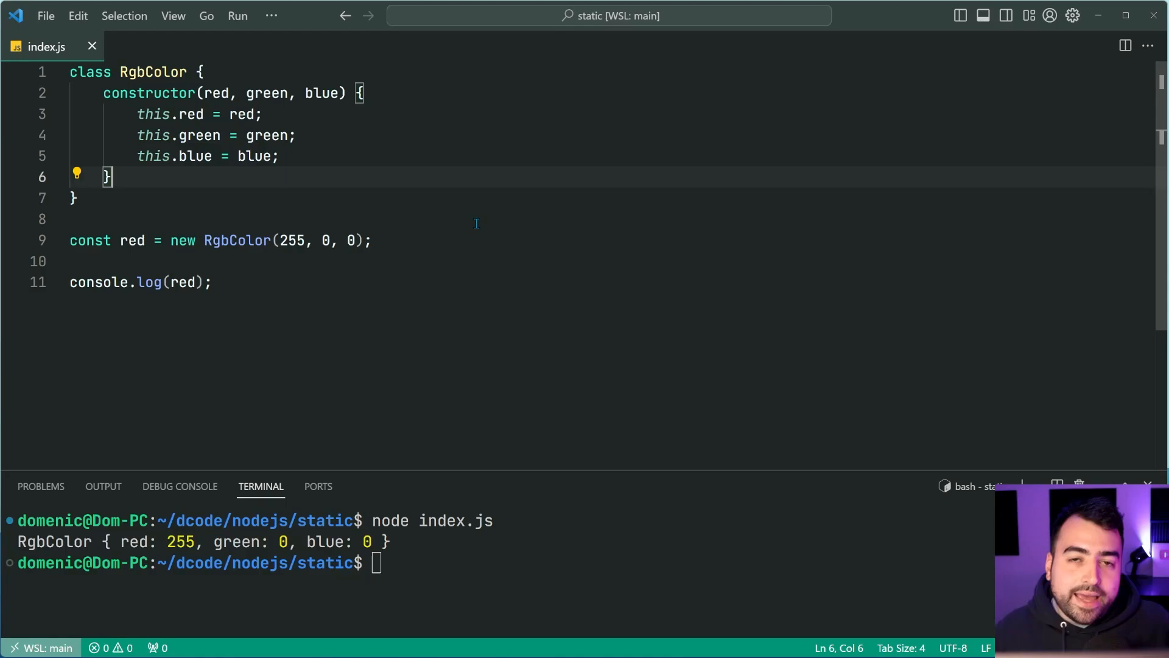
pyautogui.write('static isColorValid(')
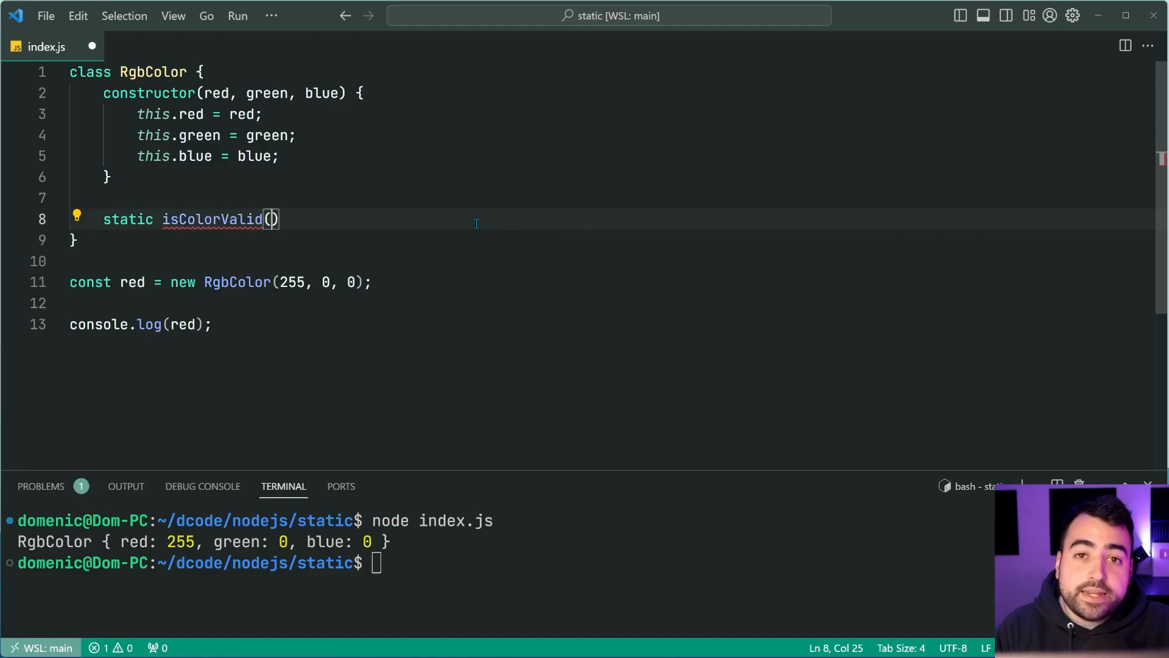
pyautogui.write('color')
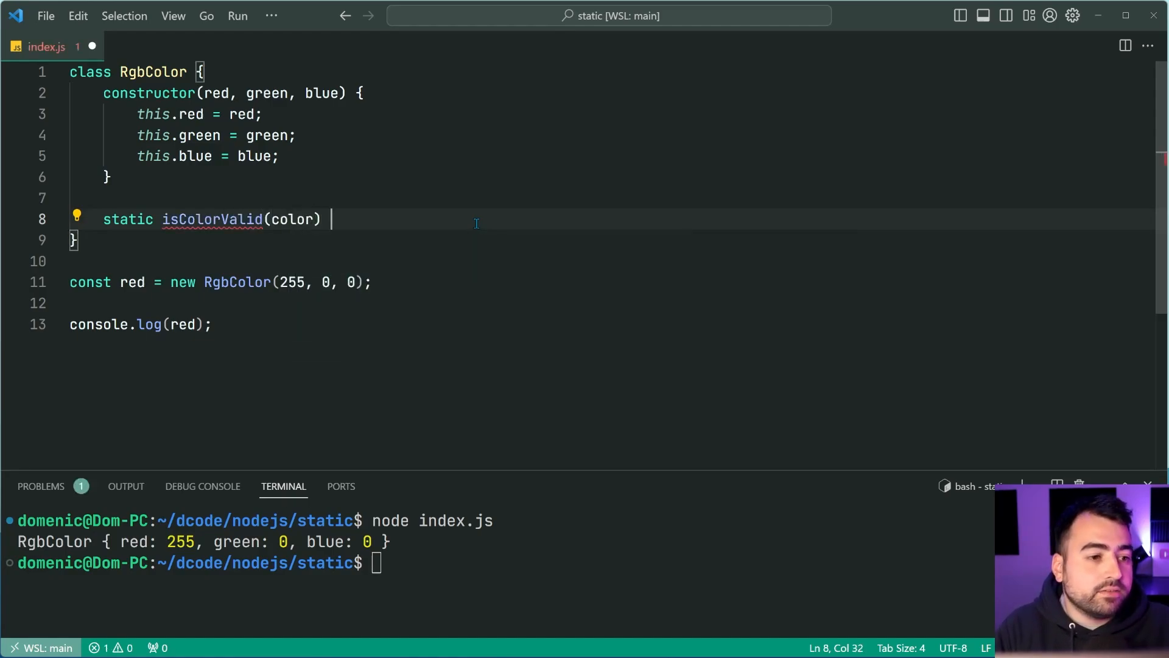
pyautogui.write('{')
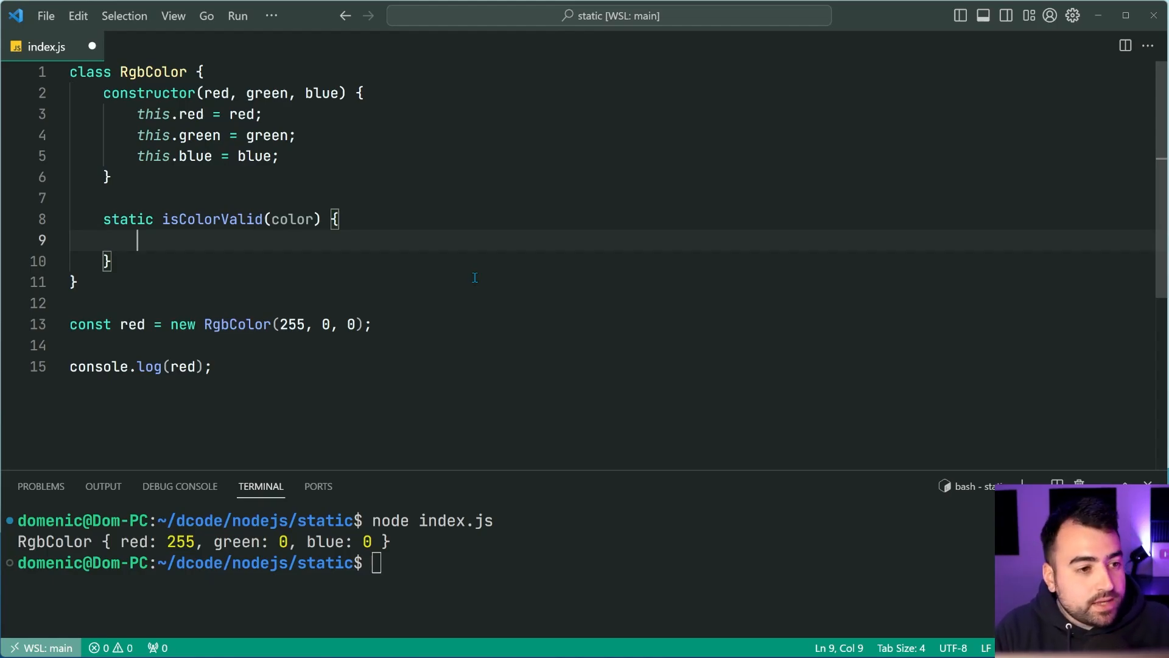
pyautogui.write('return color >')
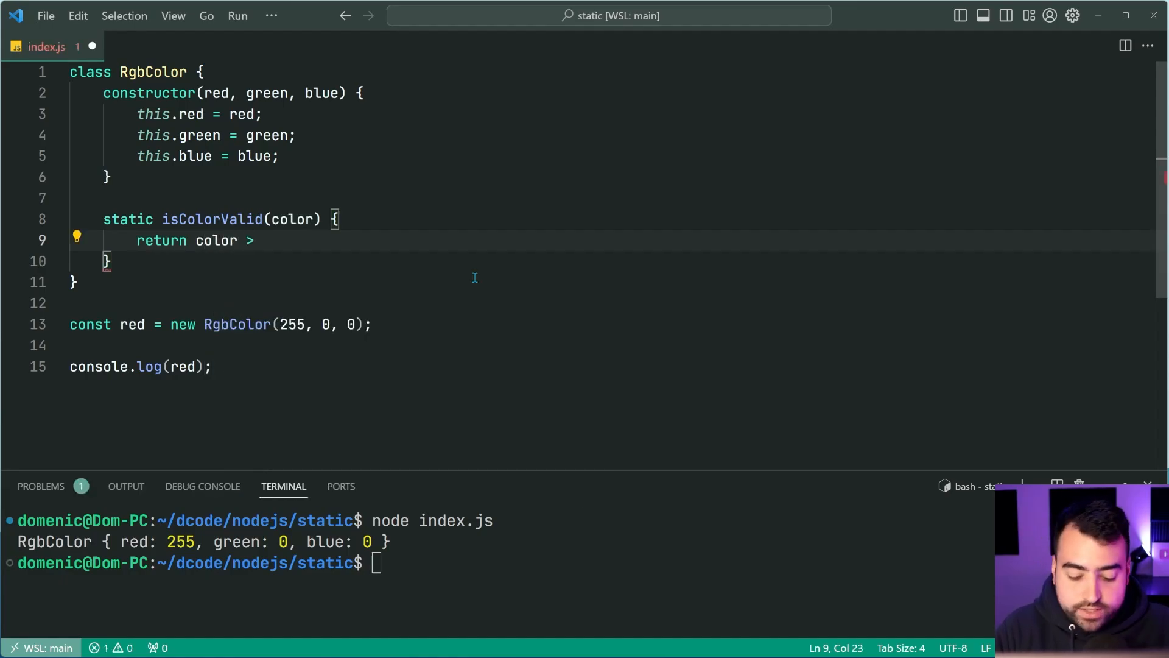
pyautogui.write('= 0 &&')
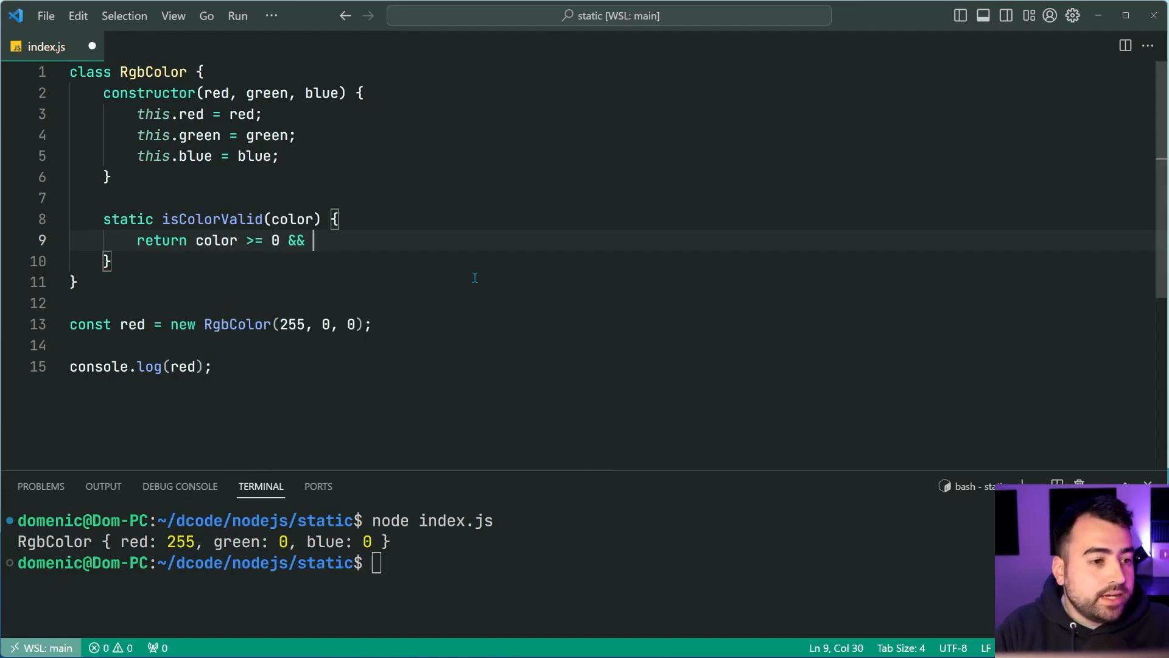
pyautogui.write('color <=')
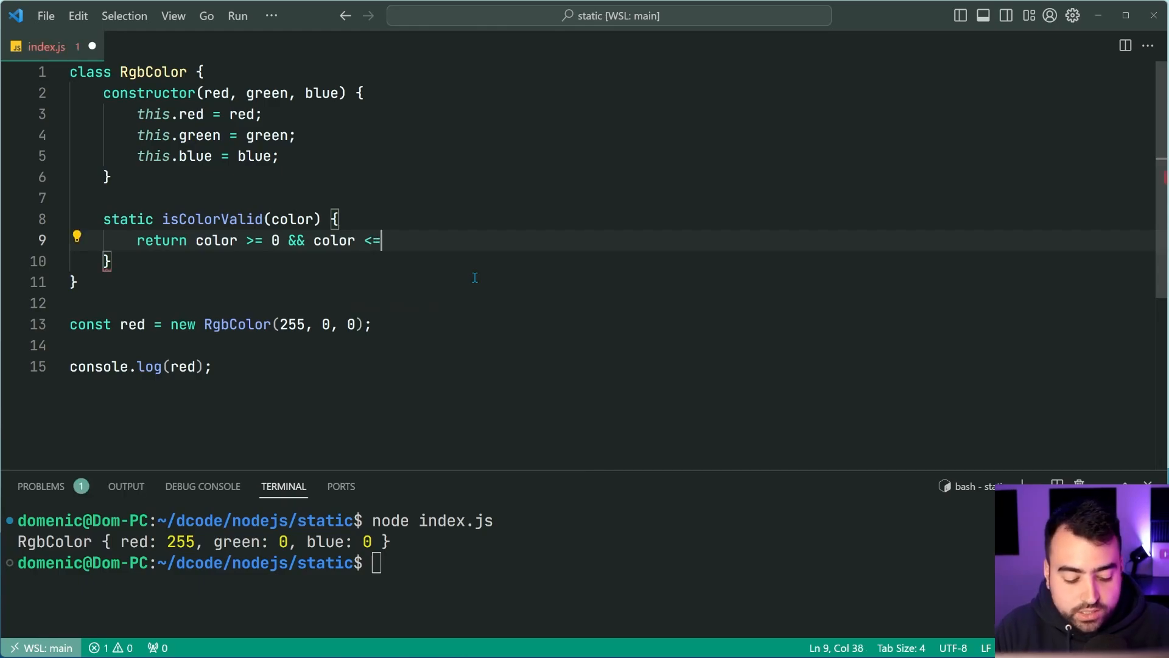
pyautogui.write('255;')
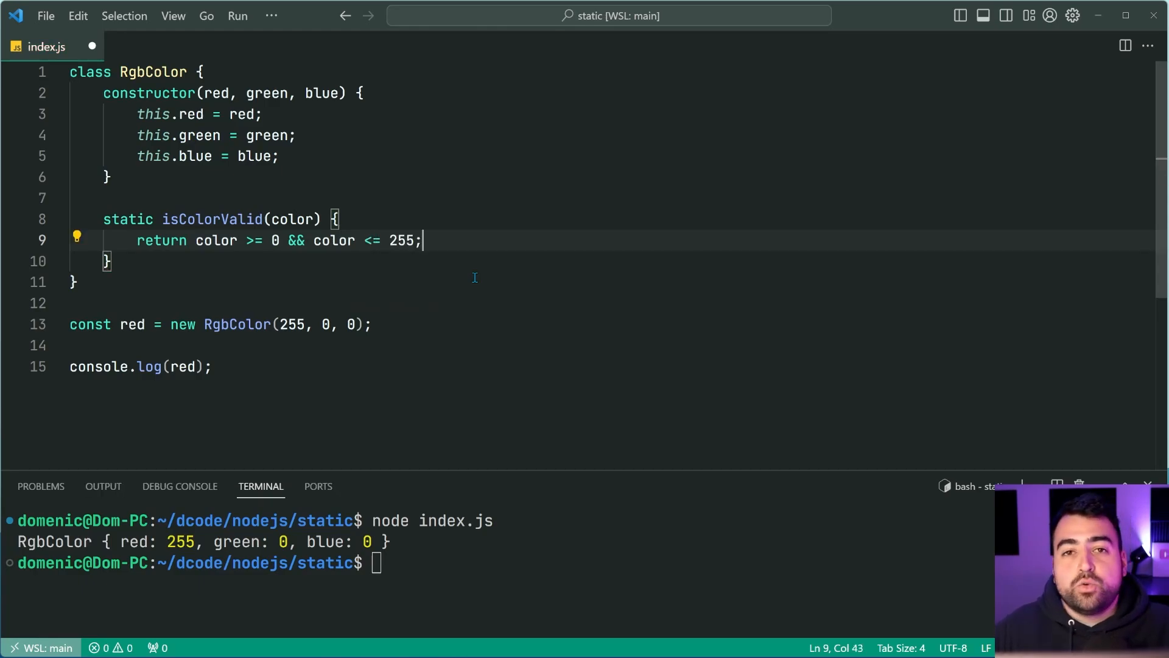
pyautogui.press('ctrl+s')
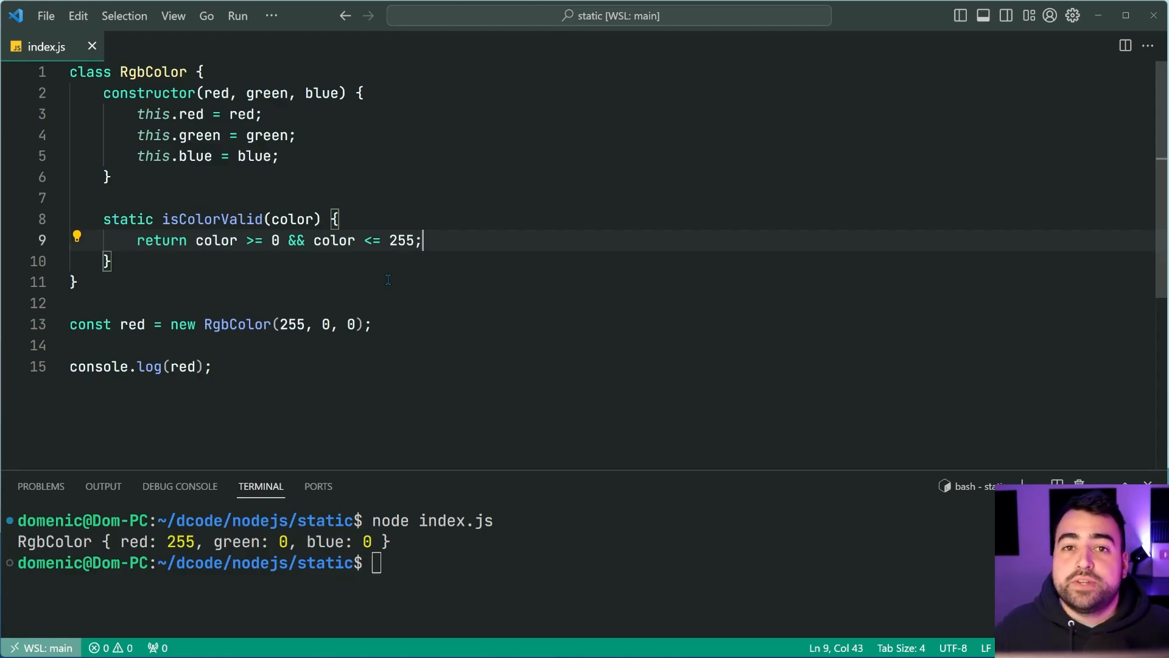
pyautogui.moveTo(270, 418)
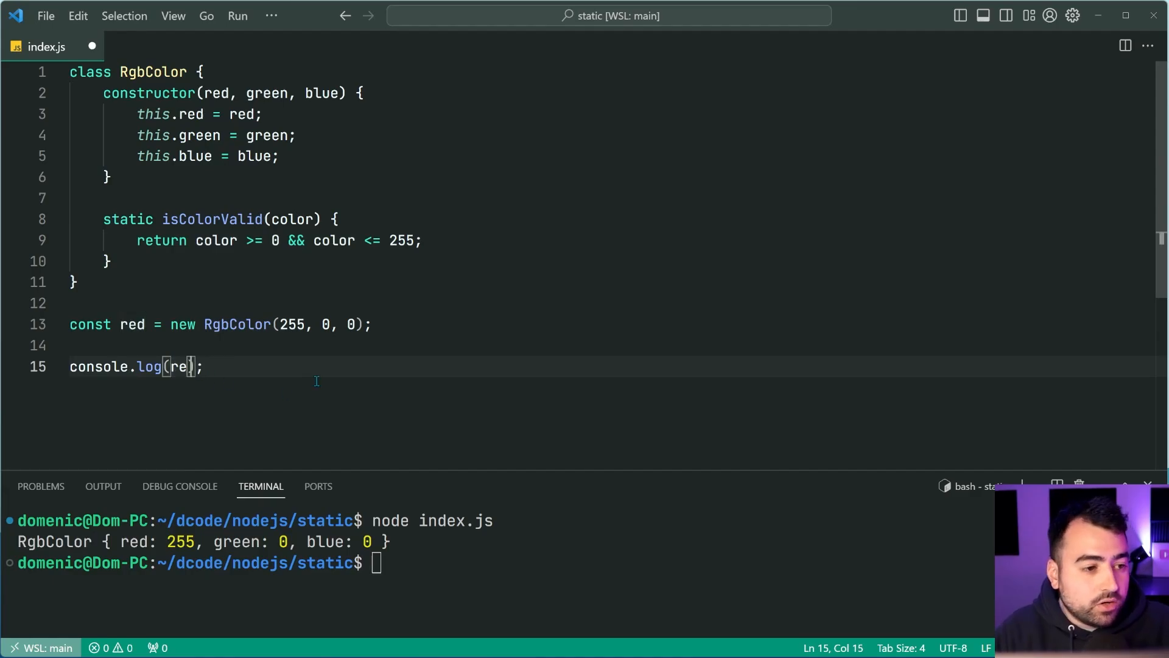
# - Change the log call to RgbColor.isColorValid(240) and start a clear command in the terminal
pyautogui.write('RgbColor')
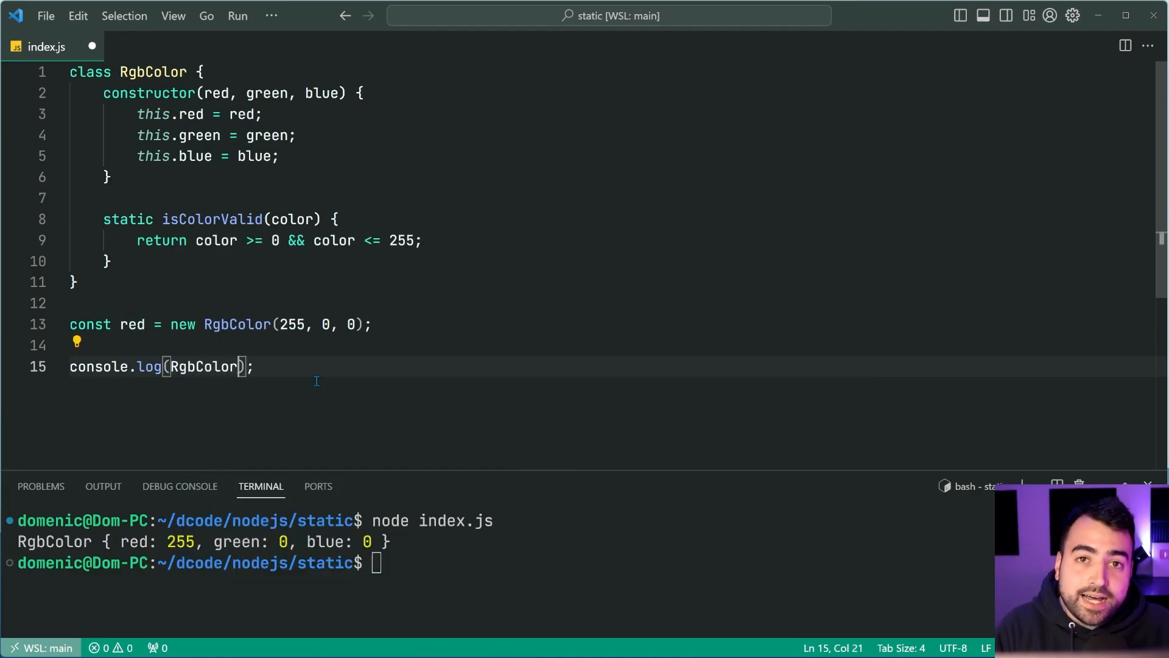
pyautogui.write('.isColorValid')
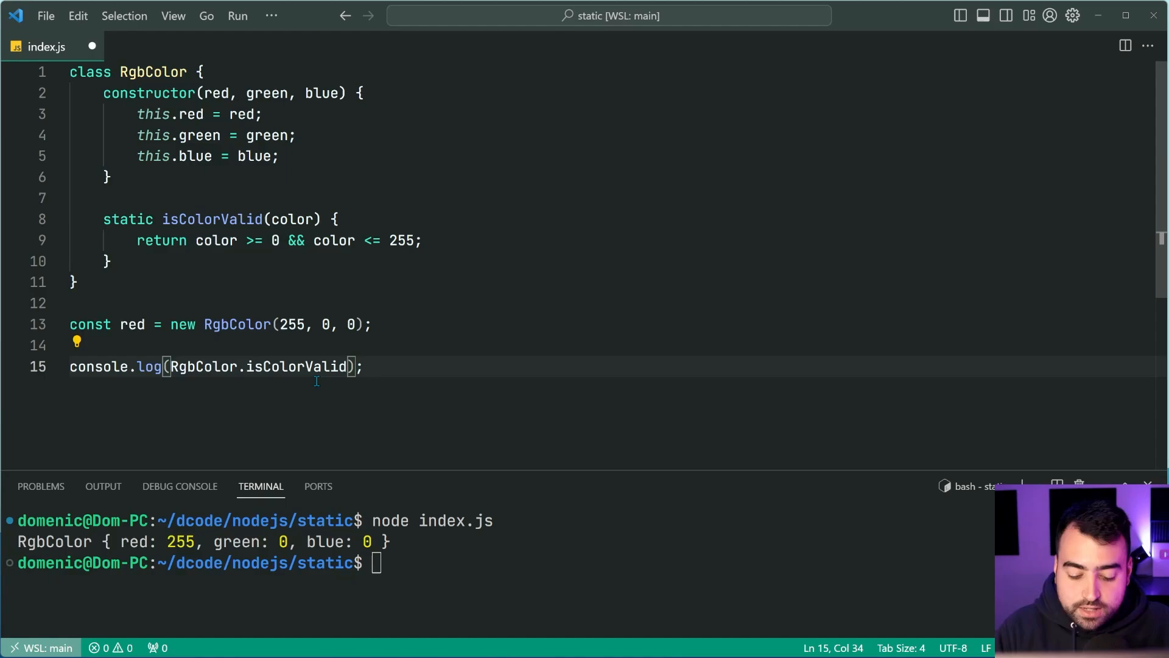
pyautogui.write('240)')
pyautogui.click(498, 563)
pyautogui.write('node index.js')
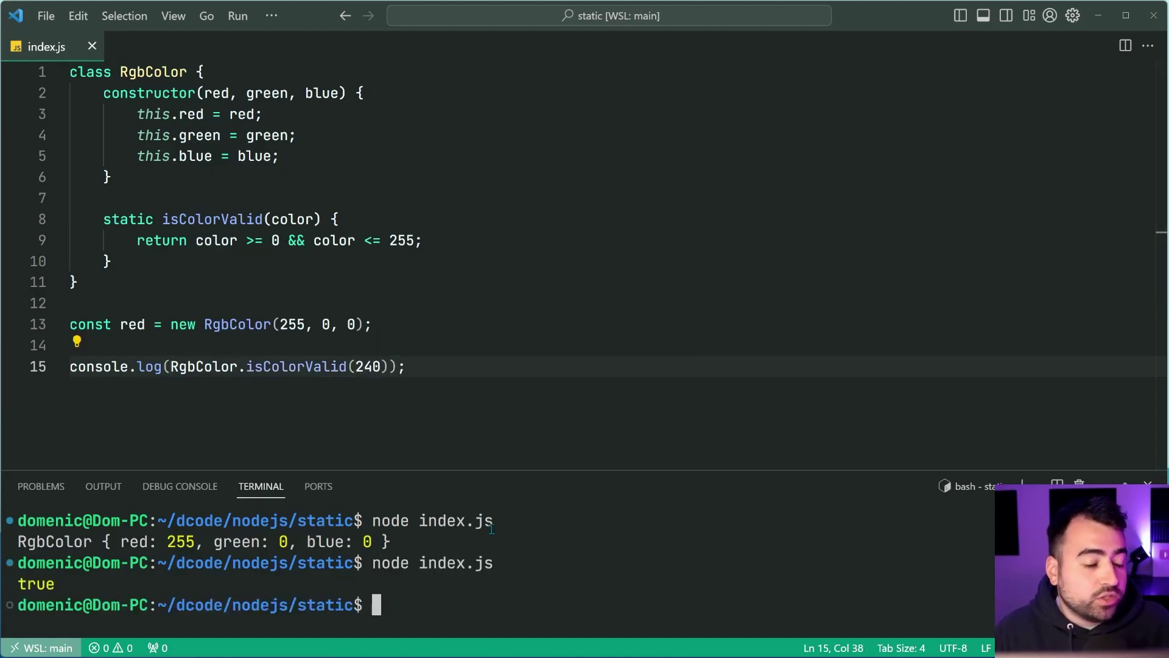
pyautogui.write('cle')
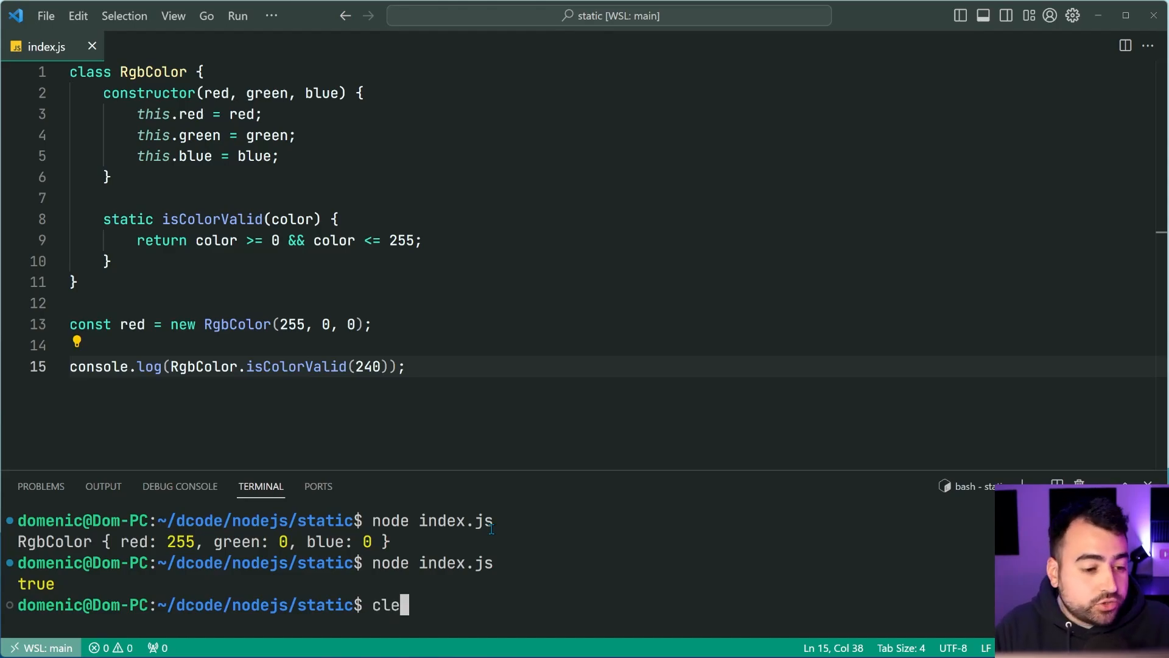
# - Clear the terminal output and review the isColorValid method in the editor
pyautogui.press('Return')
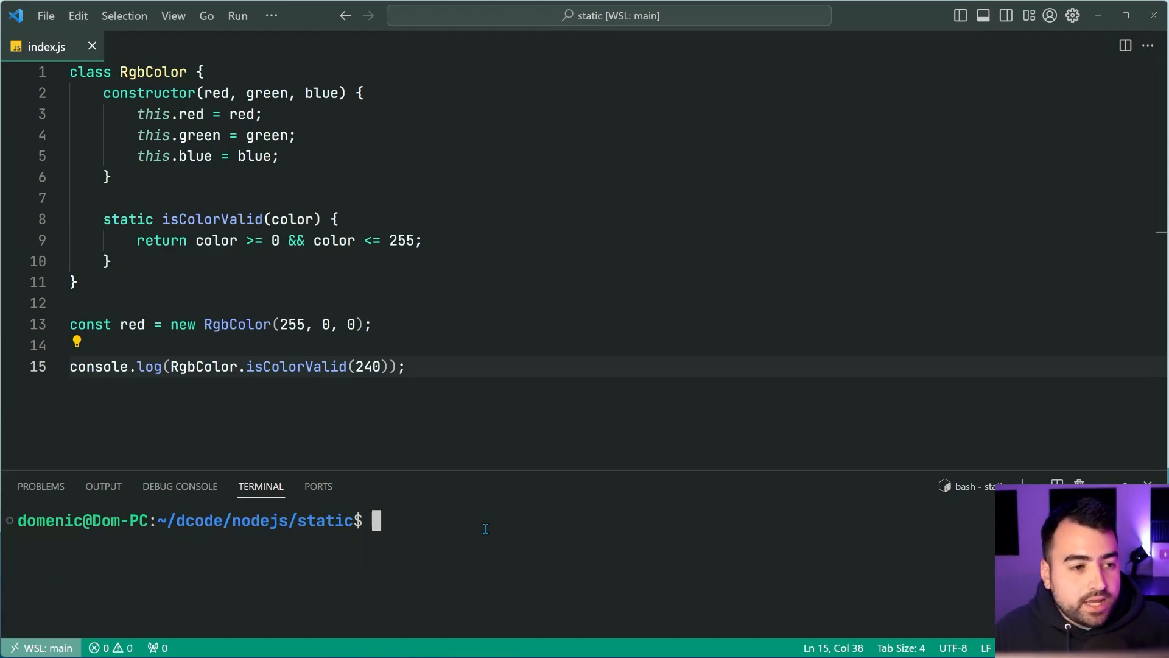
pyautogui.moveTo(217, 92)
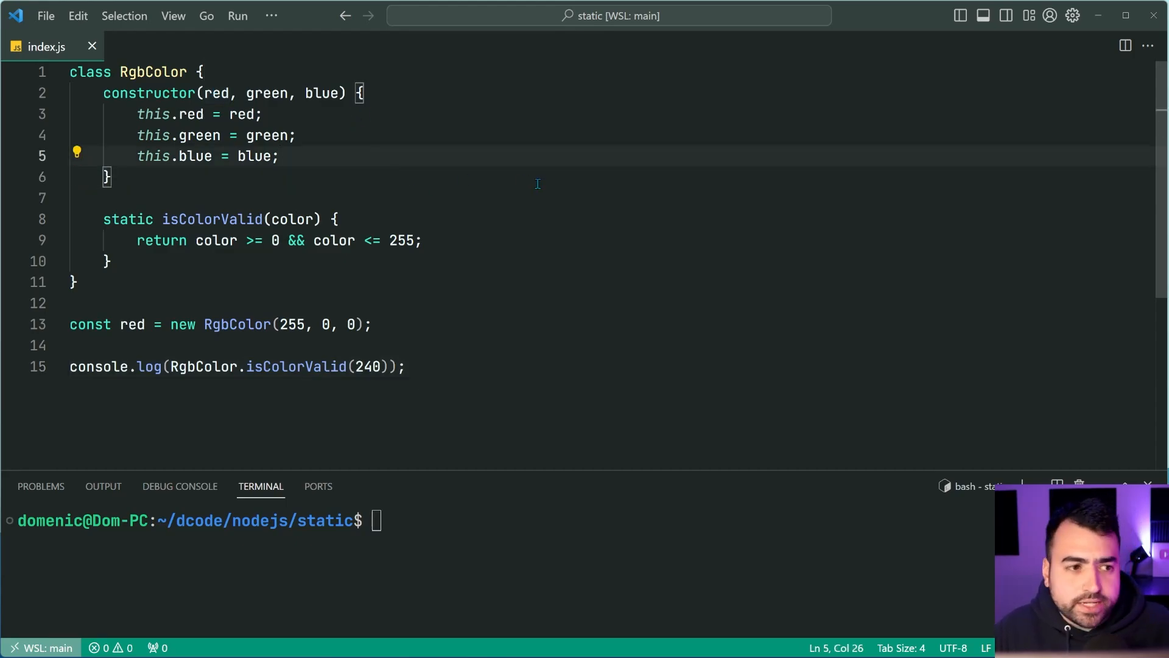
pyautogui.moveTo(413, 84)
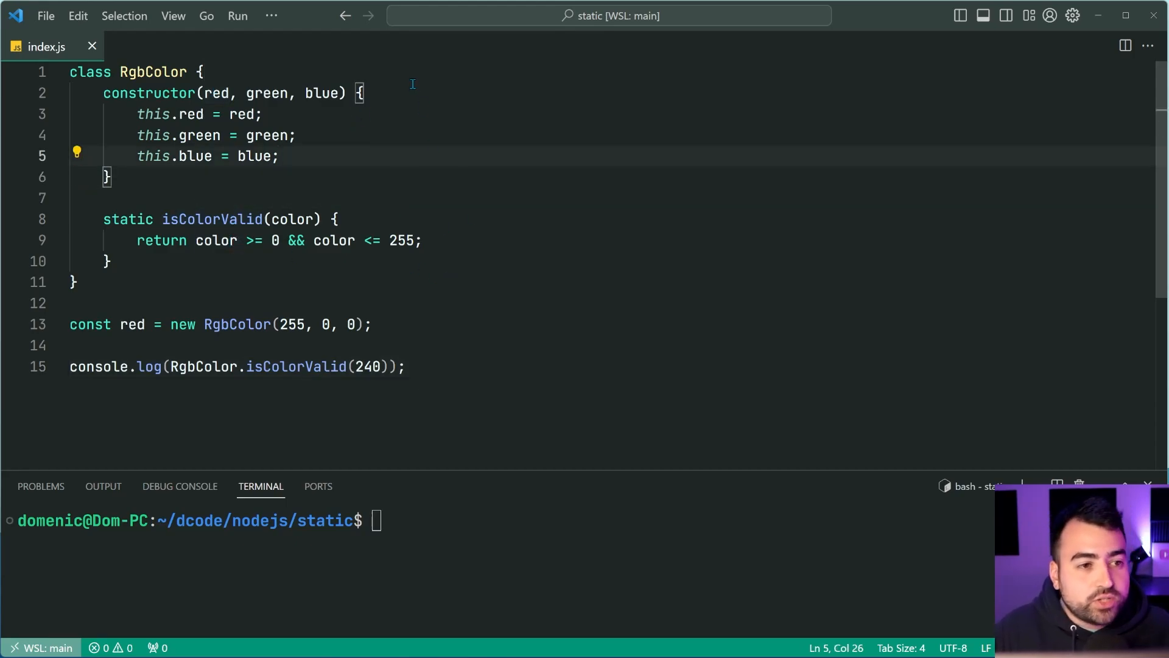
pyautogui.moveTo(653, 217)
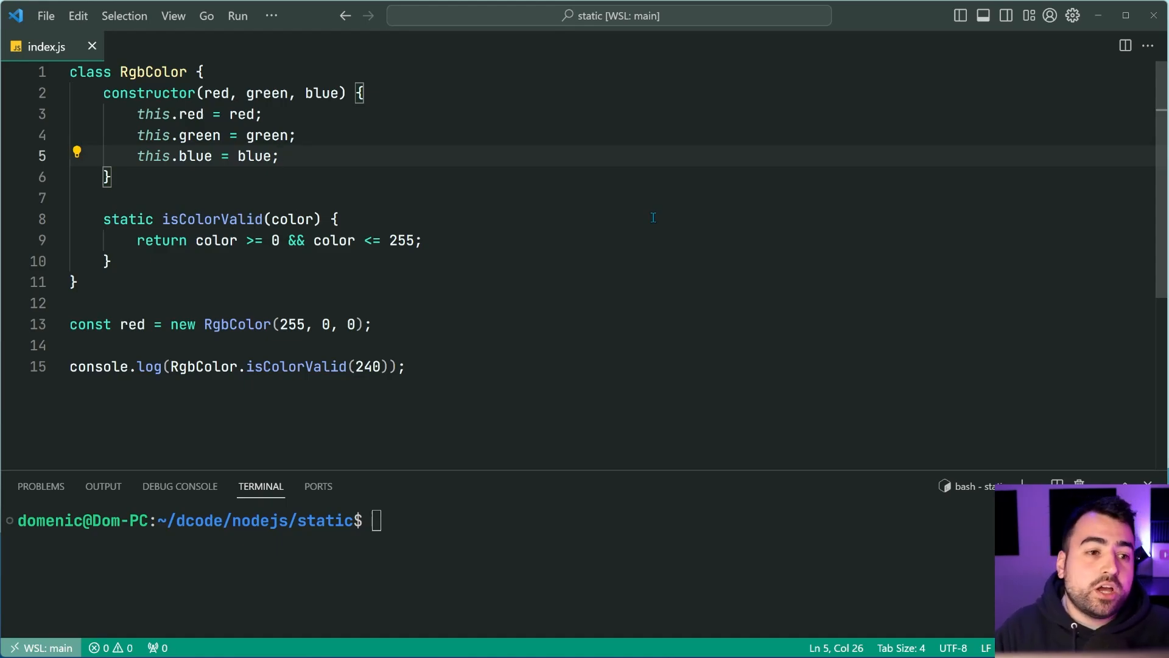
pyautogui.moveTo(135, 267)
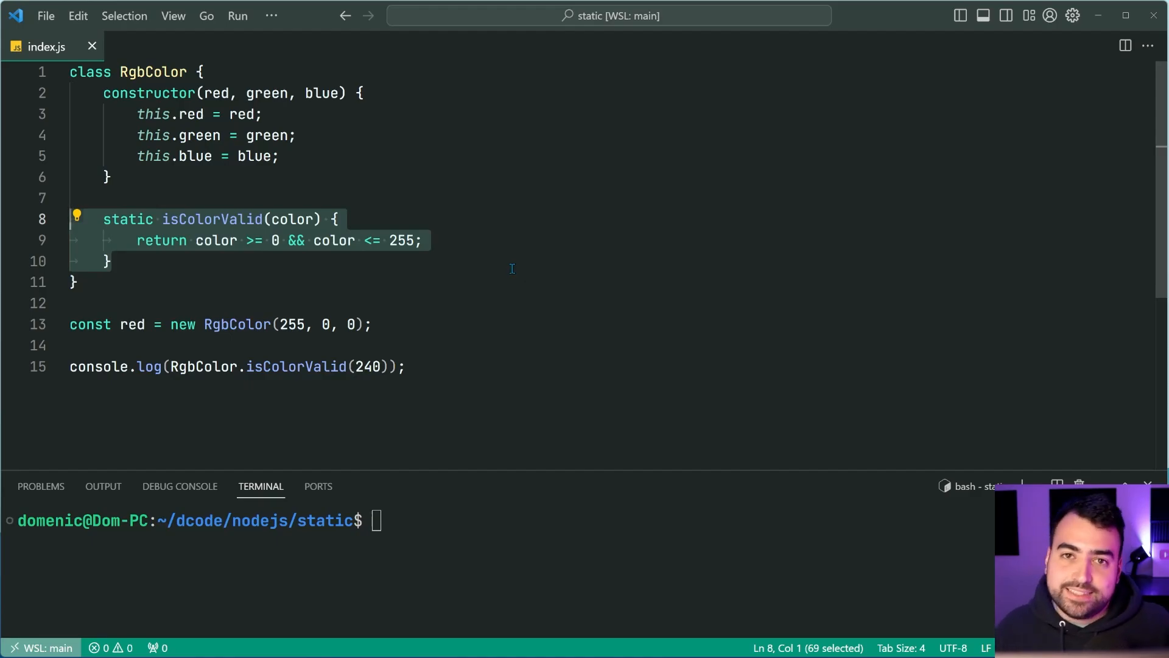
pyautogui.click(133, 282)
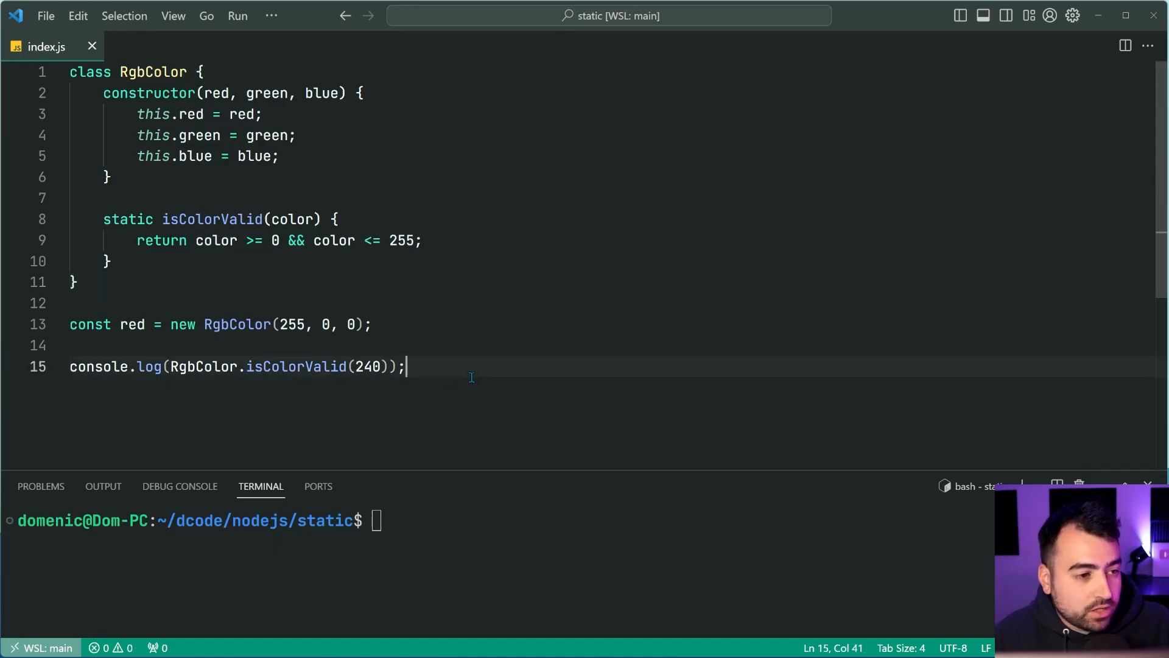
# - Define const hexString = "#FF0000"; and begin an empty console.log call
pyautogui.write('const hexSt')
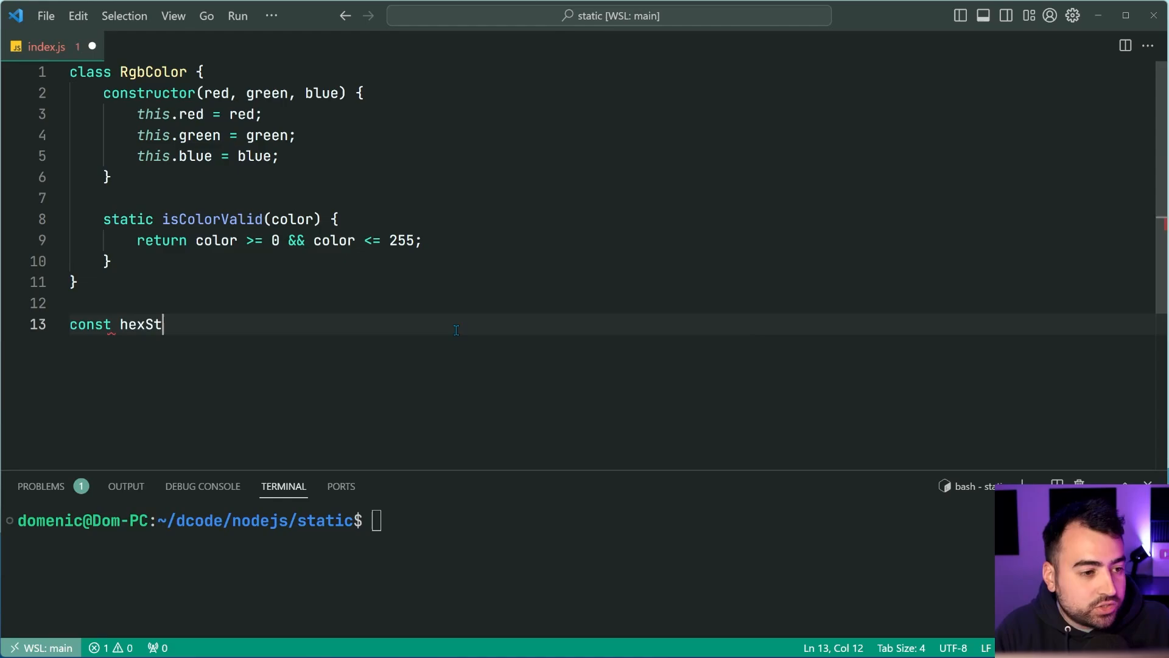
pyautogui.write('ring =')
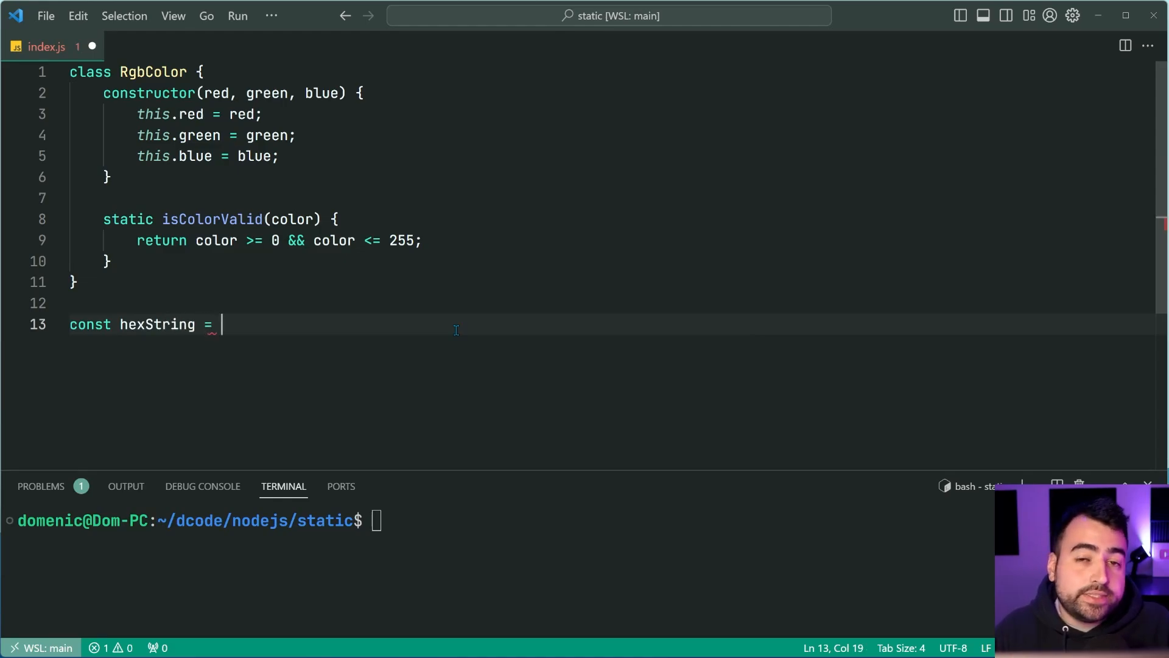
pyautogui.write('"#F"')
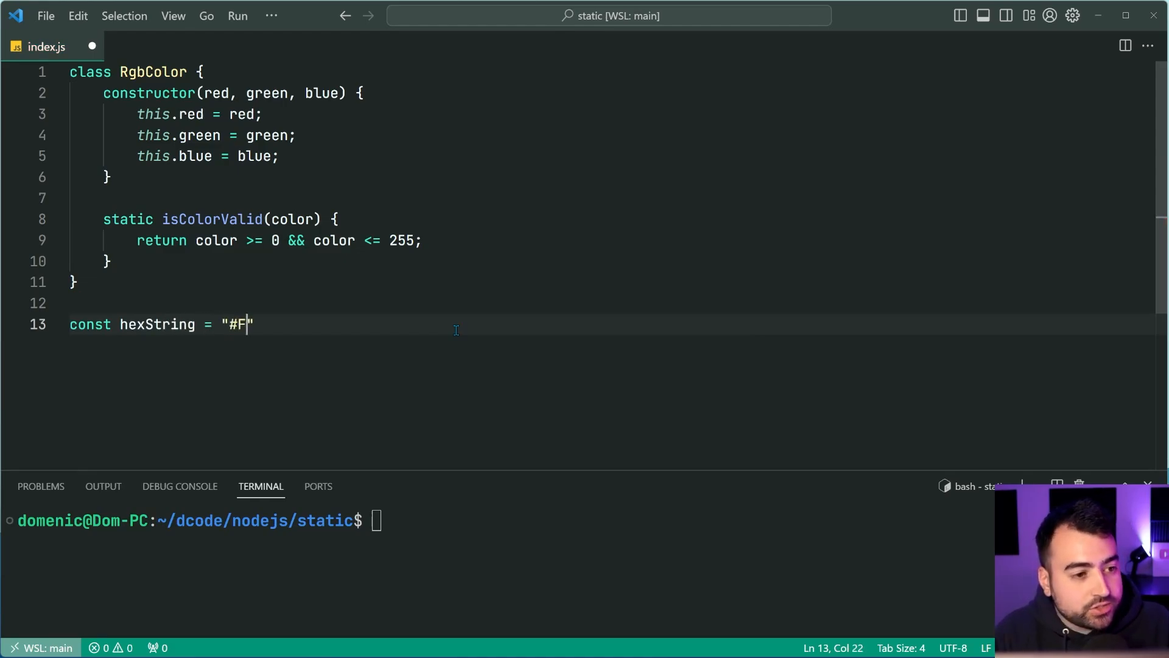
pyautogui.write('F0000')
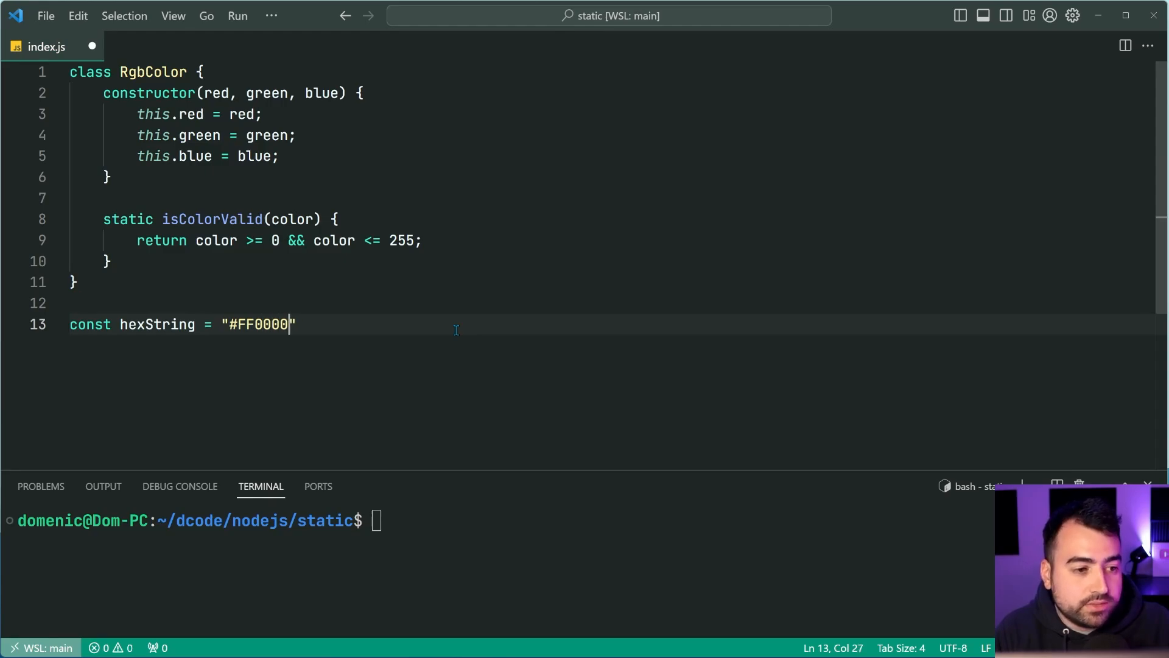
pyautogui.write(';')
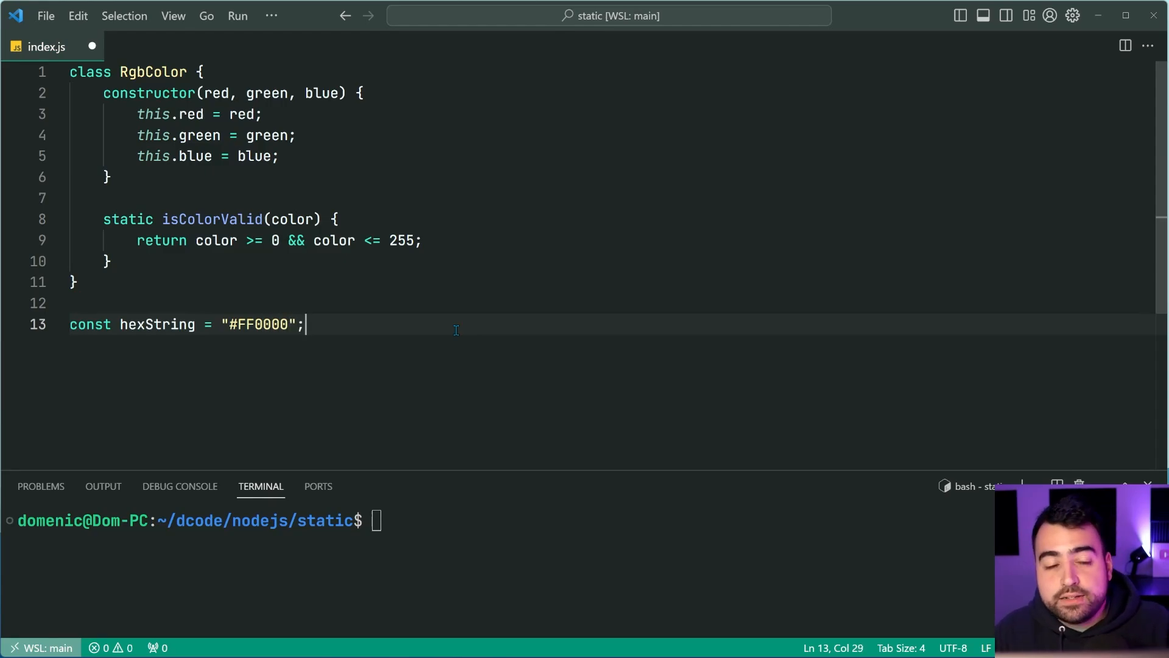
pyautogui.write('console')
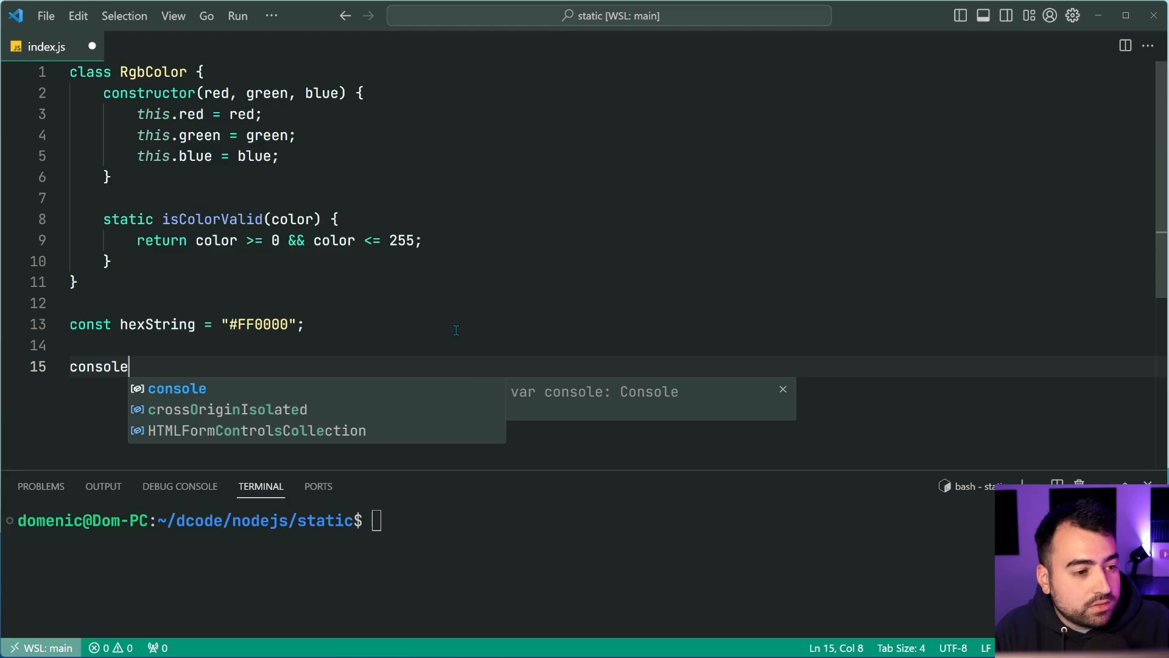
pyautogui.write('.log(')
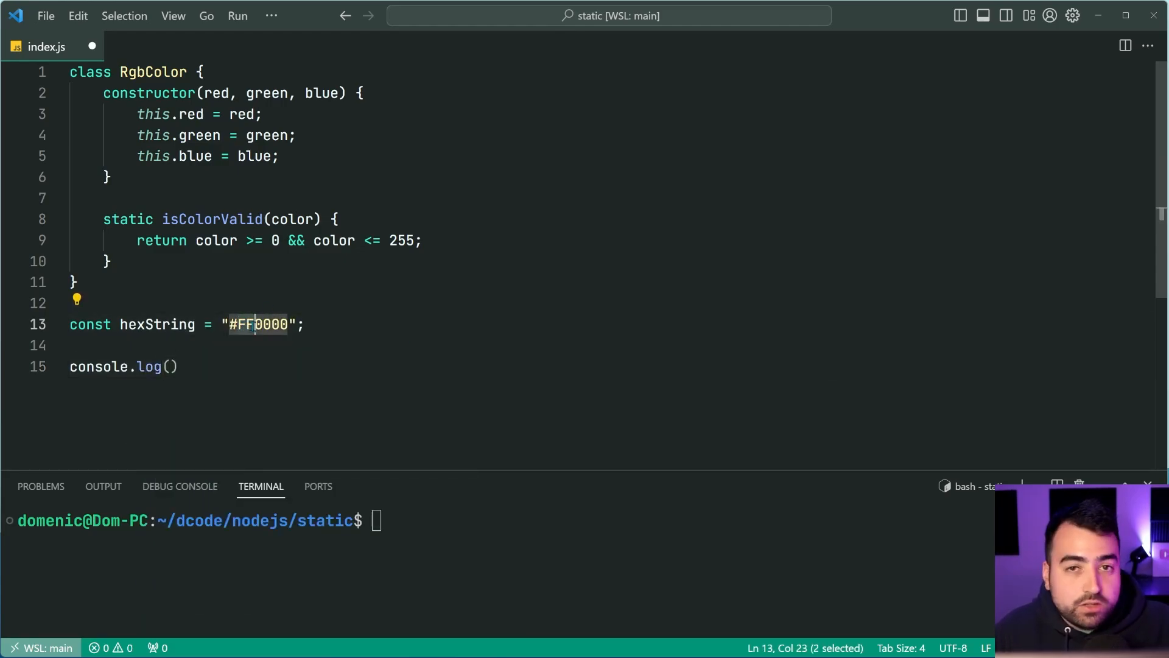
pyautogui.moveTo(454, 424)
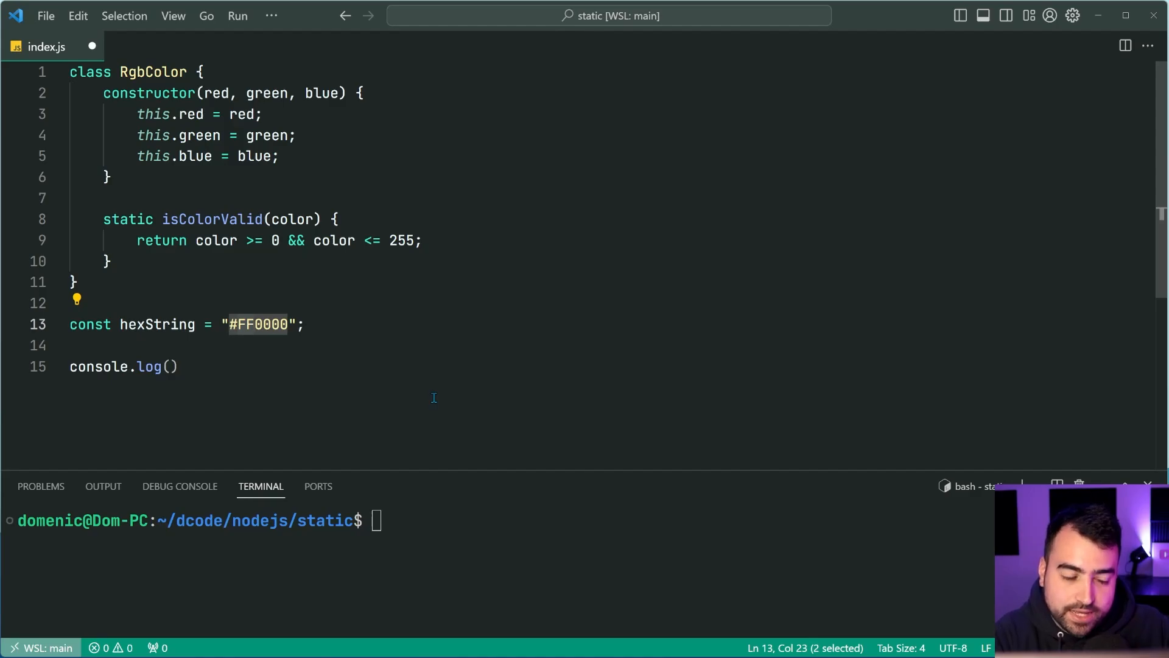
# - Log parseInt("FF", 16) and run node index.js, printing 255
pyautogui.click(169, 367)
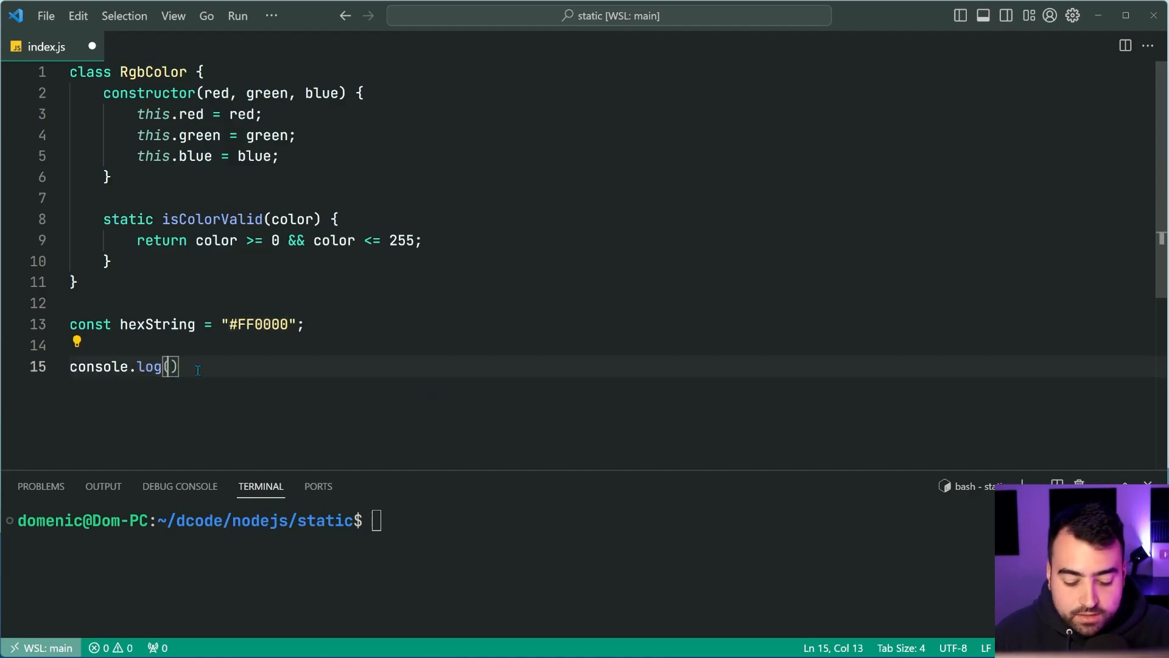
pyautogui.write('parseInt')
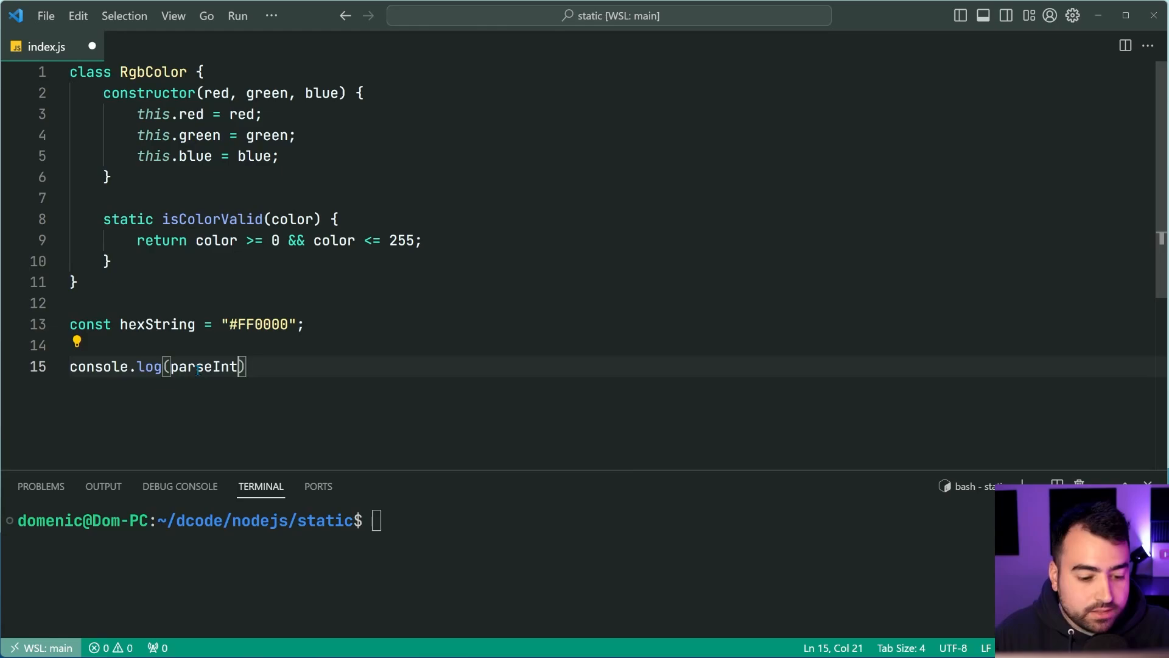
pyautogui.write('("FF"')
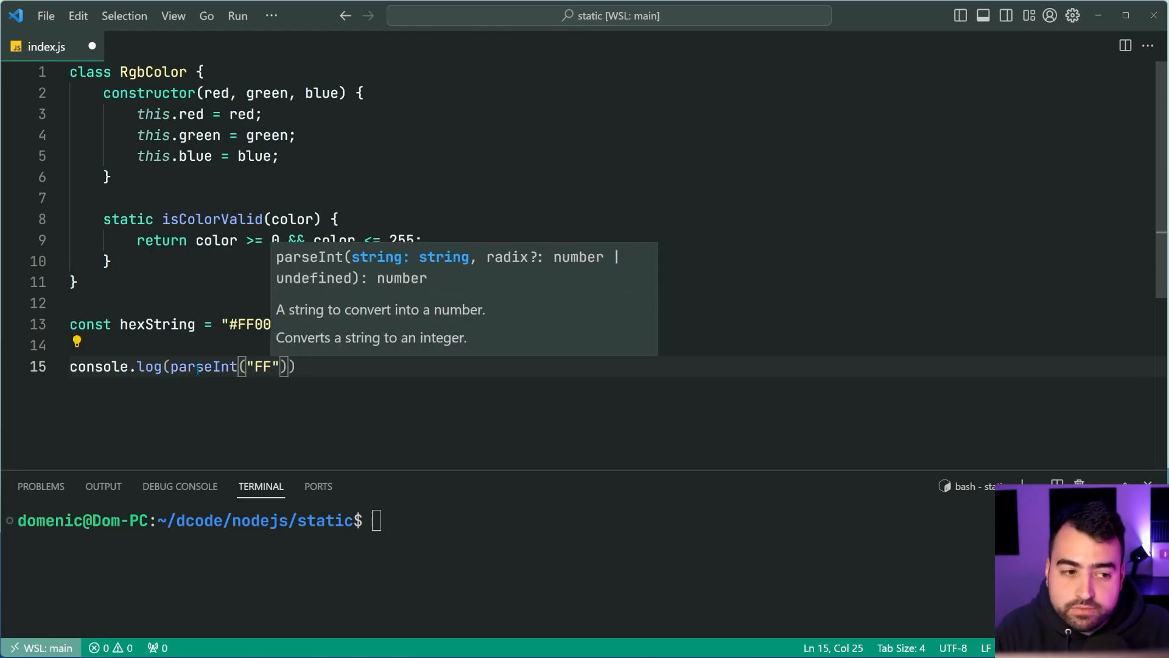
pyautogui.write(', 16')
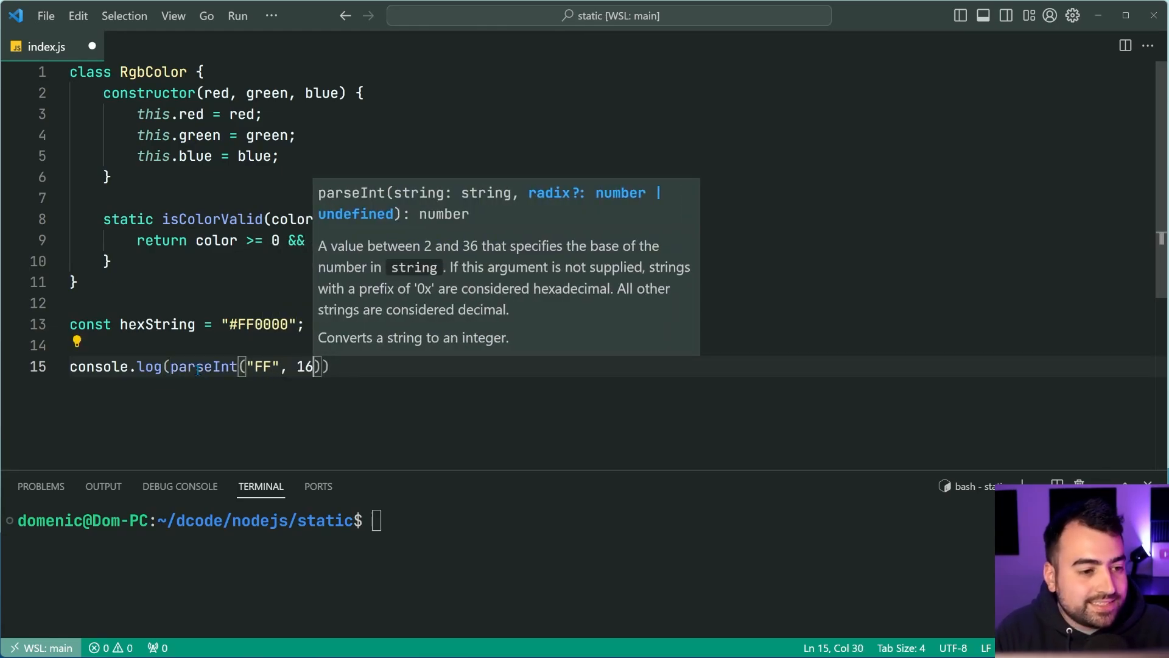
pyautogui.write(');')
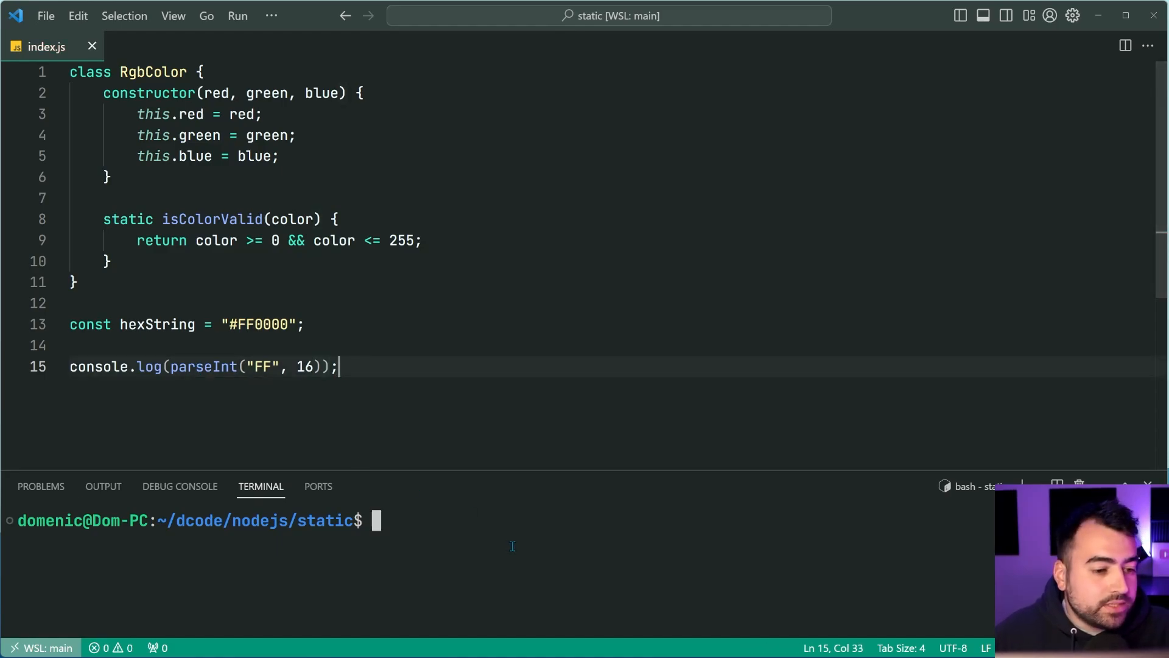
pyautogui.write('node index.js')
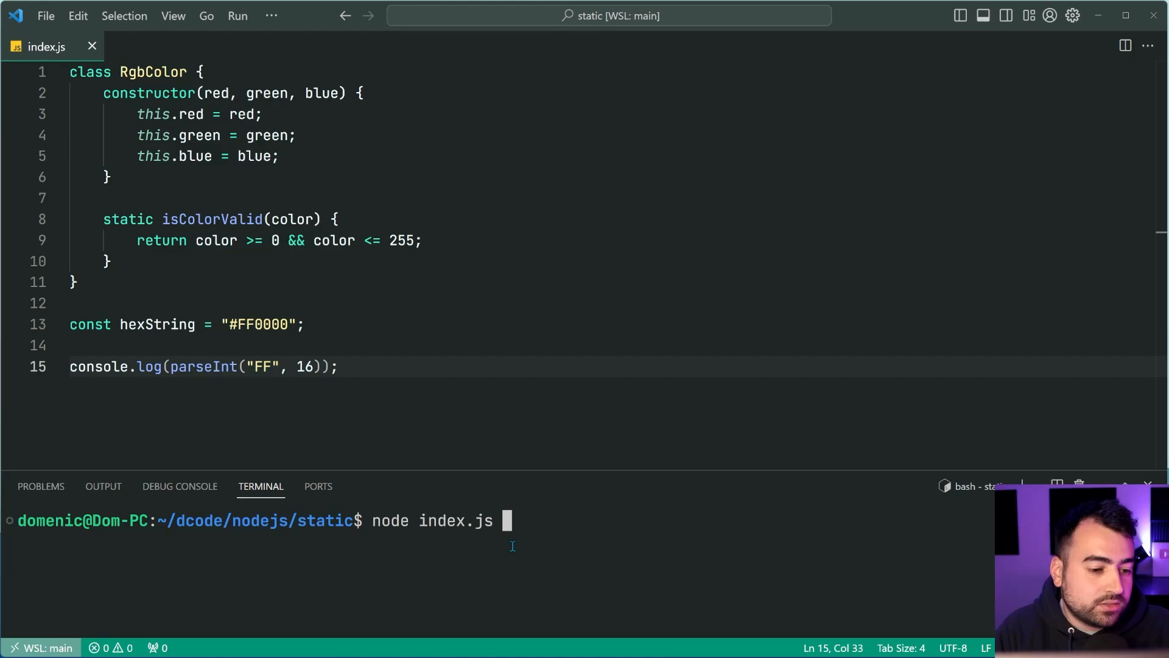
pyautogui.press('Return')
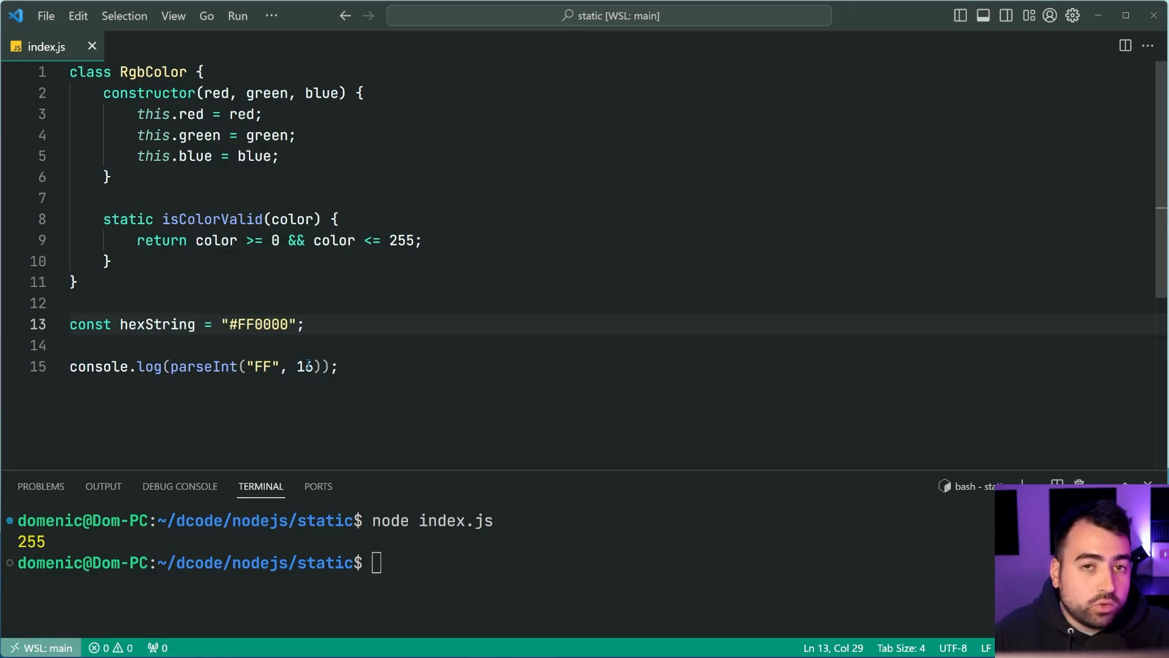
pyautogui.doubleClick(262, 367)
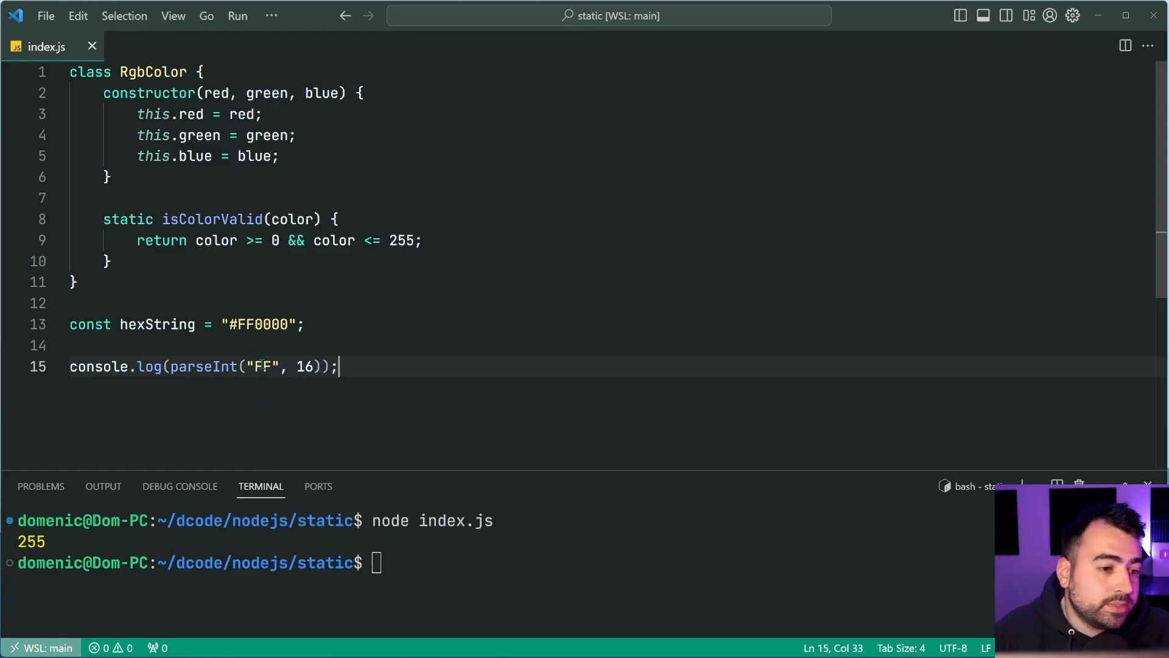
# - Replace FF with A3 in the parseInt call and rerun the script, printing 163
pyautogui.write('A')
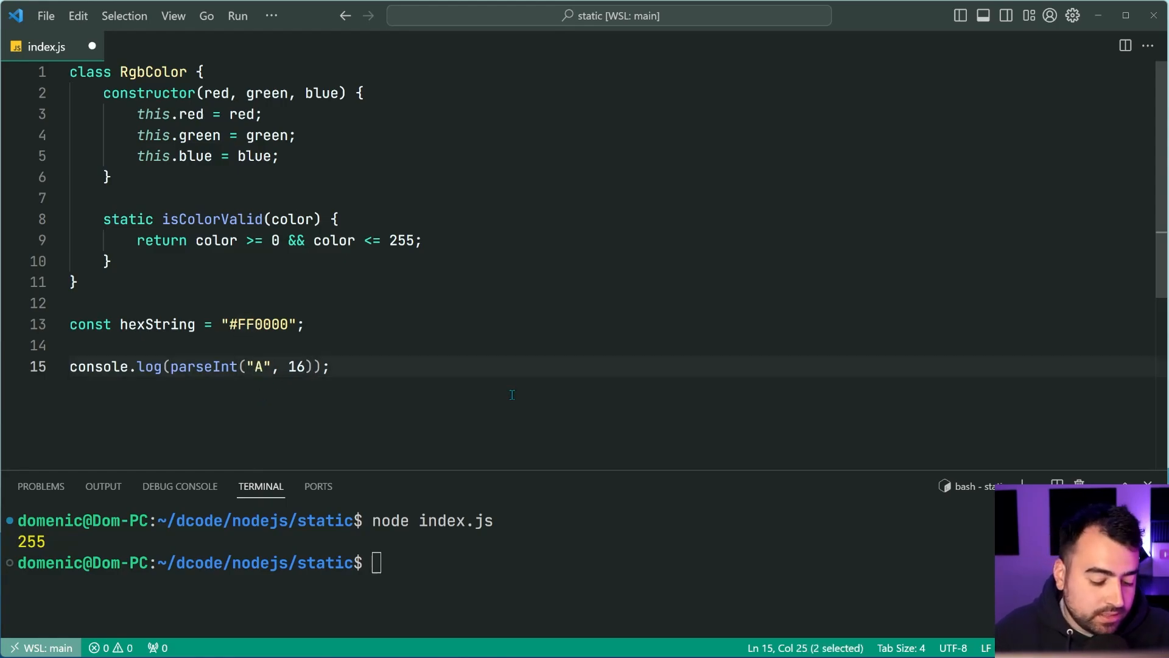
pyautogui.write('3')
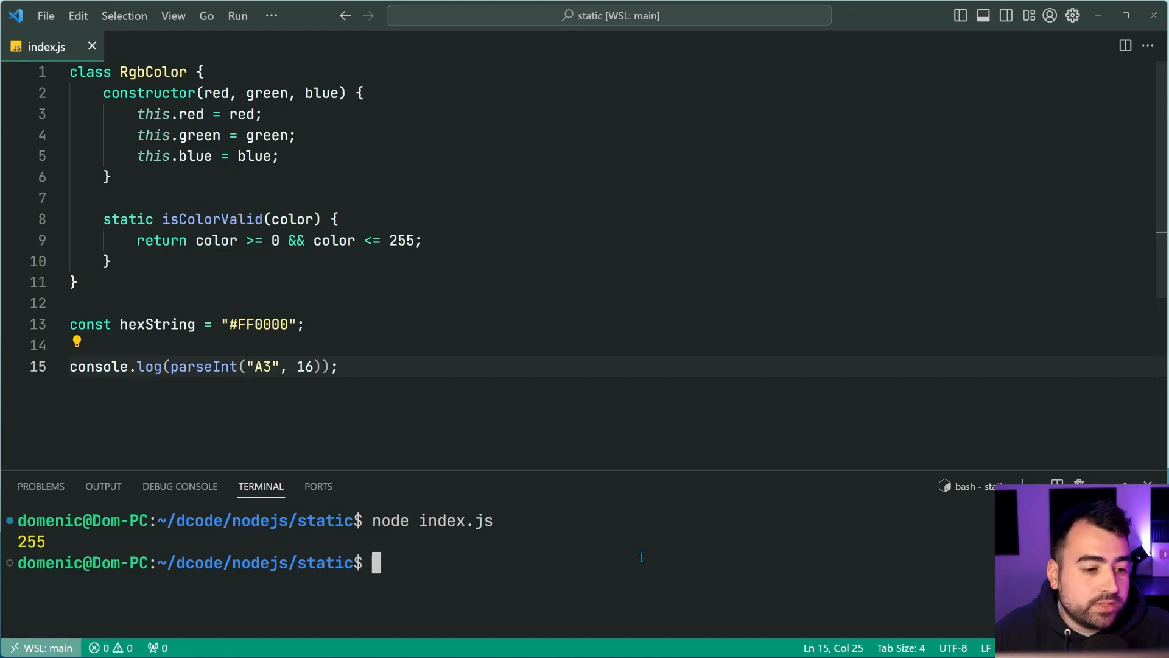
pyautogui.press('Return')
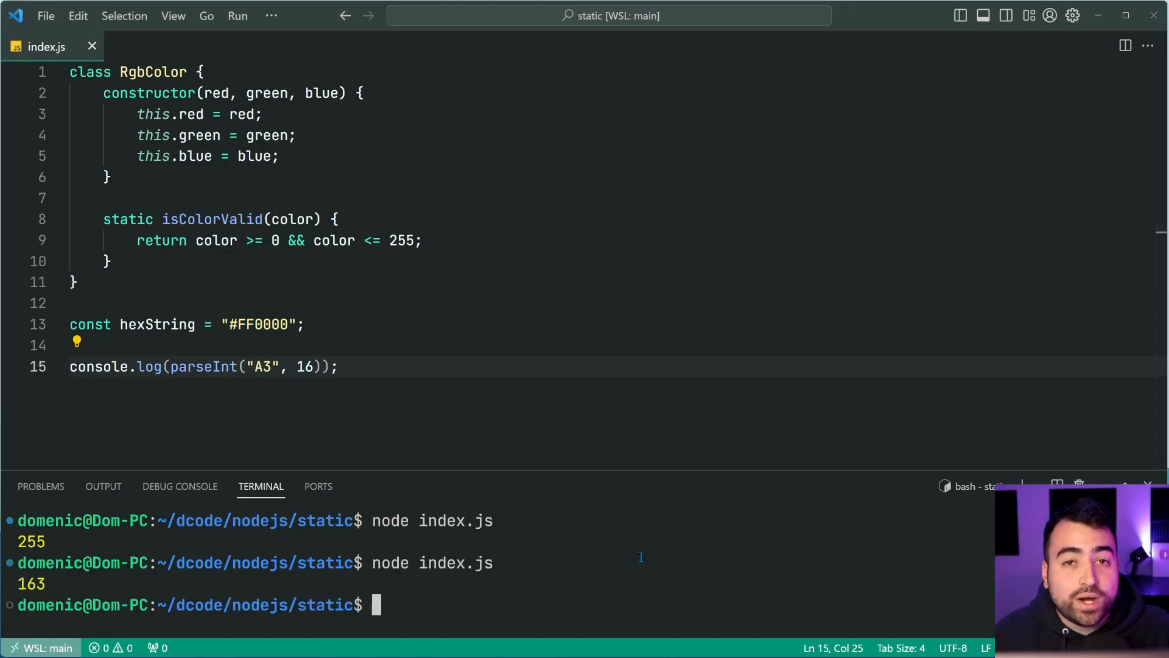
pyautogui.moveTo(453, 430)
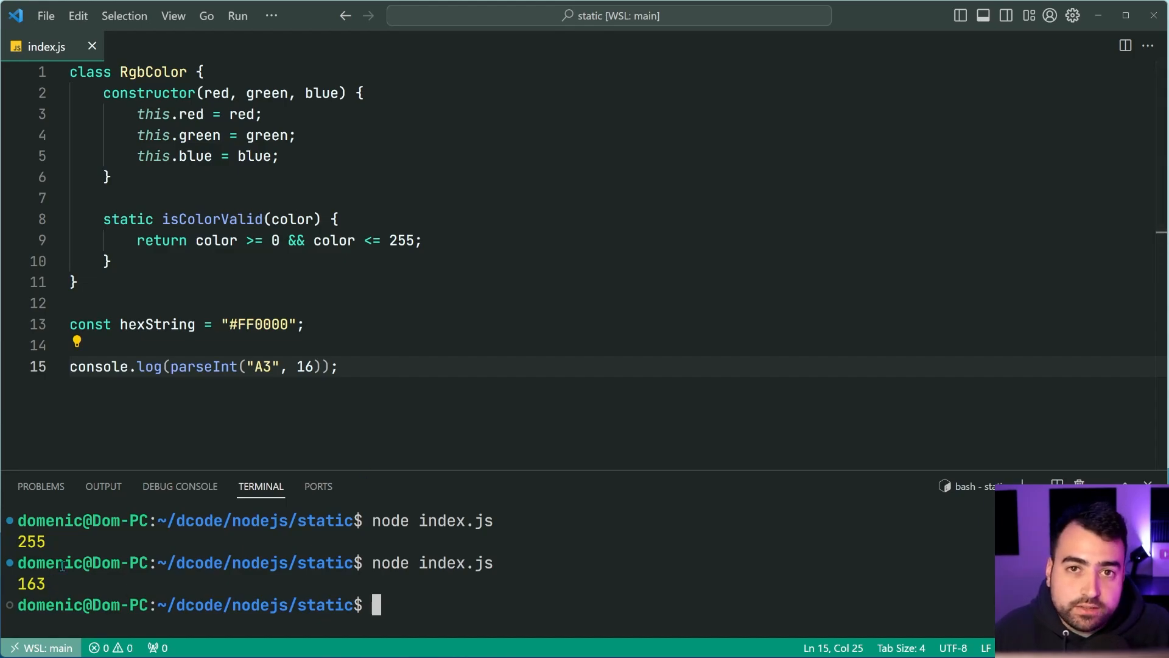
pyautogui.moveTo(126, 441)
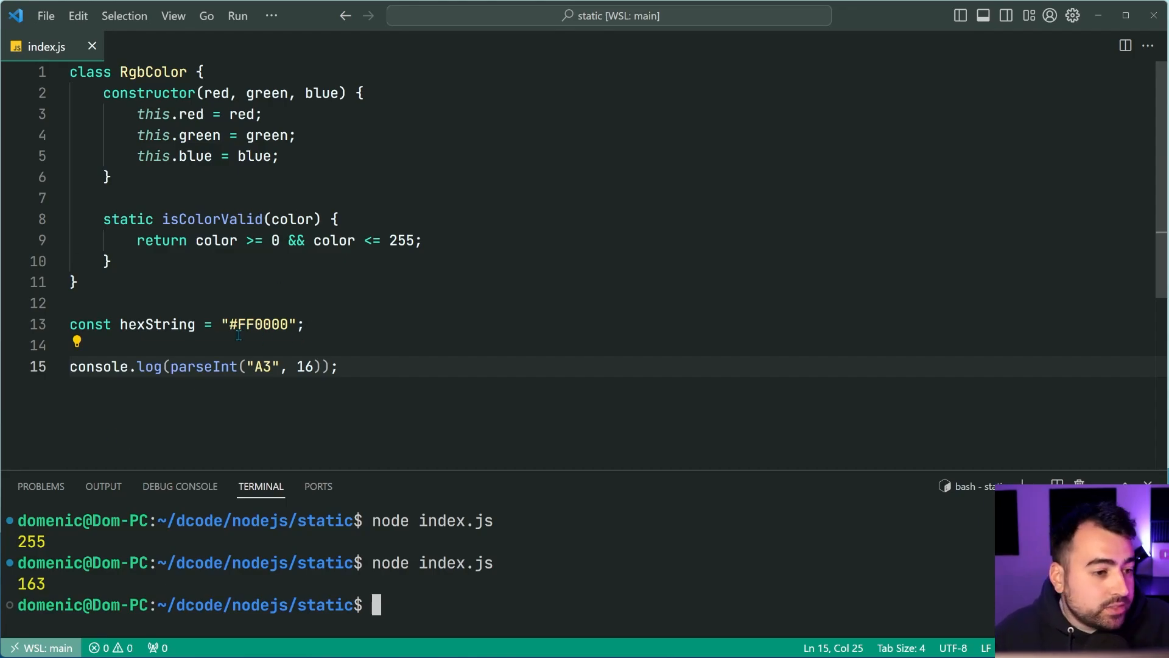
pyautogui.click(272, 324)
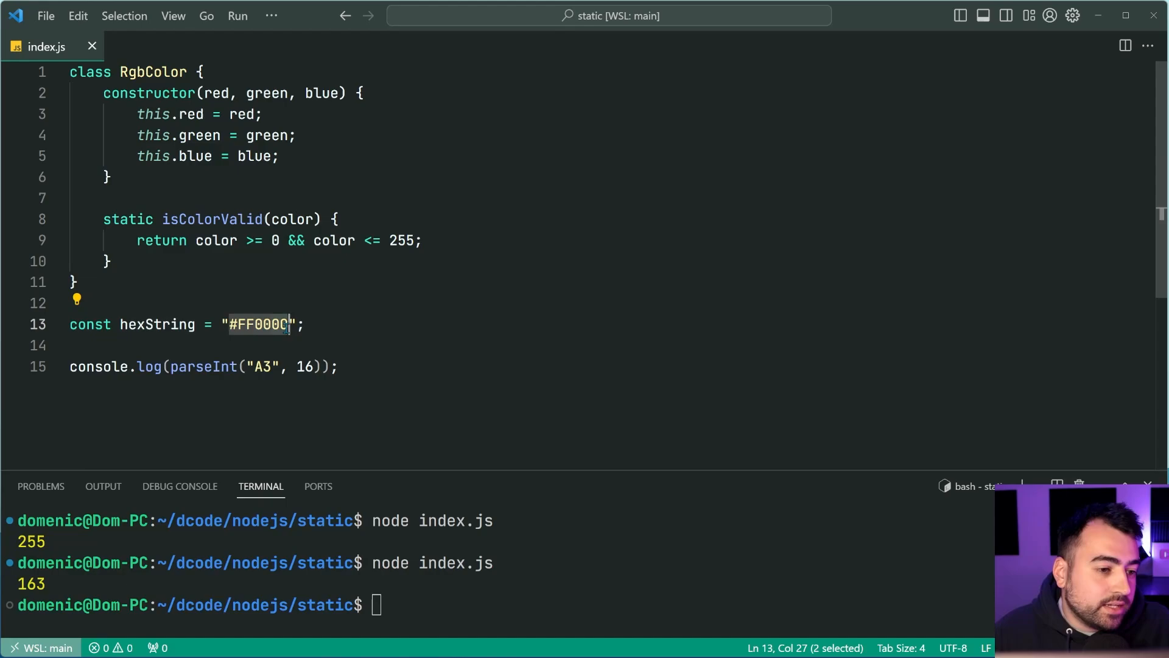
pyautogui.click(337, 366)
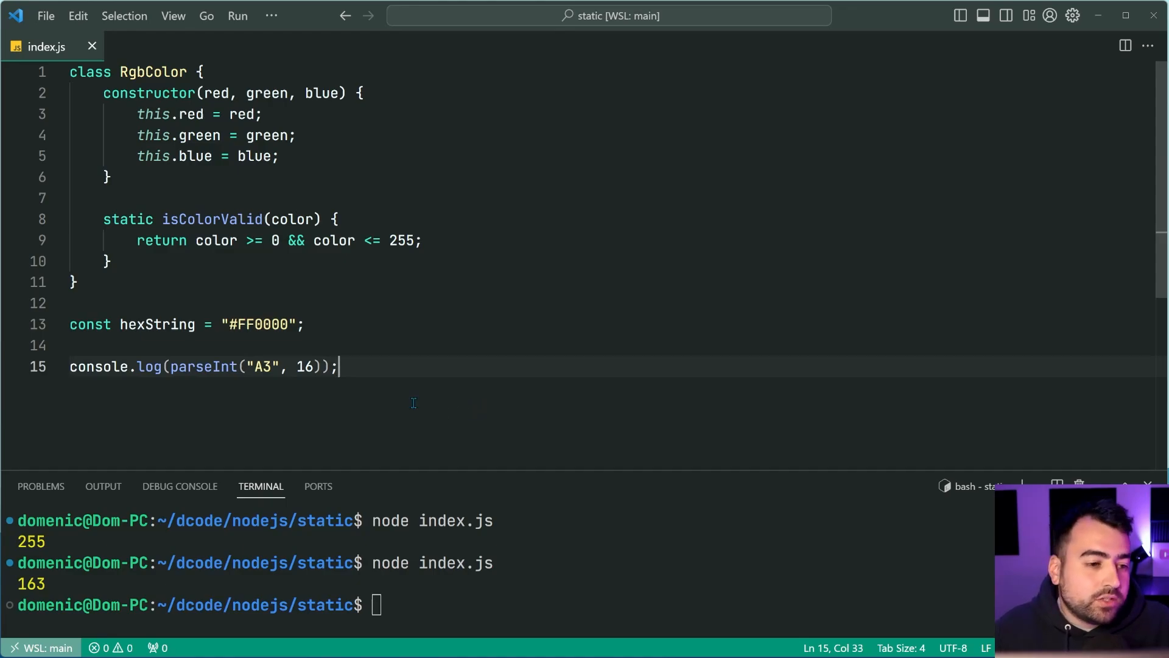
# - Write function hexToRgb(hexString) returning { red: "", green: "", blue: "" }
pyautogui.click(303, 324)
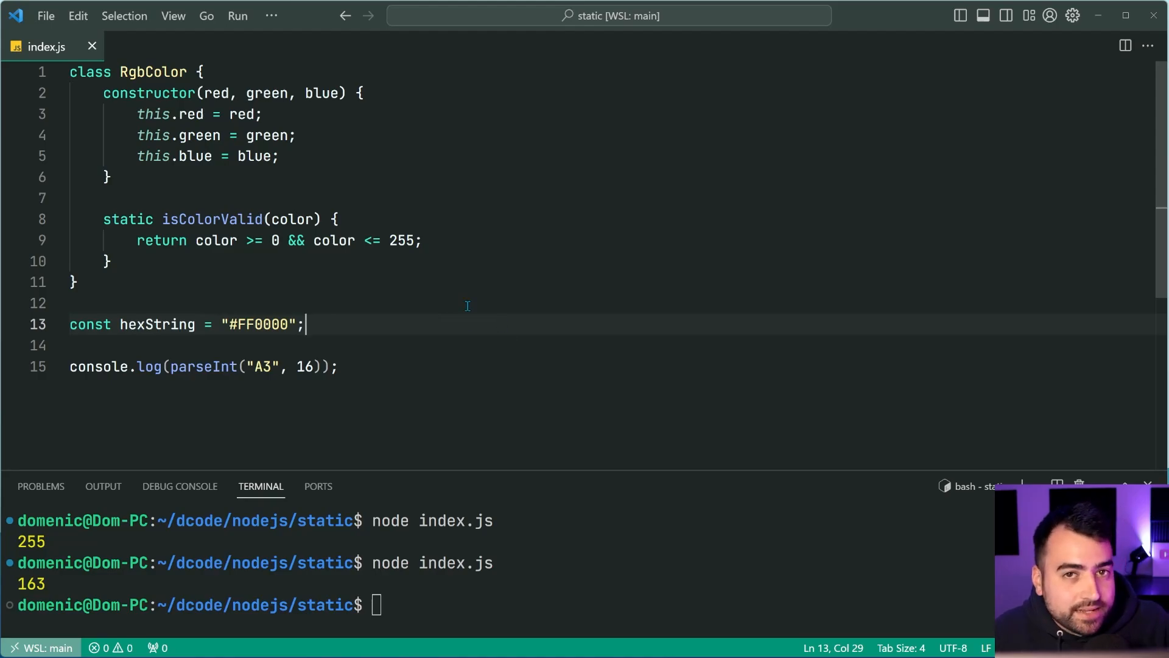
pyautogui.press('enter')
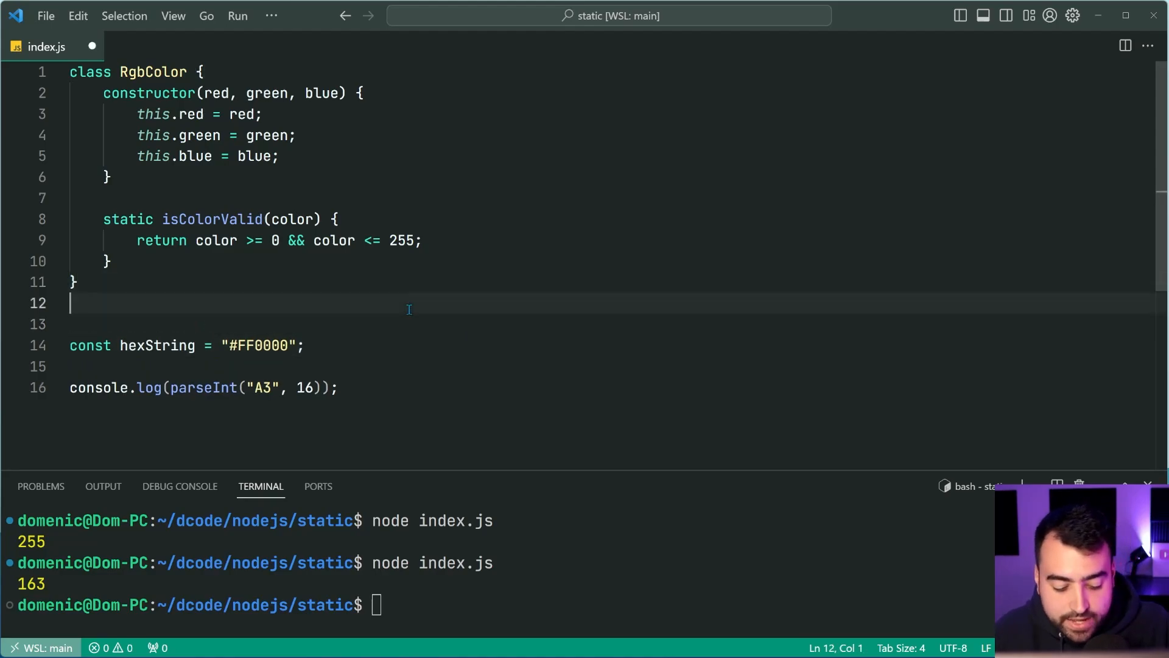
pyautogui.write('function')
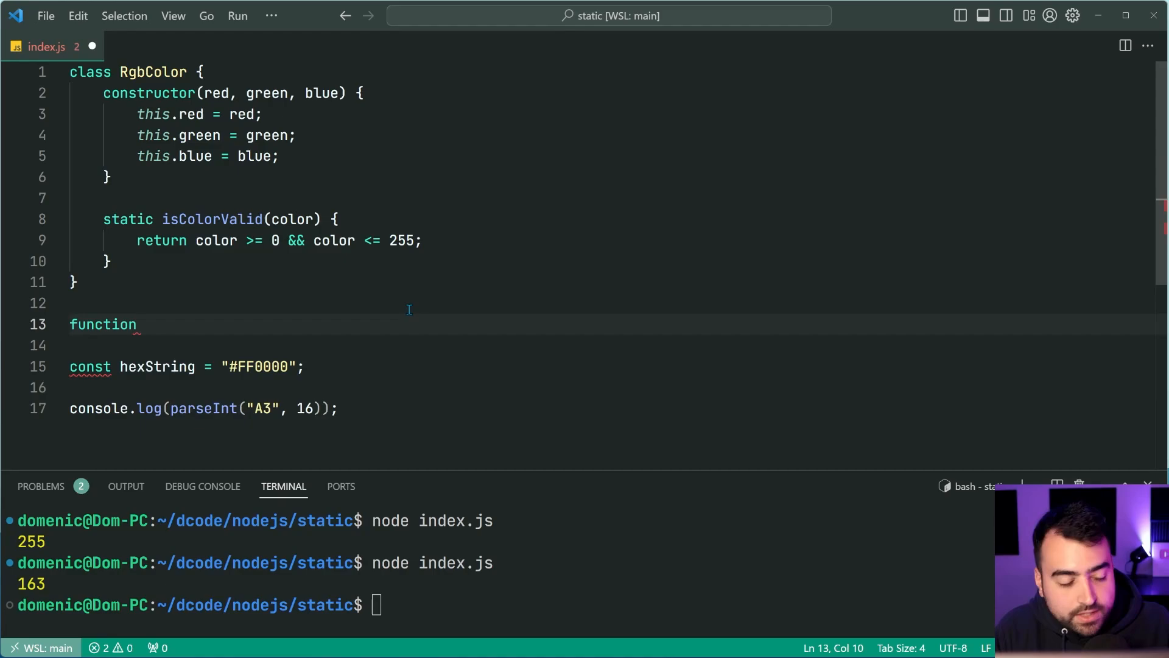
pyautogui.write('hexToRgb')
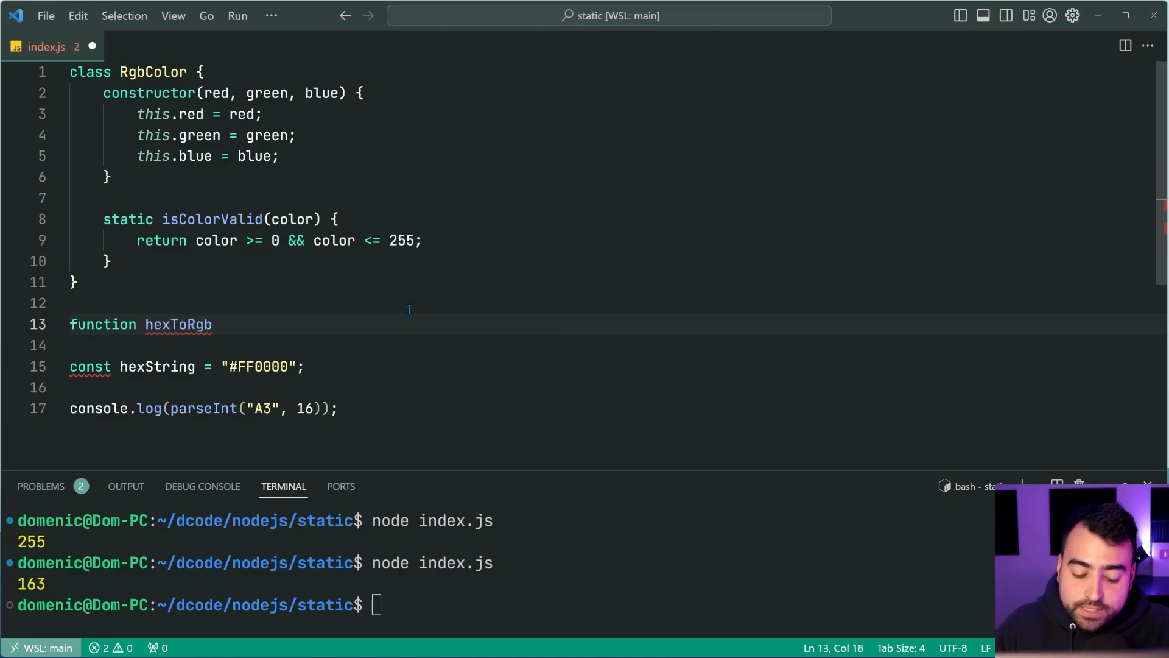
pyautogui.write('(hexString) {')
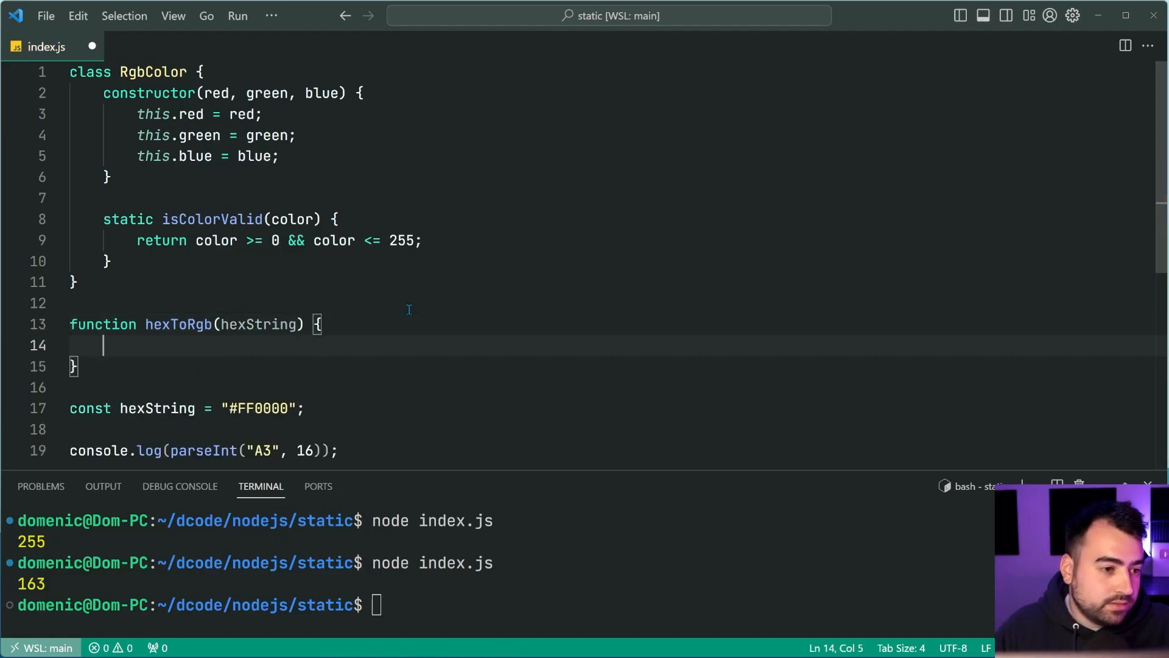
pyautogui.scroll(-3)
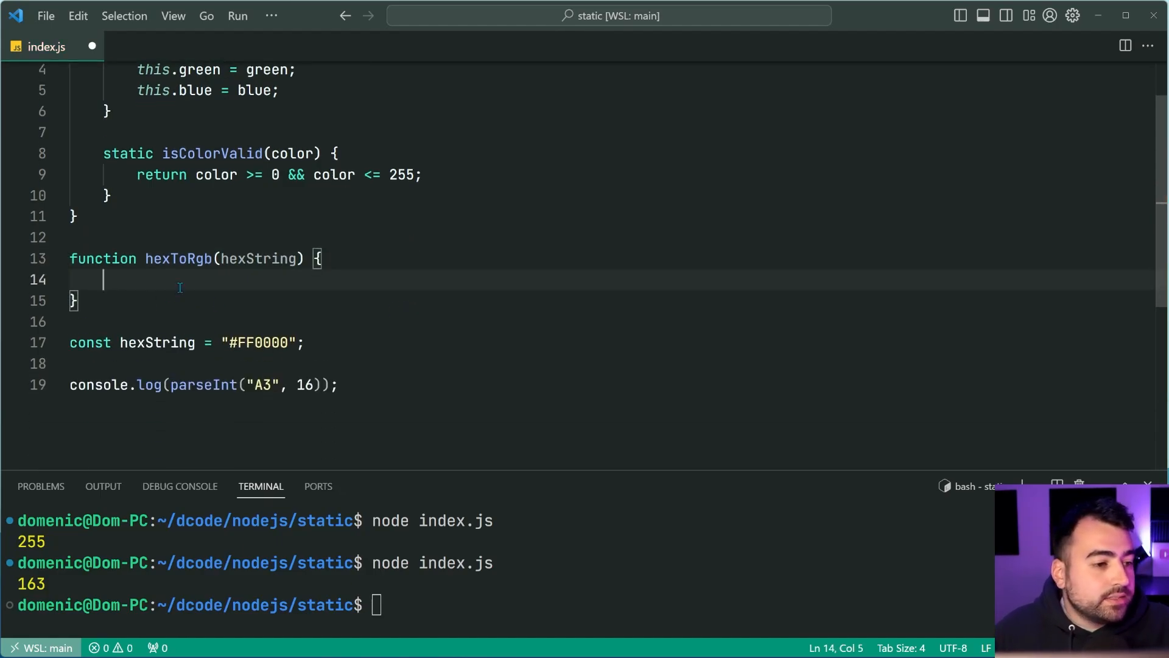
pyautogui.write('return {};')
pyautogui.write('red:')
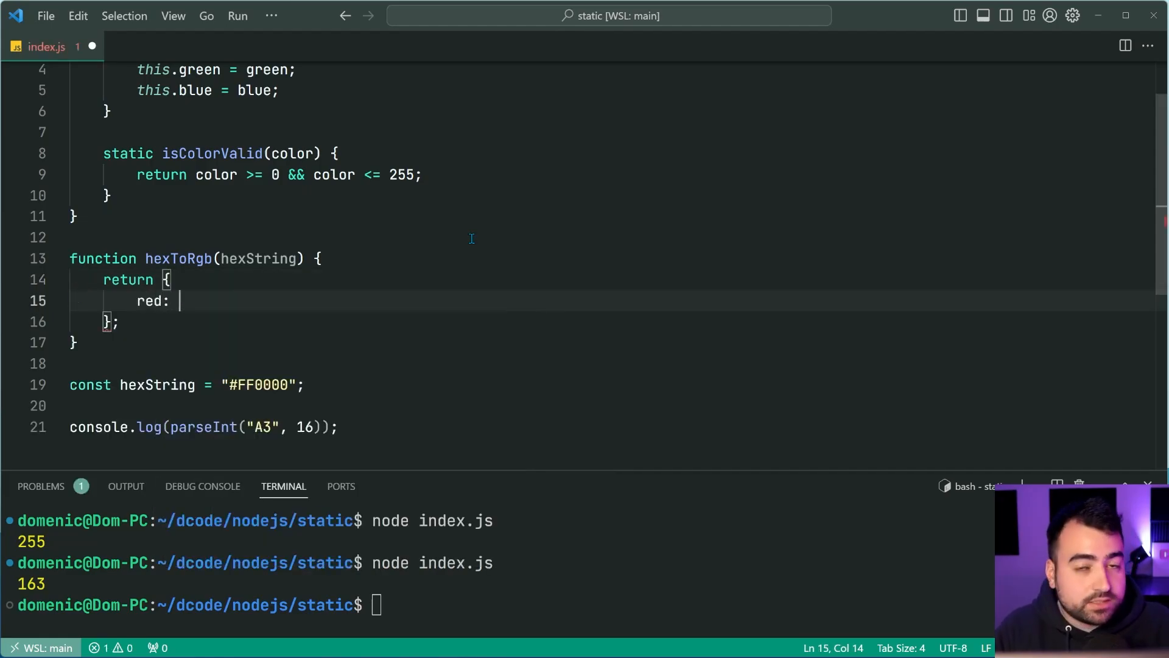
pyautogui.write('"",')
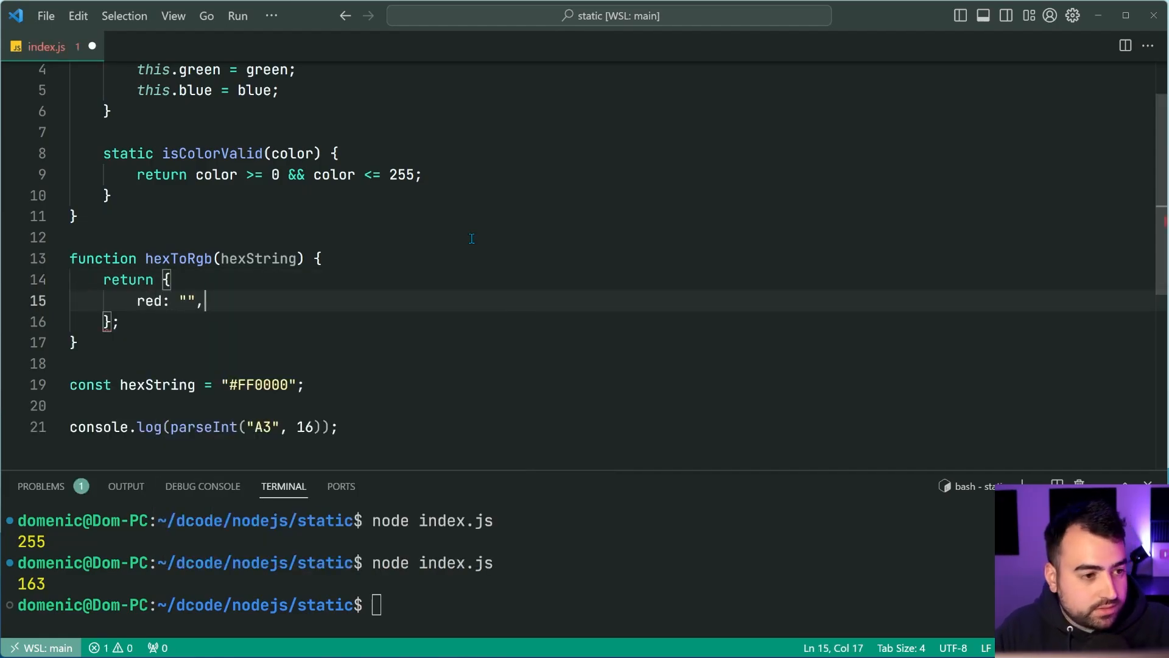
pyautogui.write('green: "",')
pyautogui.write('blue: "",')
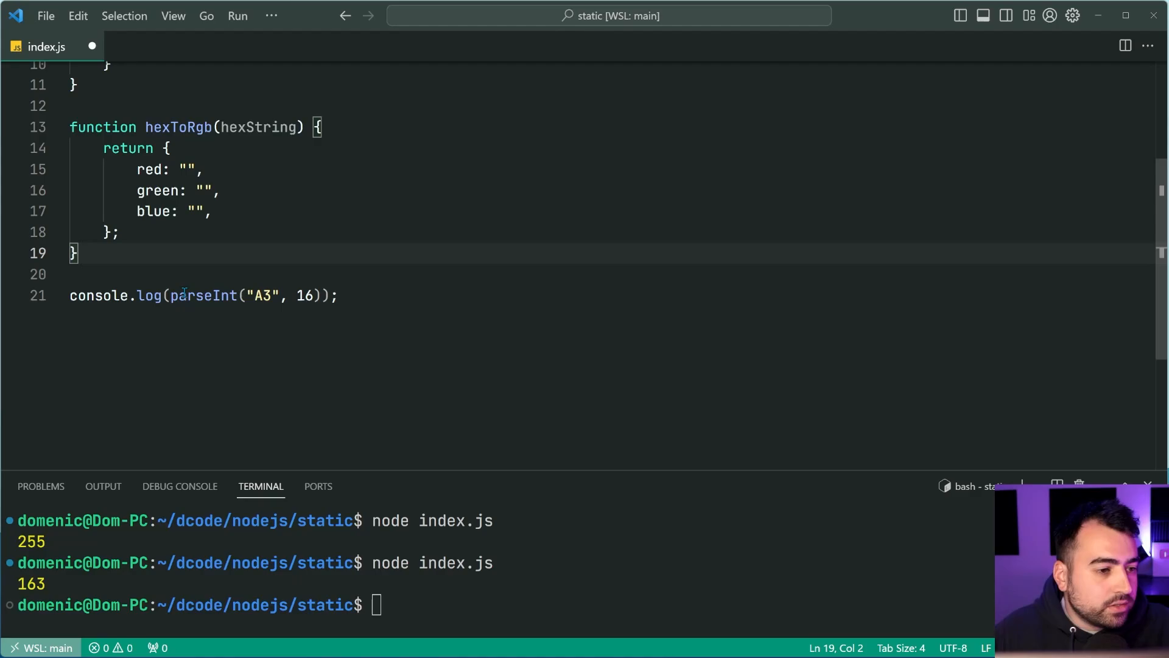
# - Change the log call to hexToRgb("#009578") and move into the function body
pyautogui.write('hexToRgb);')
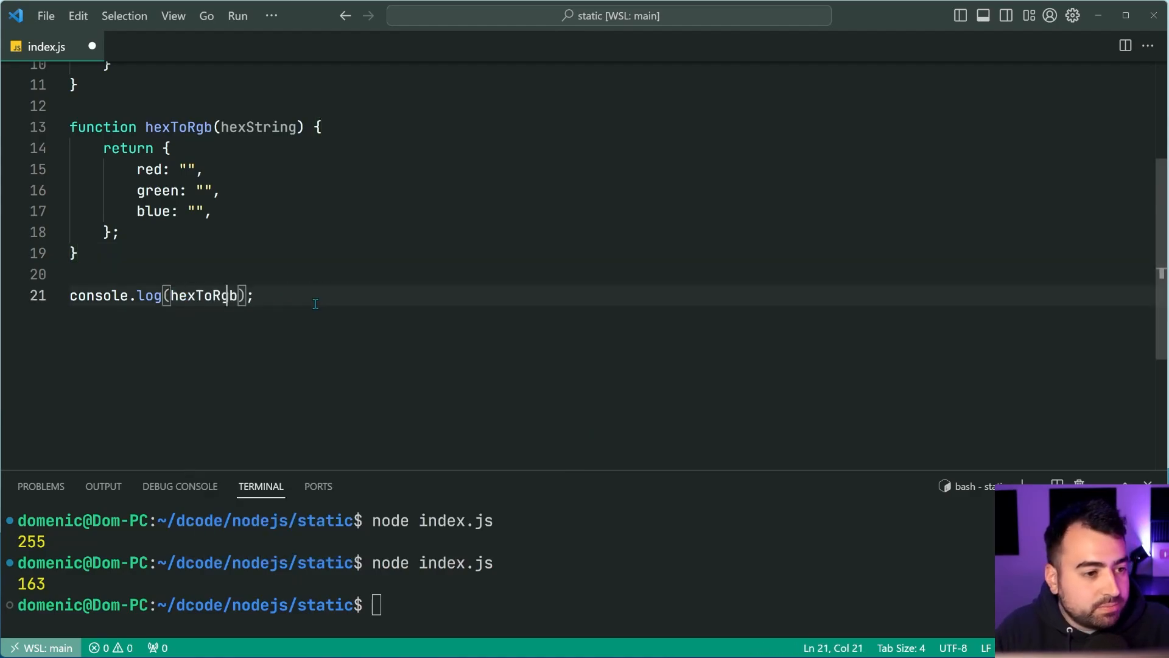
pyautogui.write('"#")')
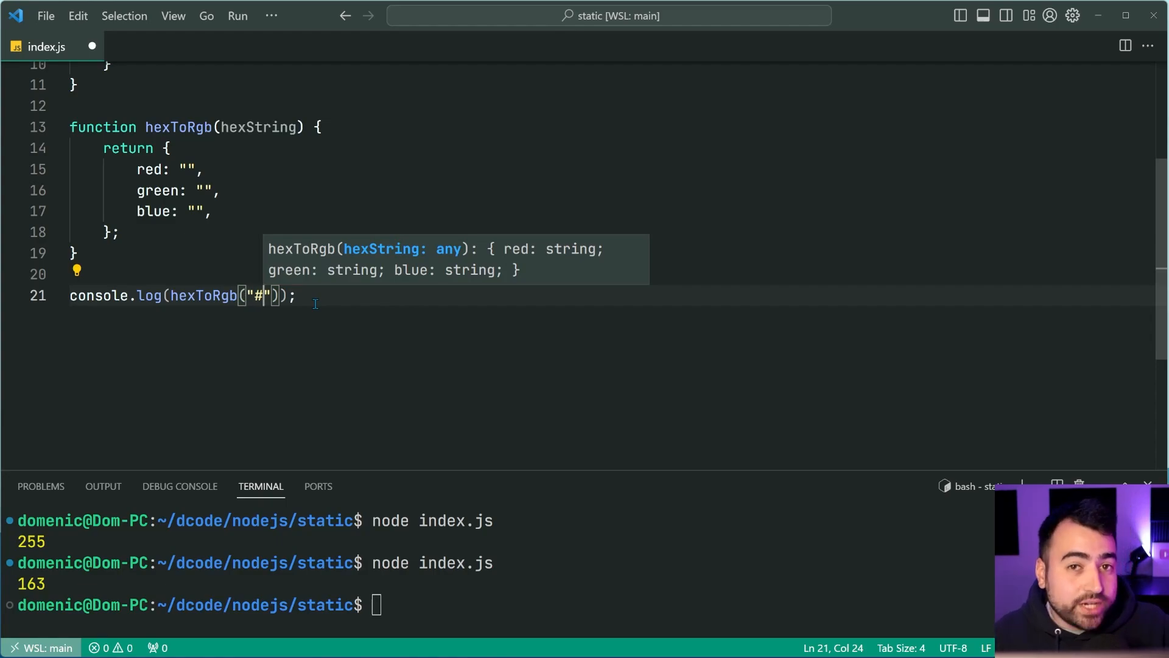
pyautogui.write('0095')
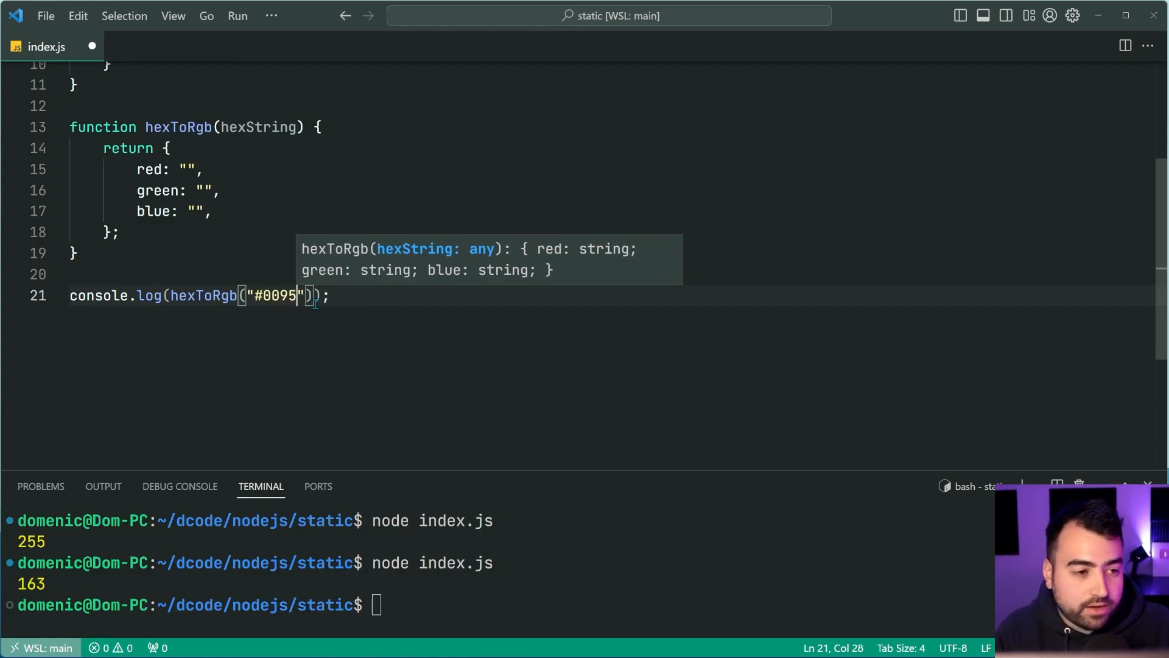
pyautogui.write('78')
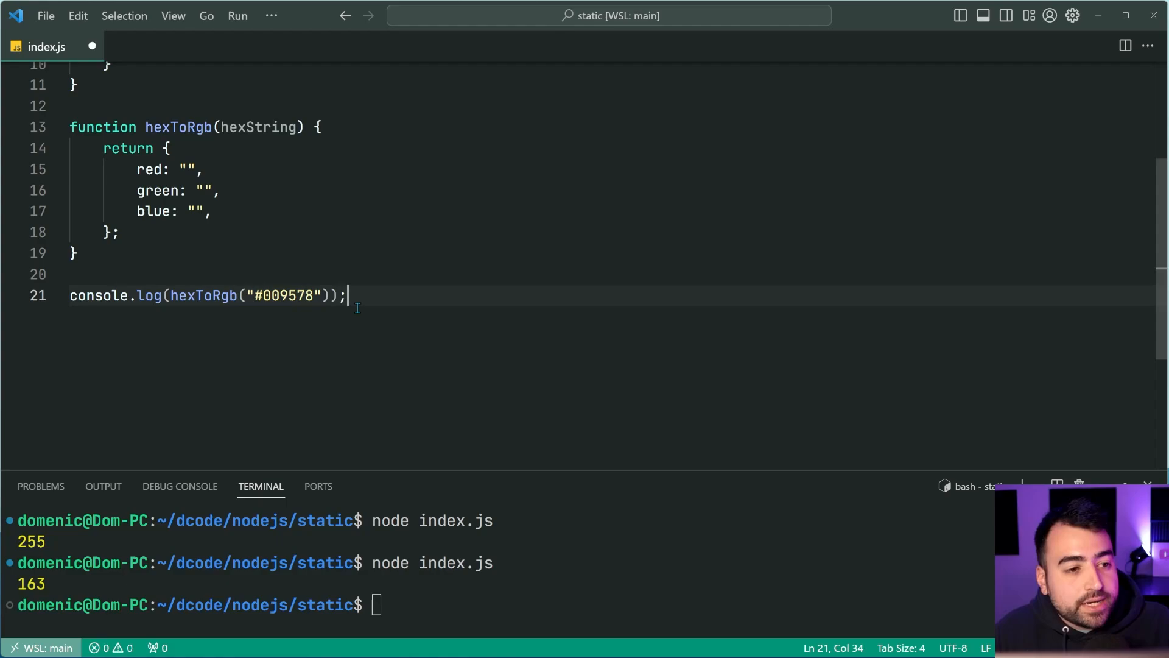
pyautogui.scroll(3)
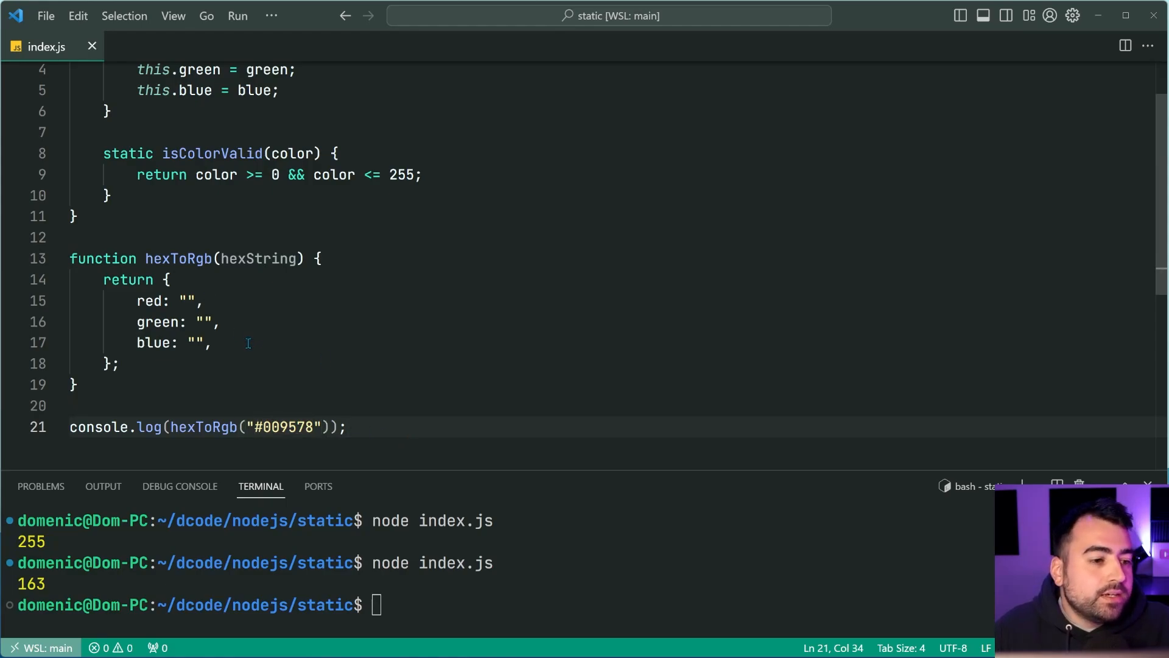
pyautogui.click(364, 258)
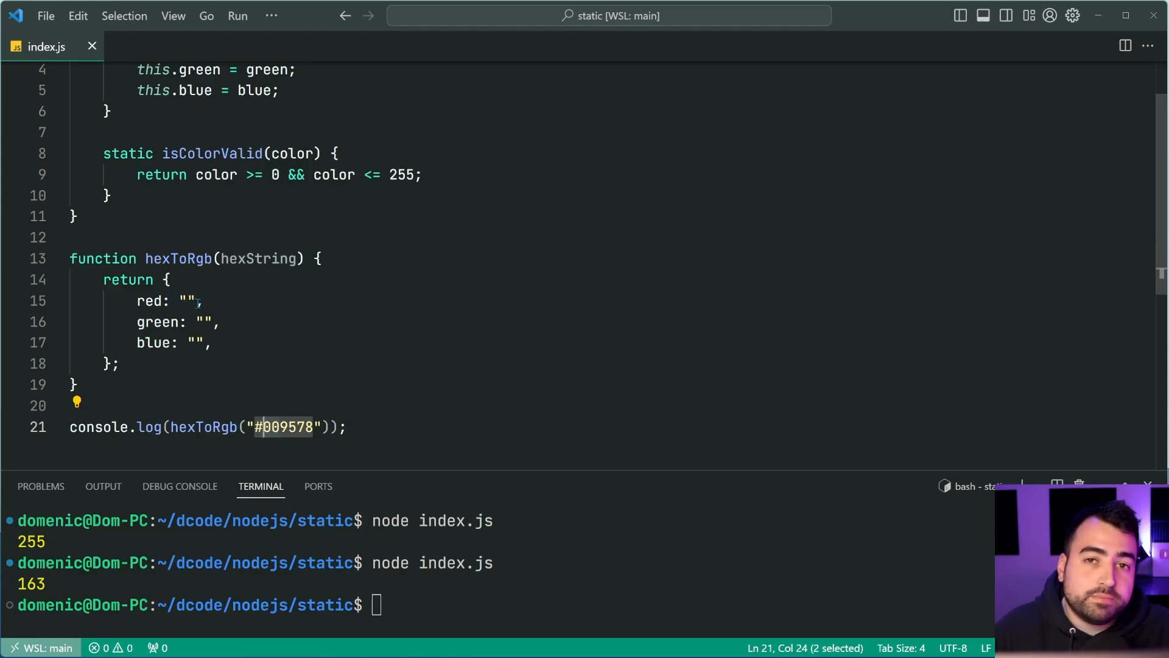
pyautogui.click(220, 322)
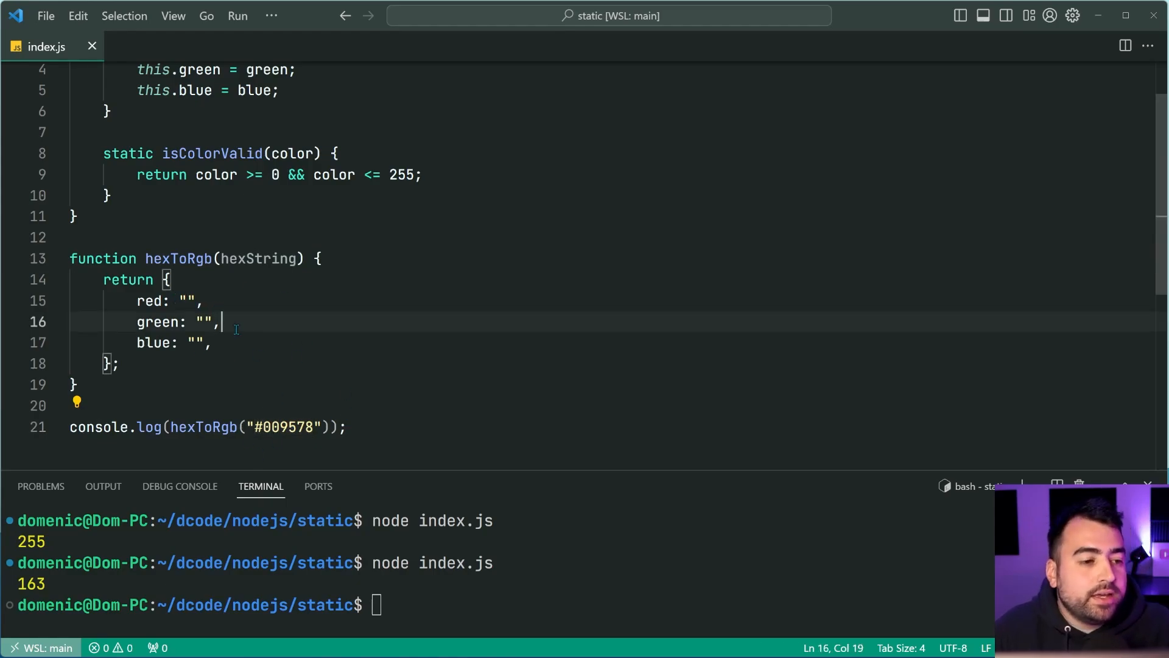
# - Add redPart, greenPart and bluePart constants from hexString.substring(0,2), (2,4) and (4,6)
pyautogui.press('Enter')
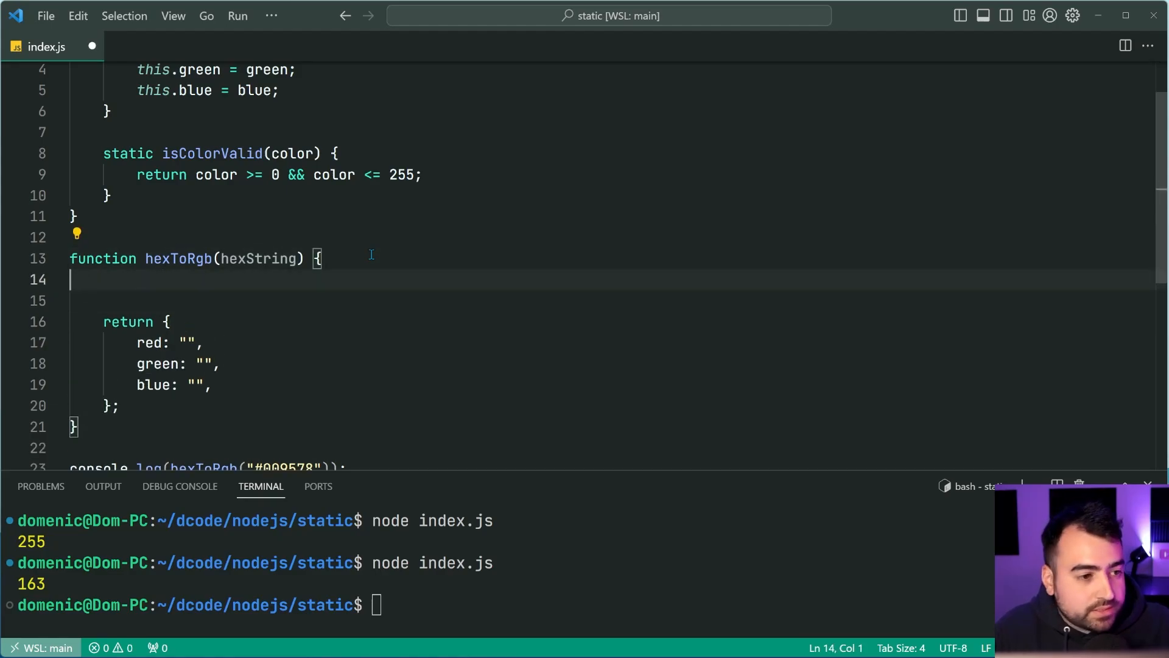
pyautogui.write('const red =')
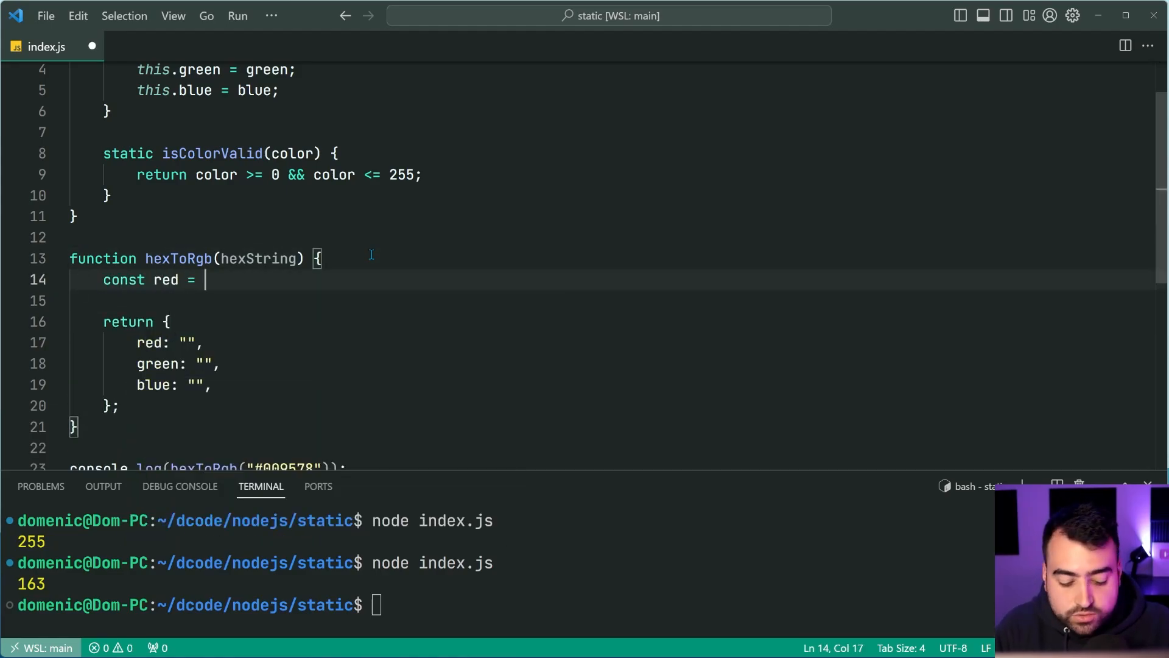
pyautogui.write('par')
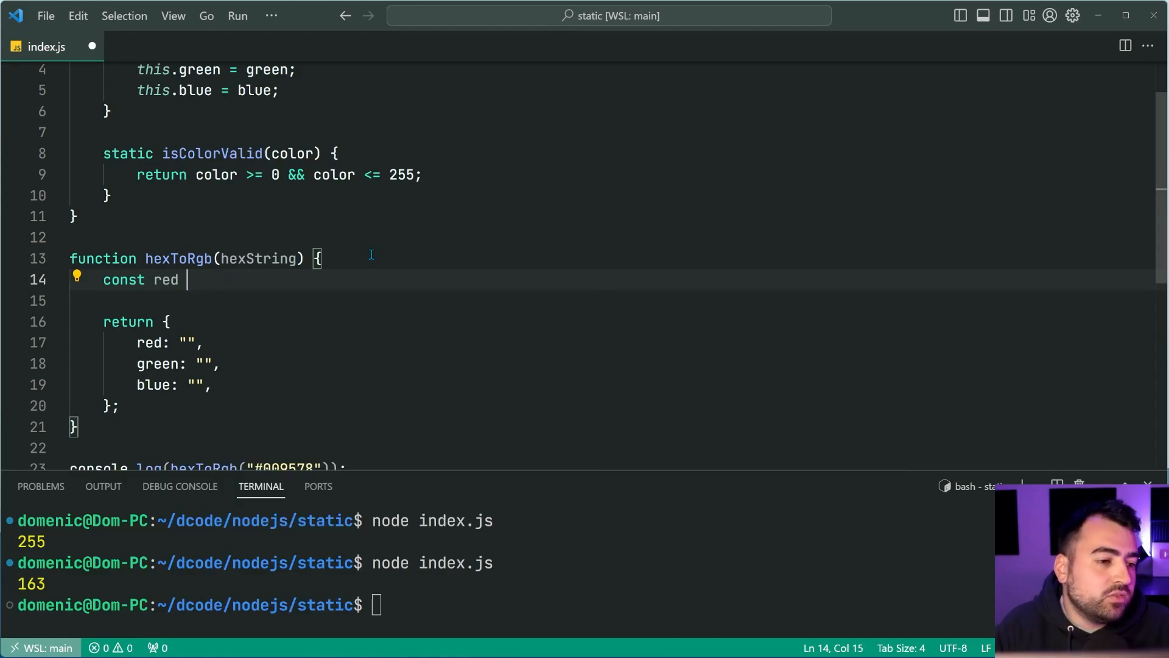
pyautogui.write('Part = hexString.substring(')
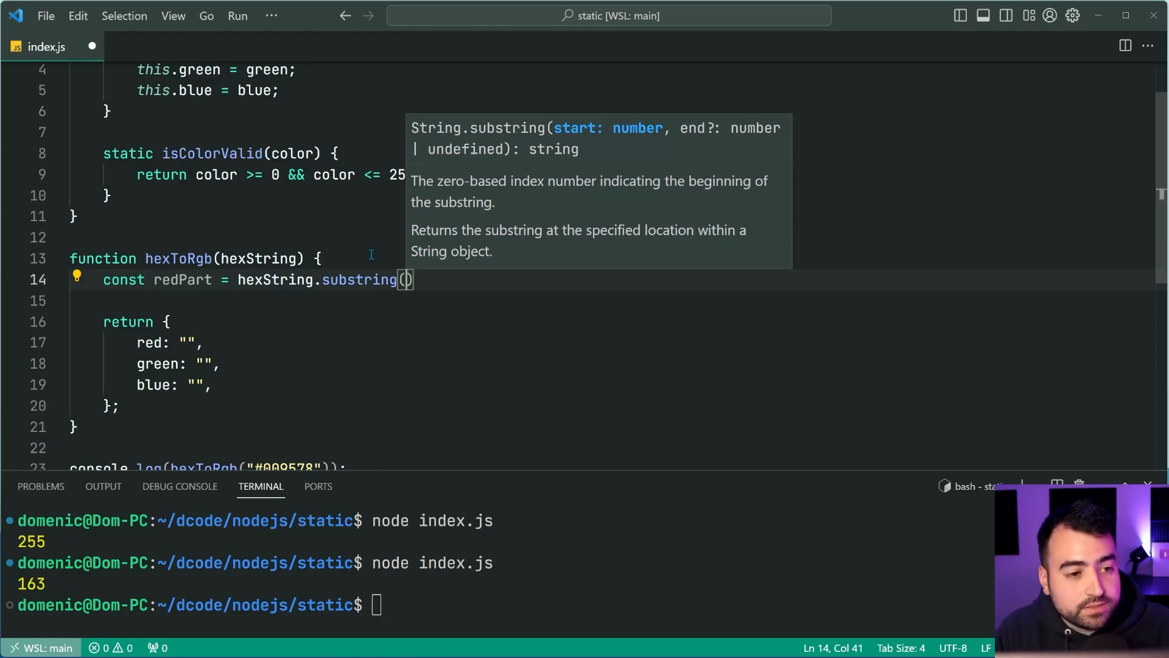
pyautogui.write('0, 2')
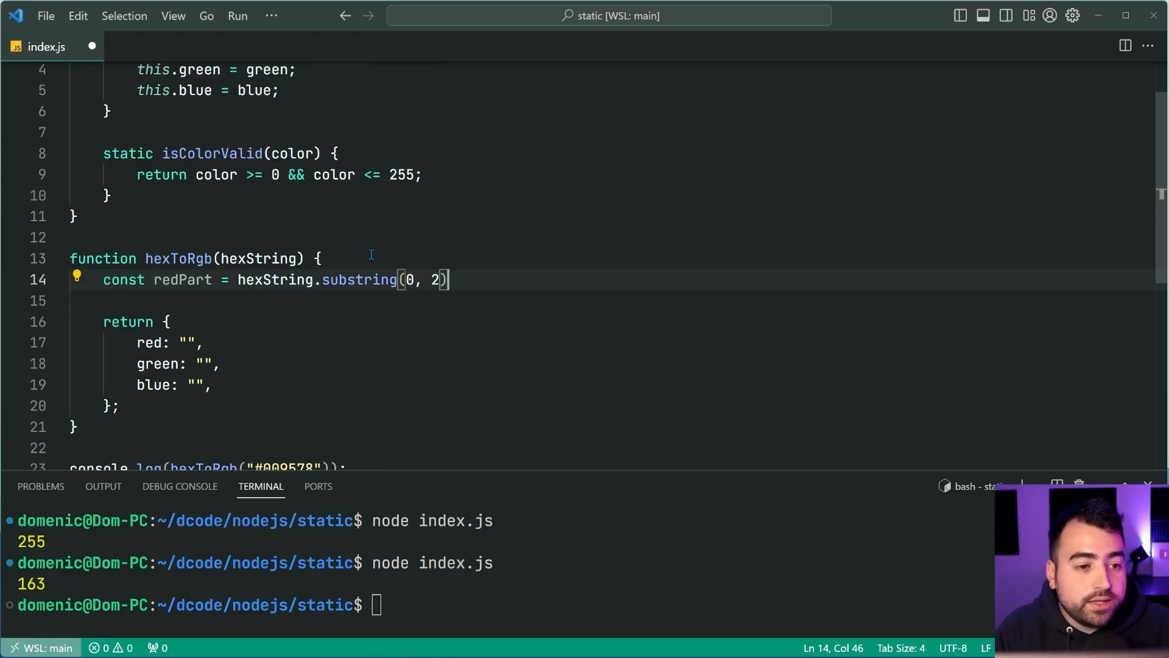
pyautogui.write(';')
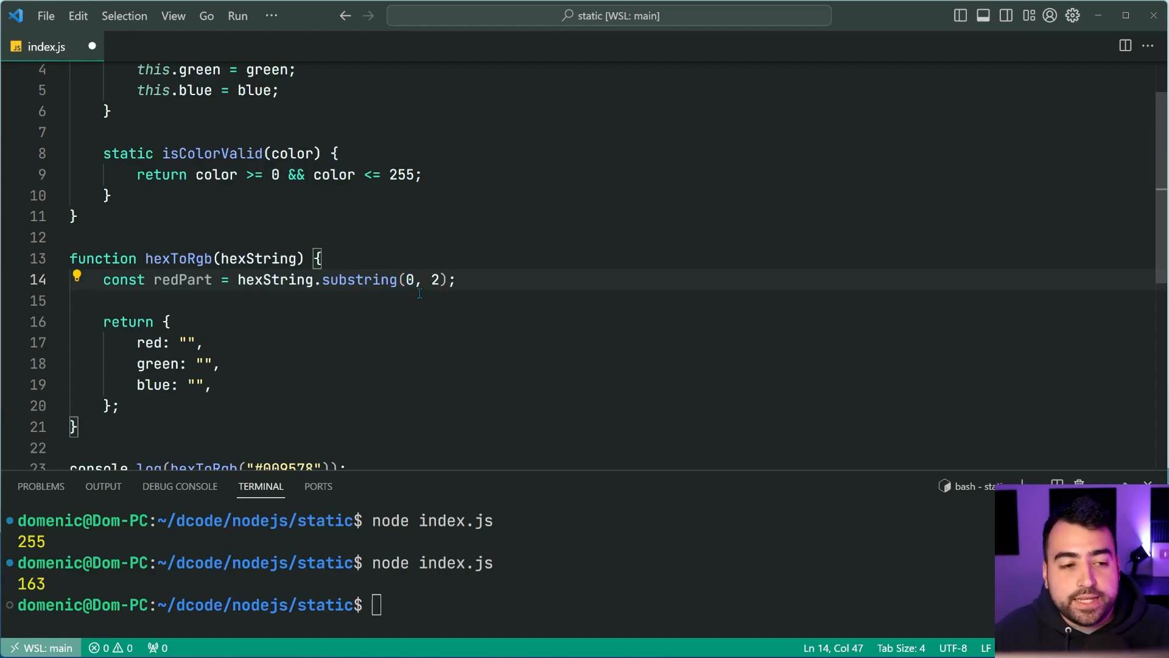
pyautogui.moveTo(556, 291)
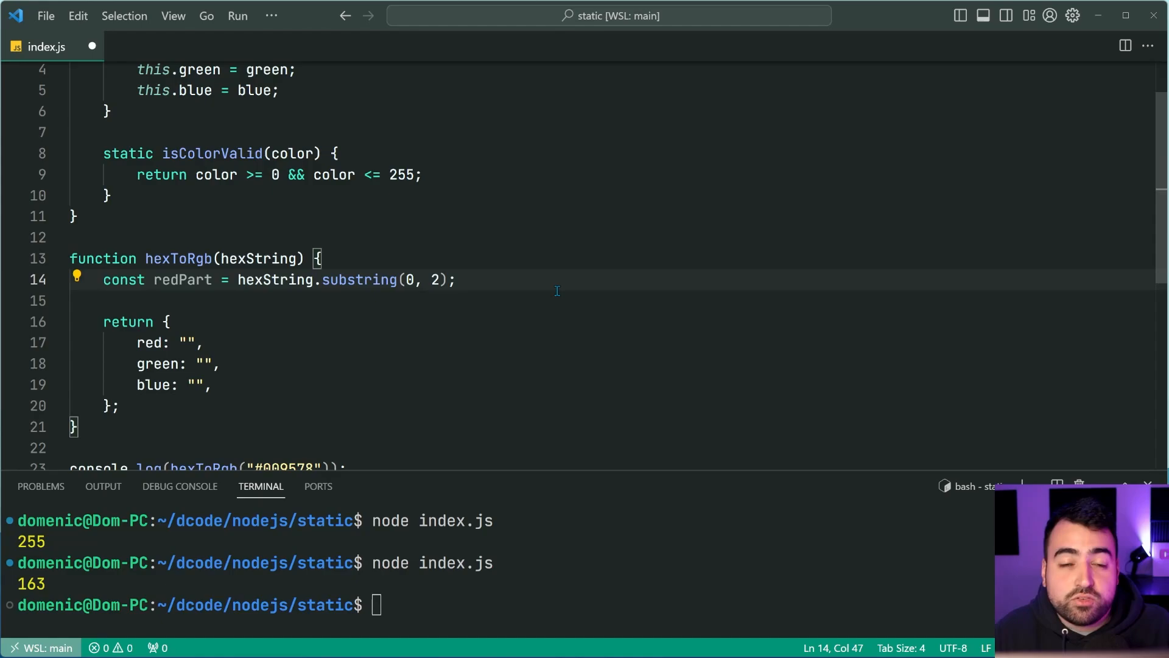
pyautogui.moveTo(534, 394)
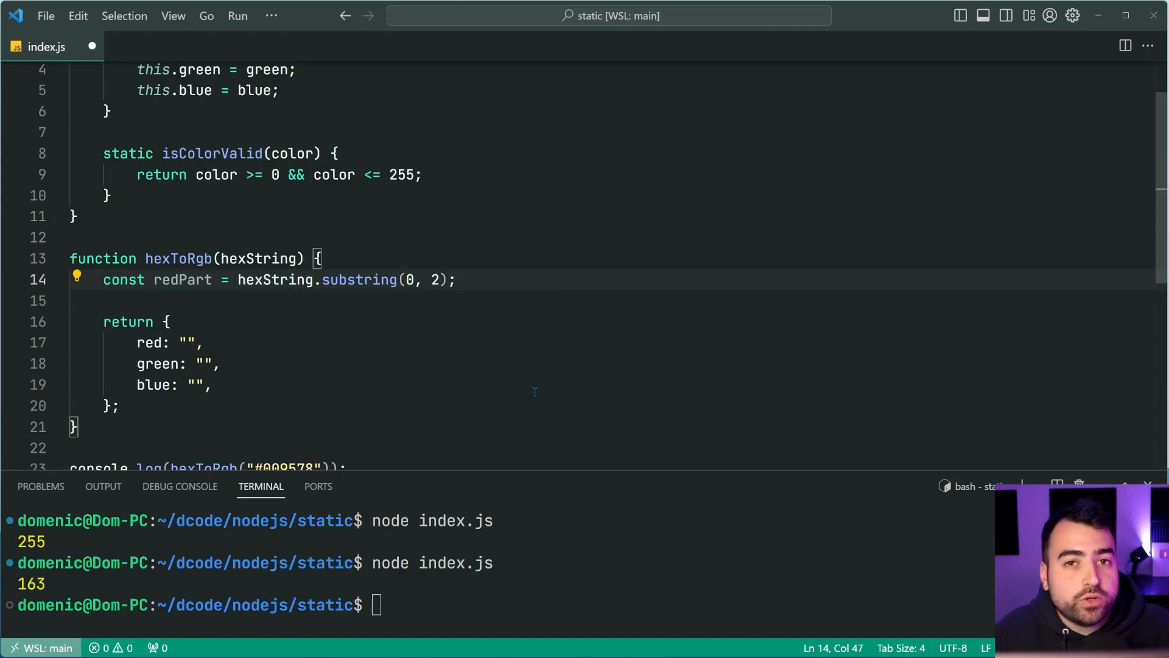
pyautogui.moveTo(566, 363)
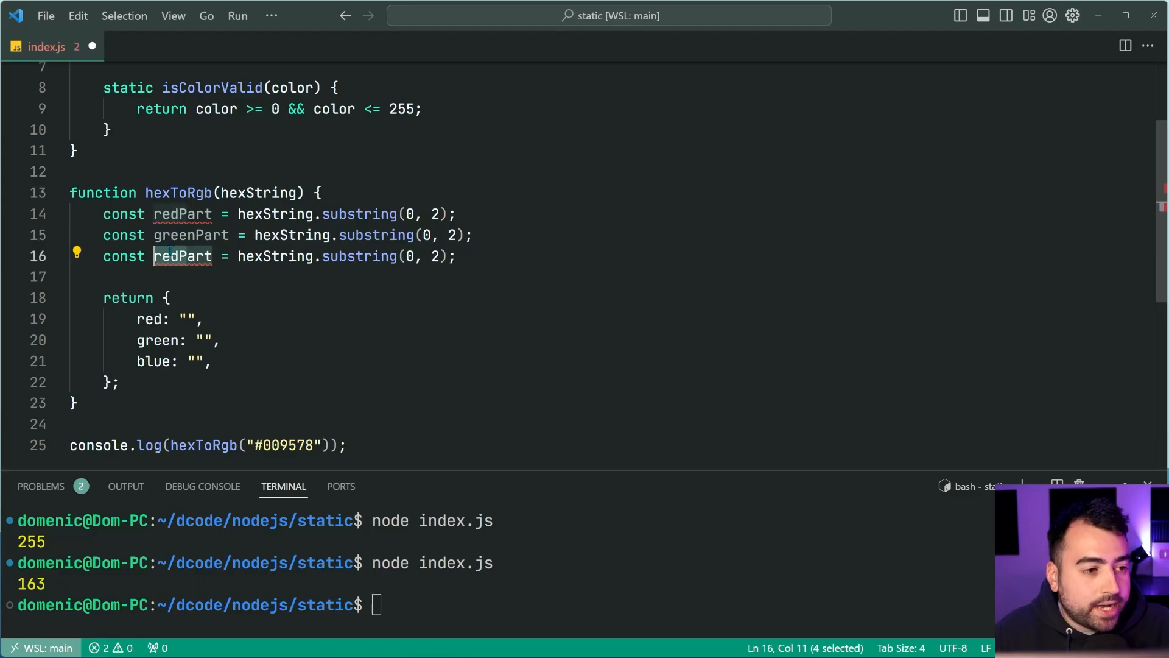
pyautogui.write('blue')
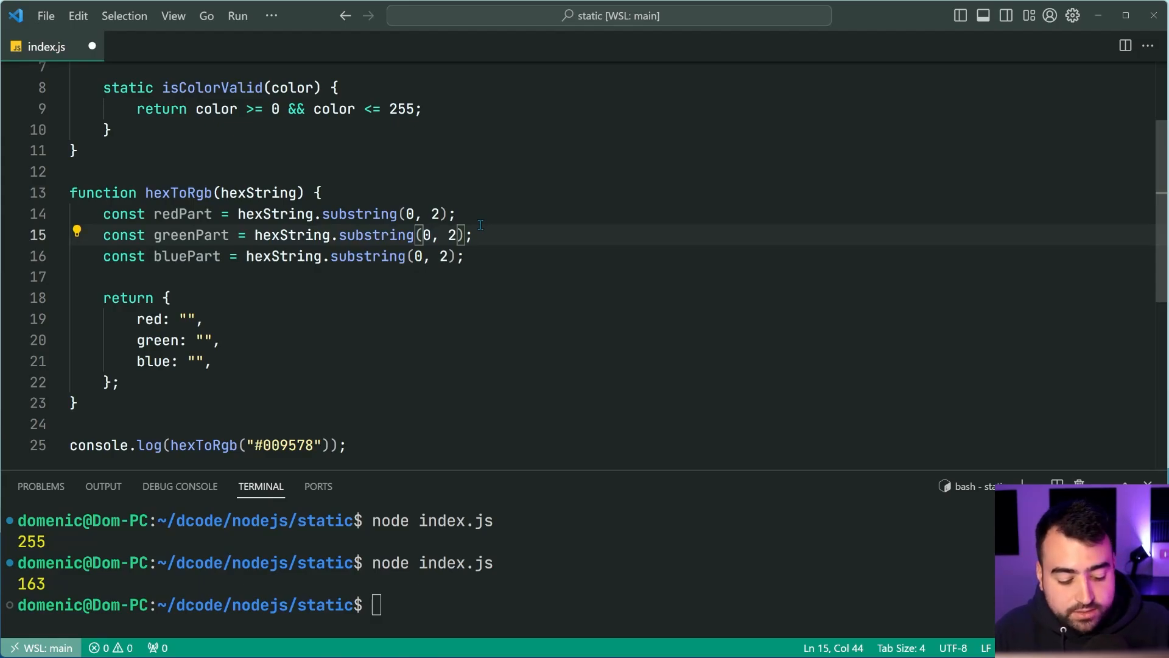
pyautogui.write('2, 4')
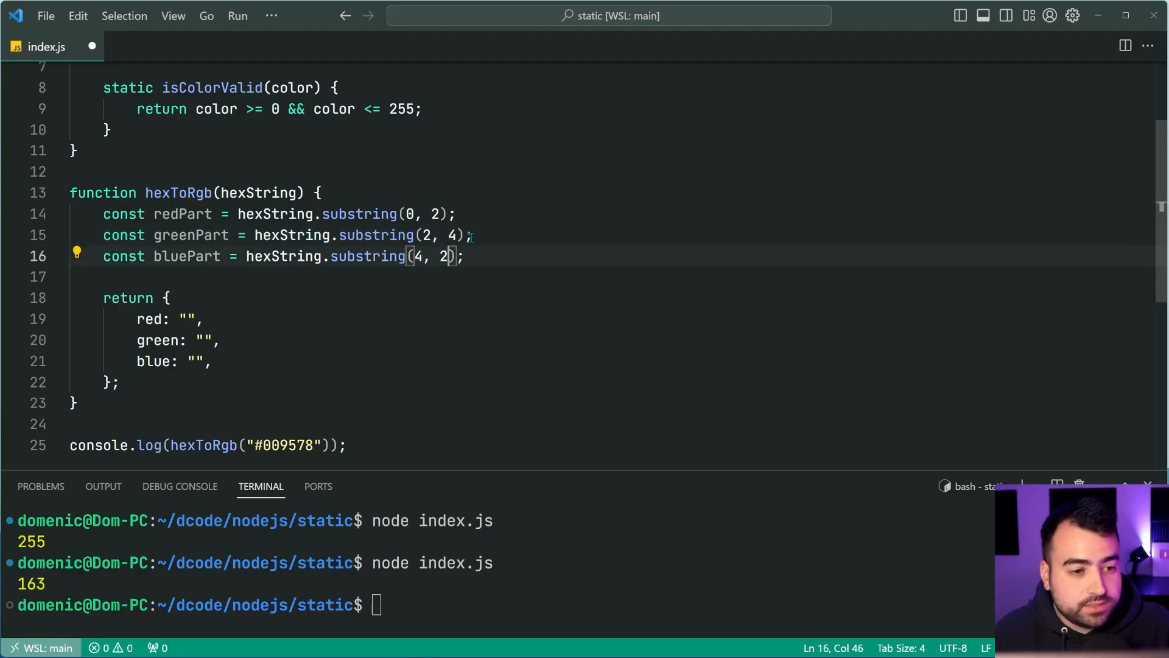
pyautogui.write('6')
pyautogui.click(201, 319)
pyautogui.write('parseInt(')
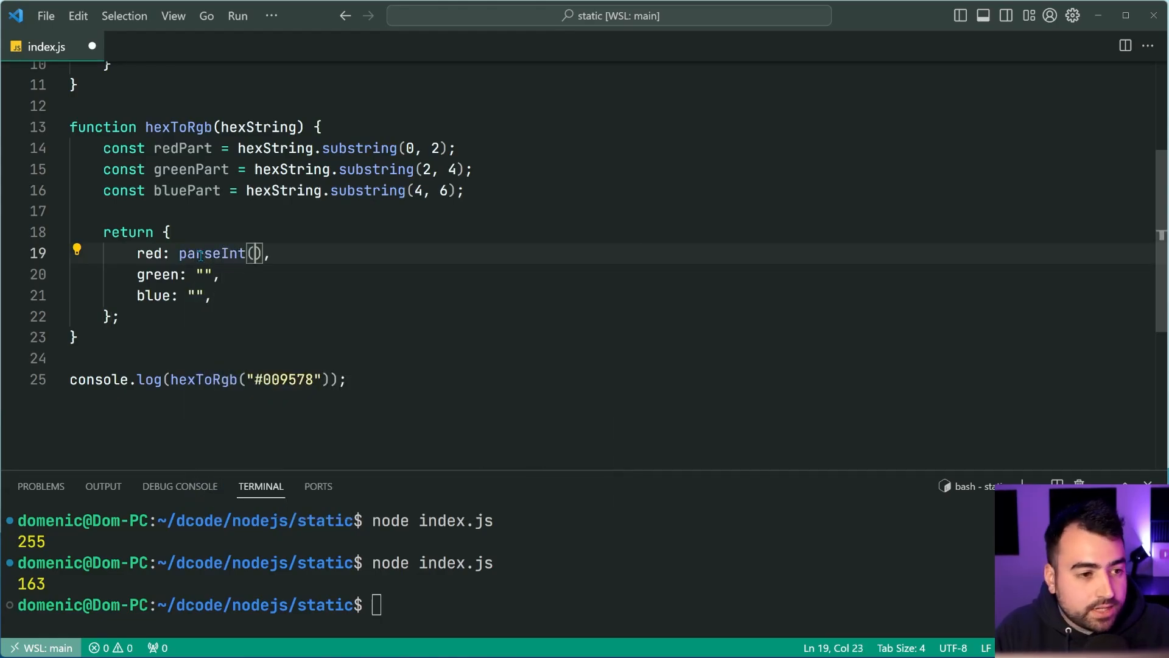
# - Set red, green and blue in the return object to parseInt of each part in base 16
pyautogui.write('redPart, 16')
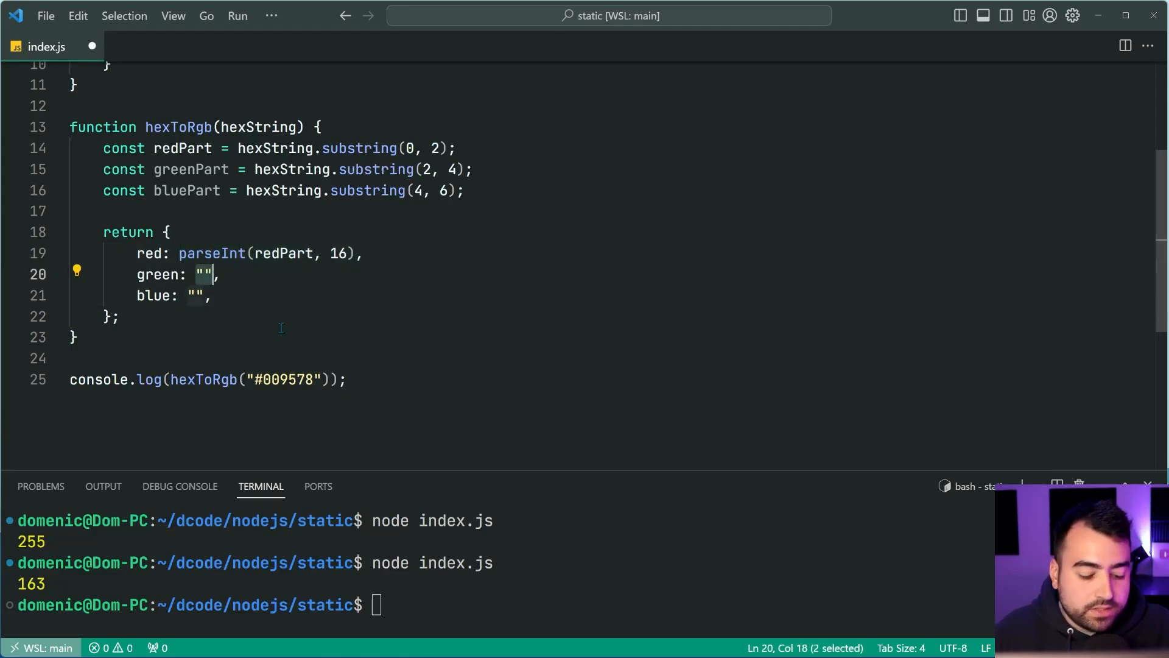
pyautogui.write('parseInt(redPart, 16)')
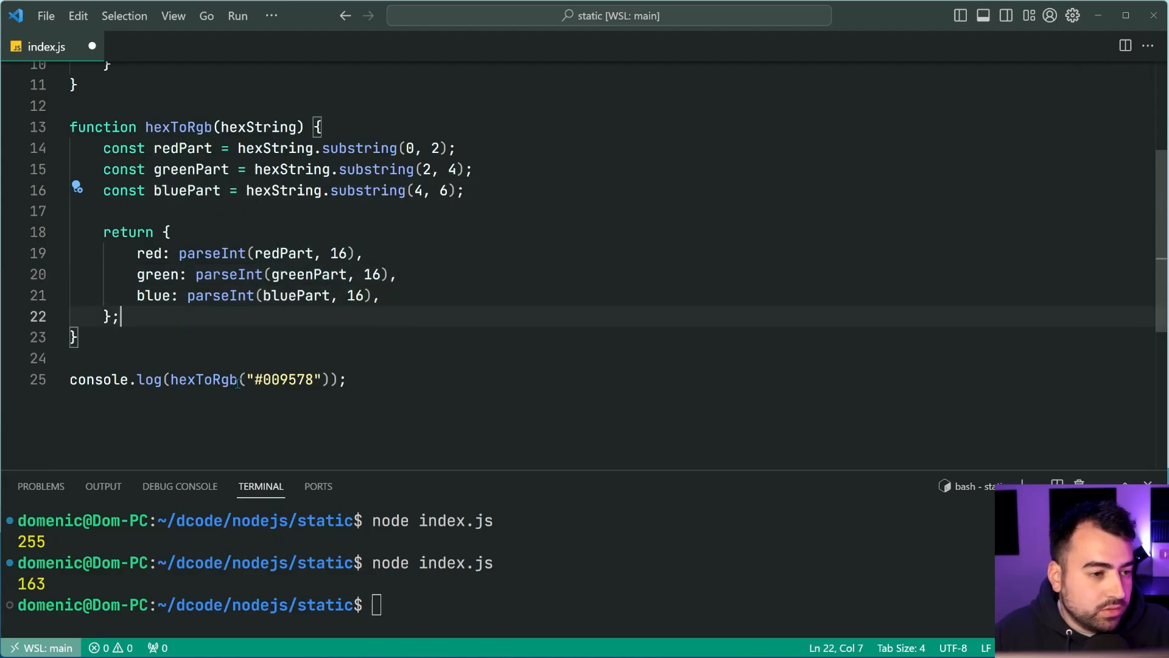
pyautogui.scroll(3)
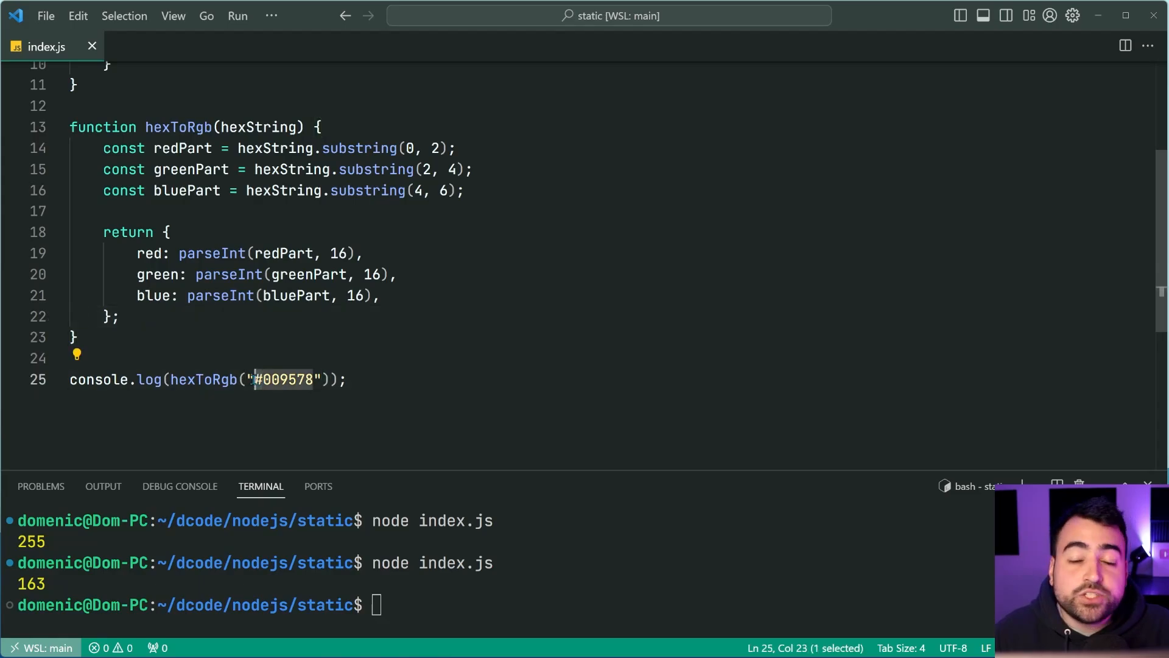
# - Reassign hexString to strip the leading #, then run node index.js printing red 0, green 149, blue 120
pyautogui.click(403, 380)
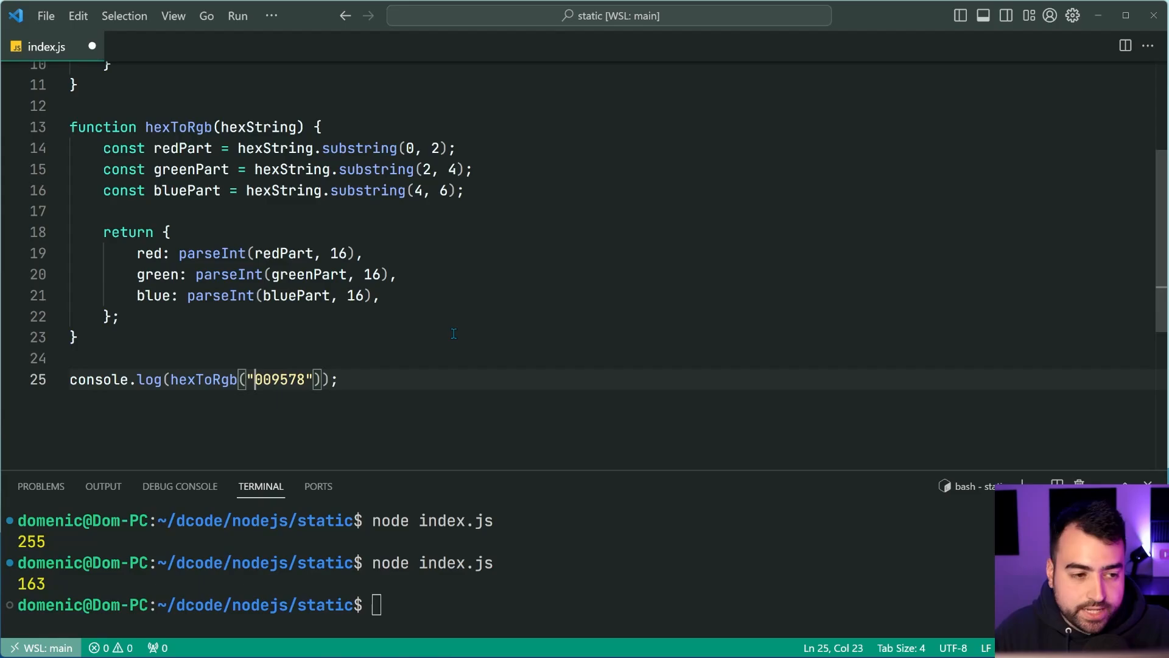
pyautogui.press('Enter')
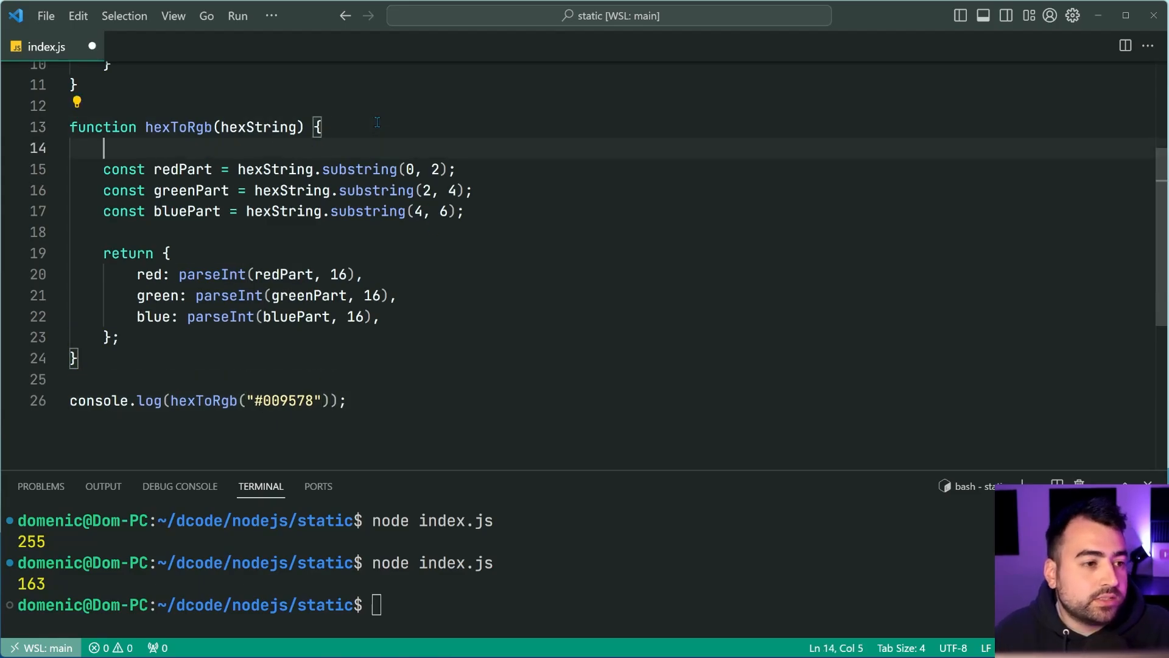
pyautogui.write('hexString = hexString.replace("#", "");')
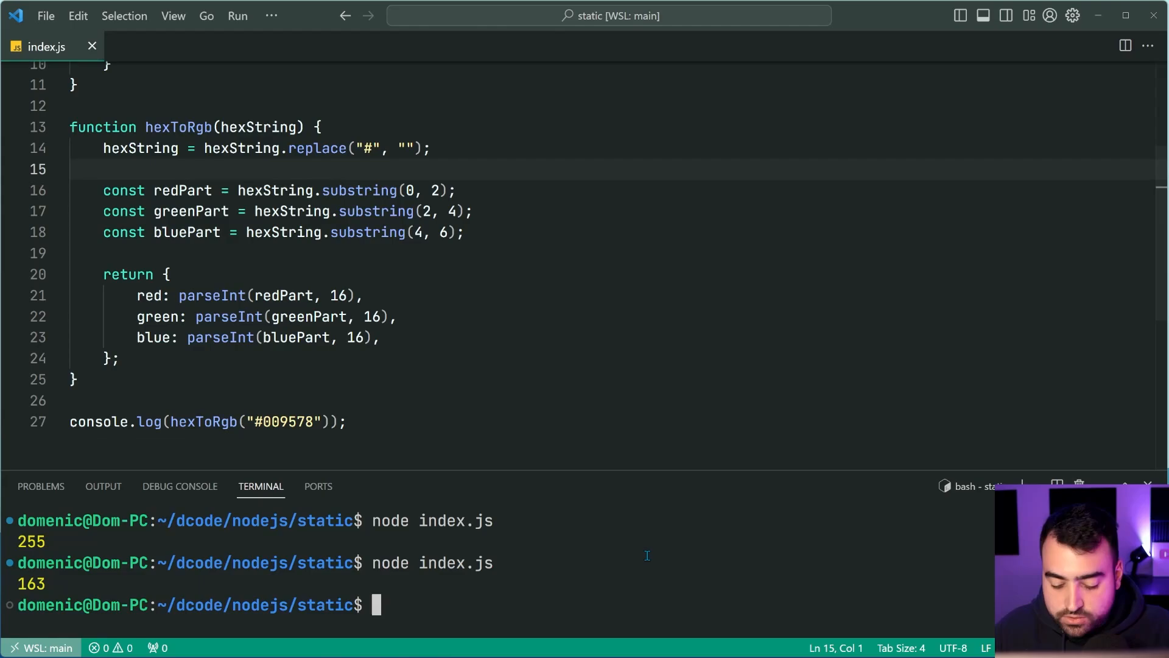
pyautogui.press('Return')
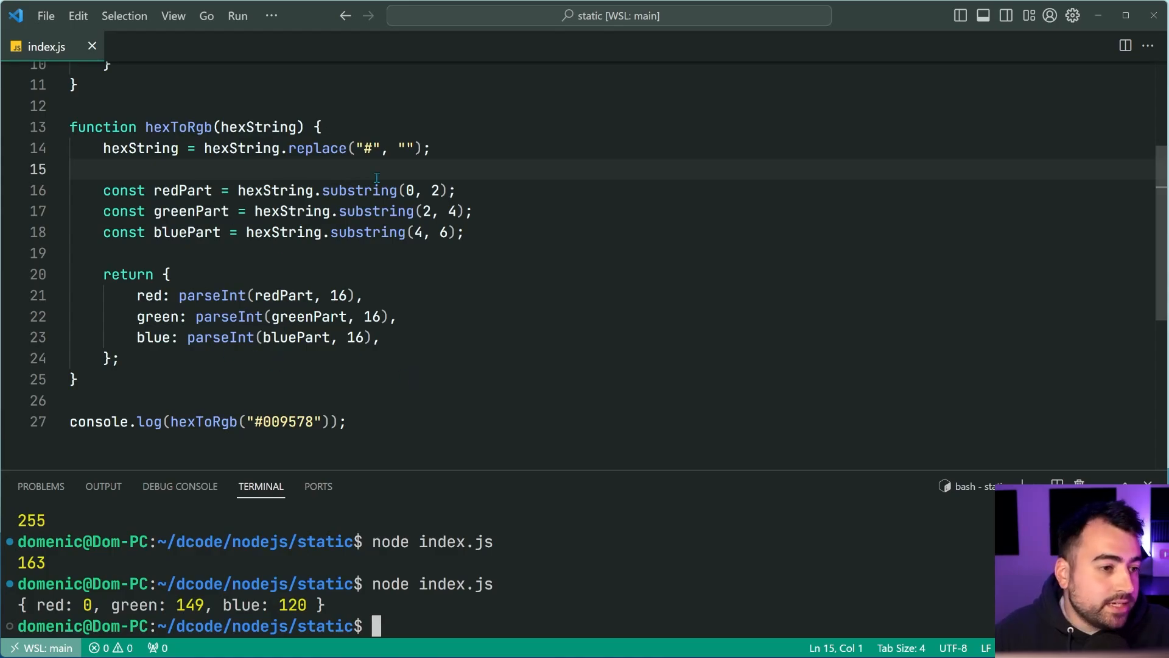
pyautogui.click(257, 126)
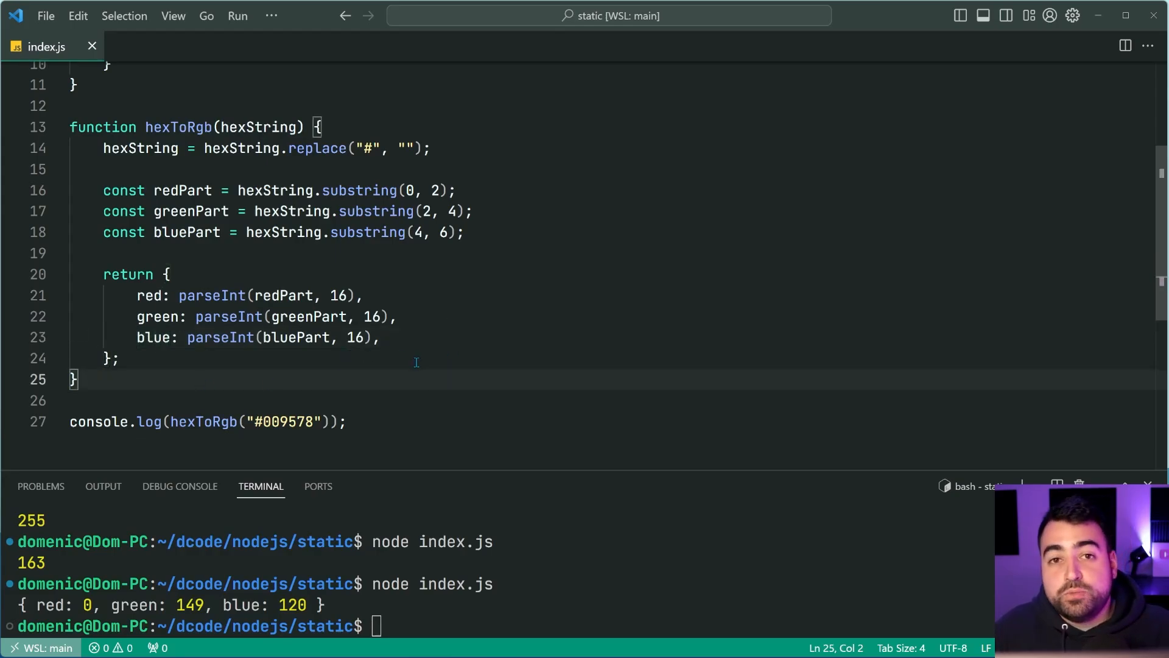
pyautogui.moveTo(451, 362)
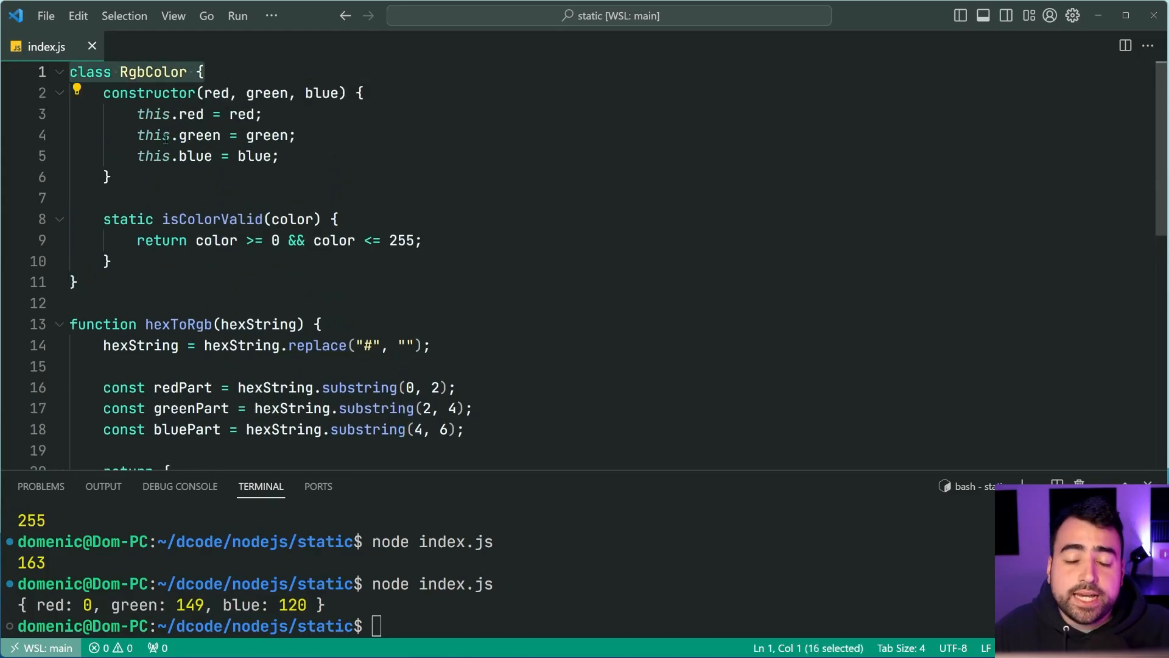
pyautogui.moveTo(153, 115)
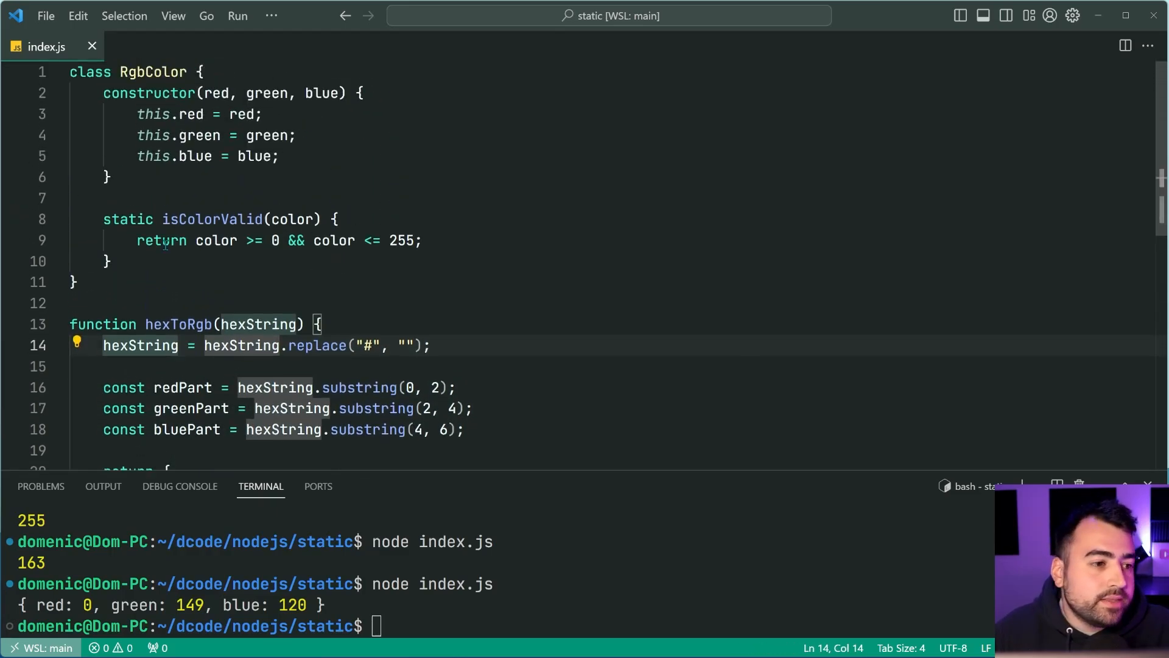
# - Declare static fromHexColor(hexString) inside RgbColor with the # removal and part substring lines
pyautogui.write('st')
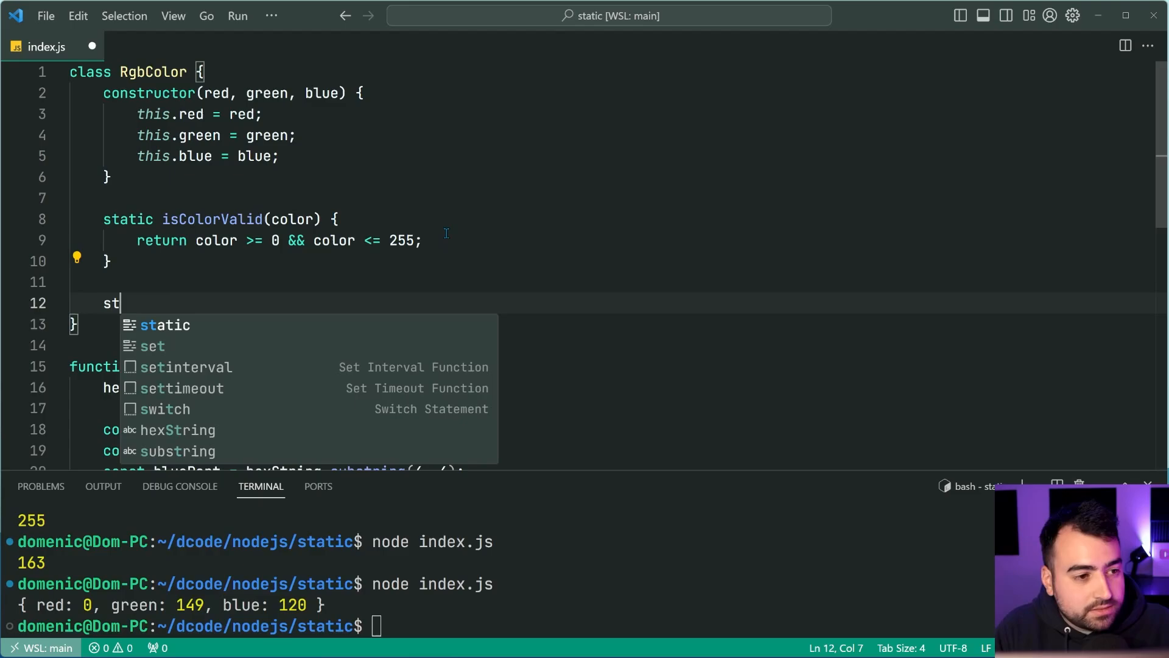
pyautogui.write('atic fromHexColor')
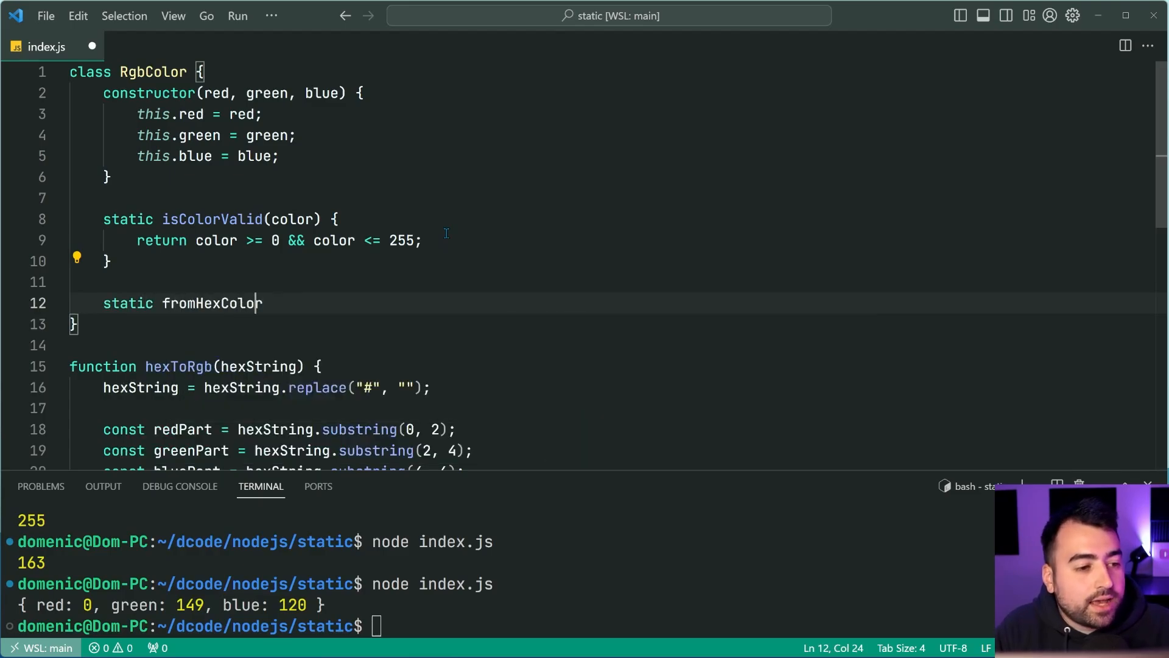
pyautogui.write('(hexSt')
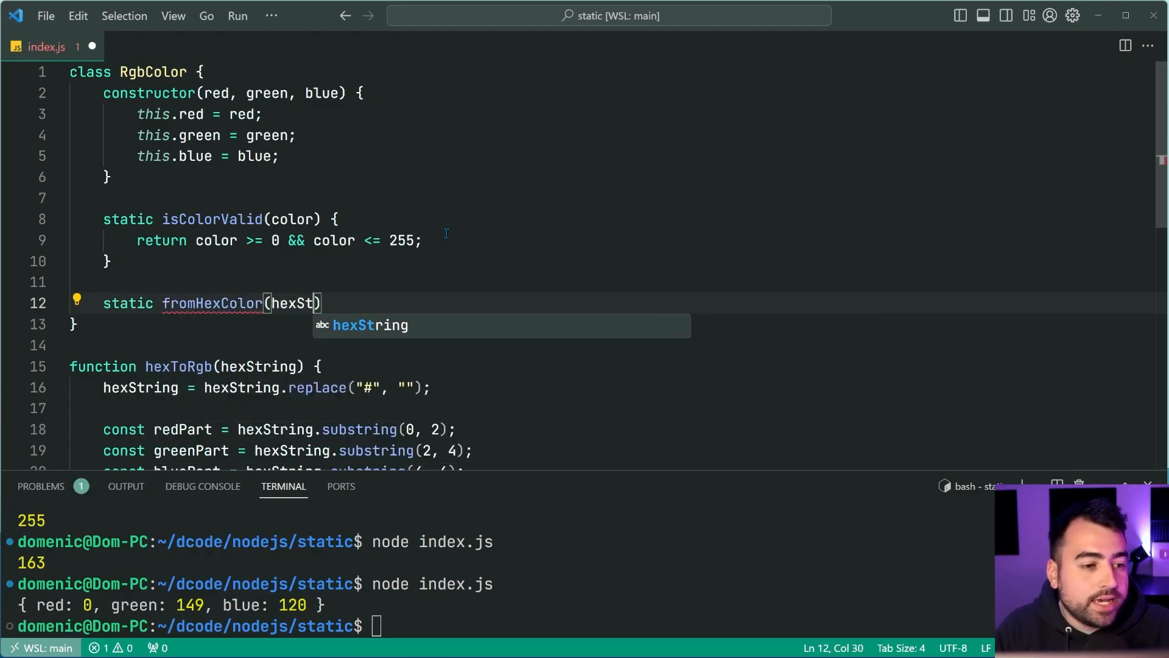
pyautogui.press('Enter')
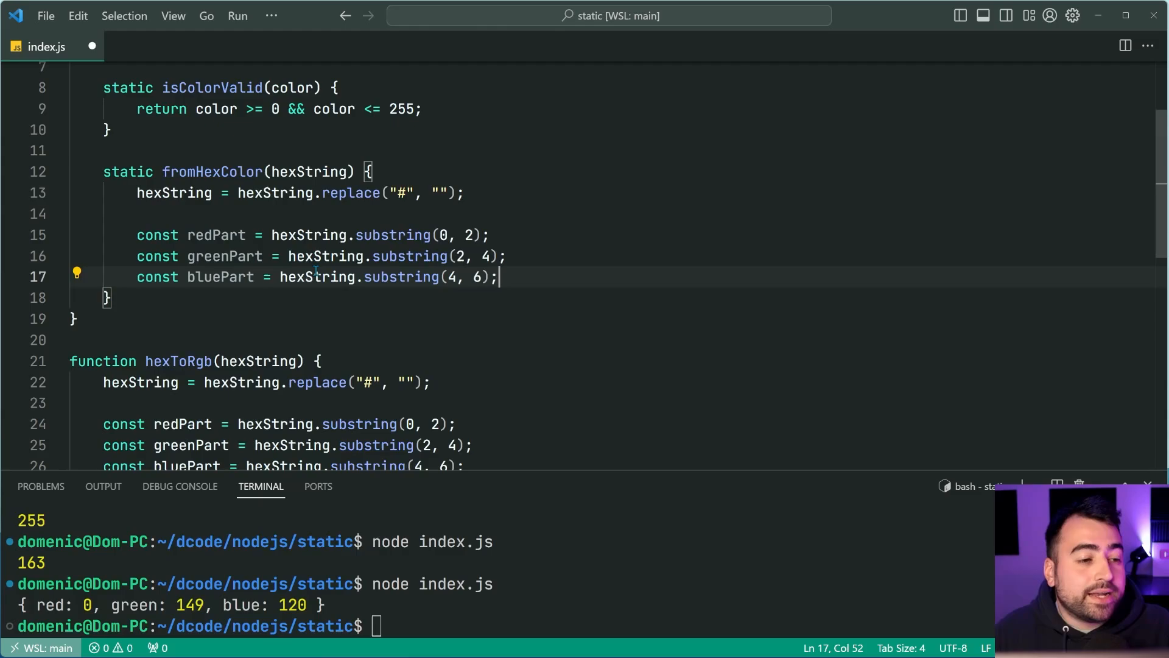
pyautogui.scroll(-3)
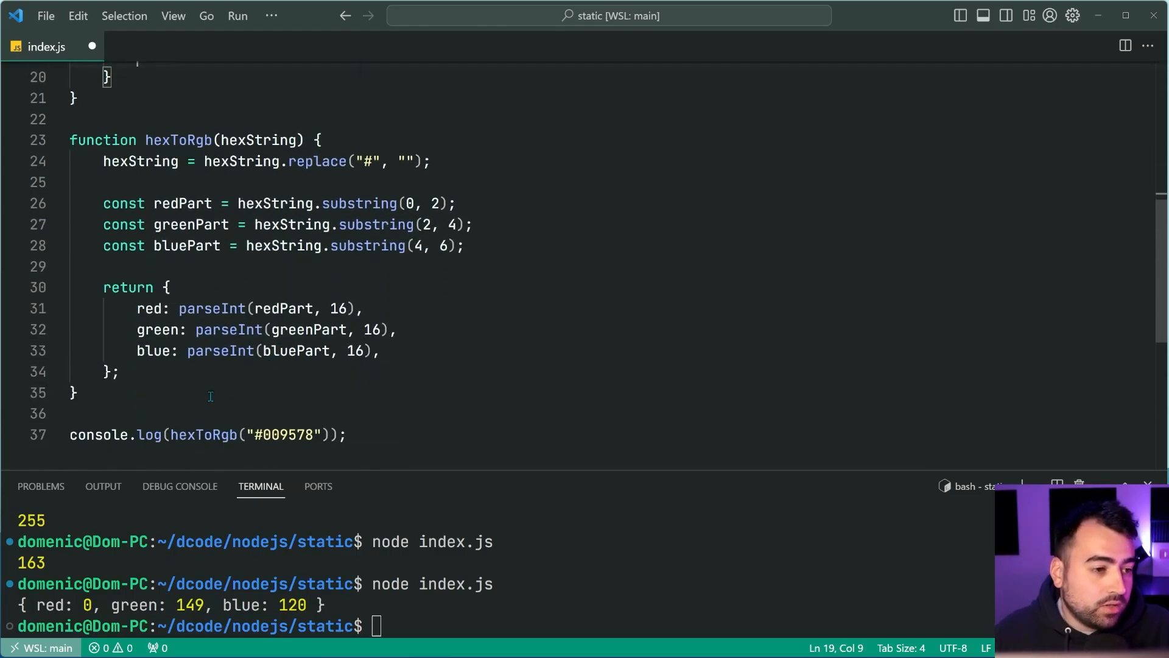
# - Return new RgbColor(parseInt(redPart, 16), parseInt(greenPart, 16), bluePart) and delete the old hexToRgb function
pyautogui.scroll(3)
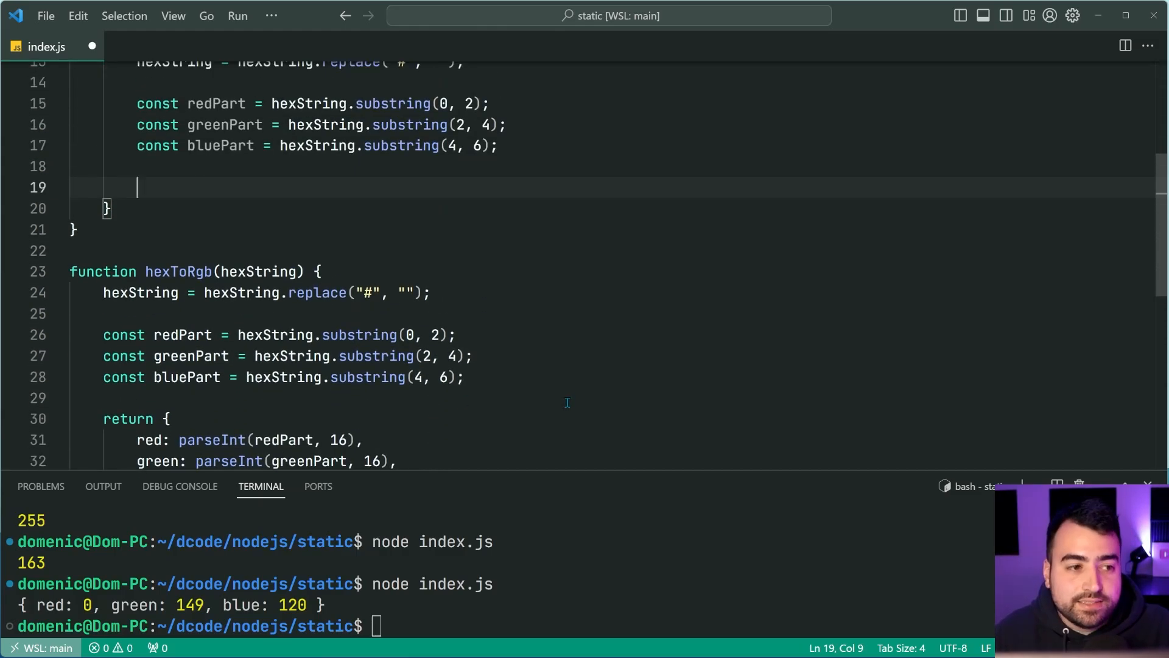
pyautogui.write('return new RgbColor(')
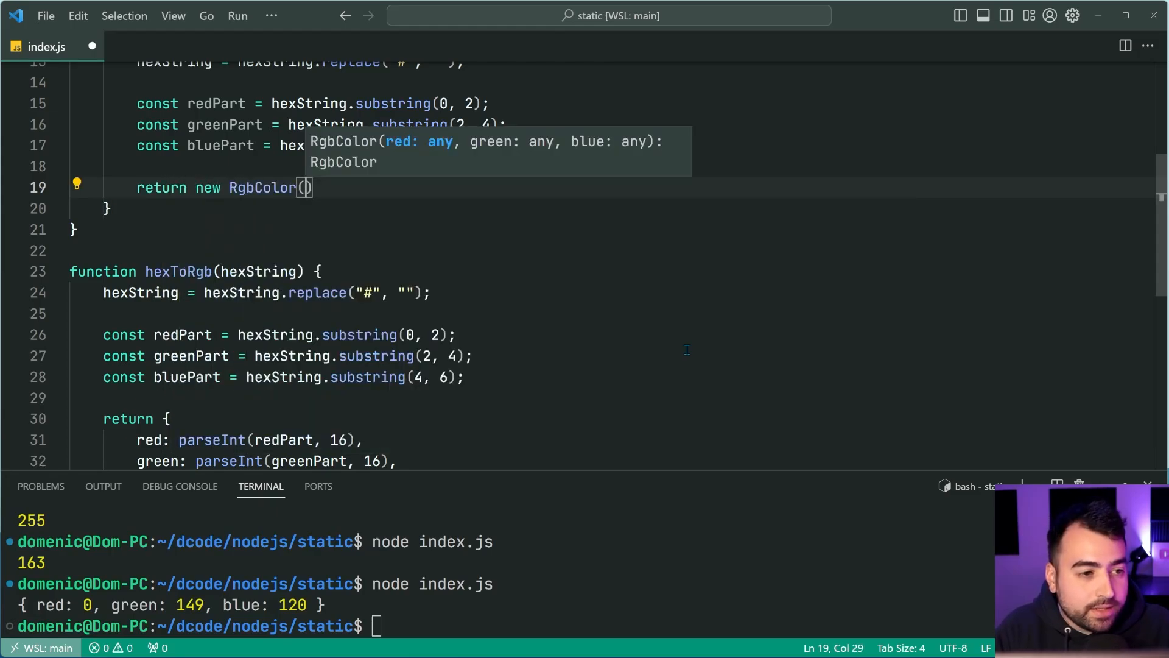
pyautogui.scroll(-3)
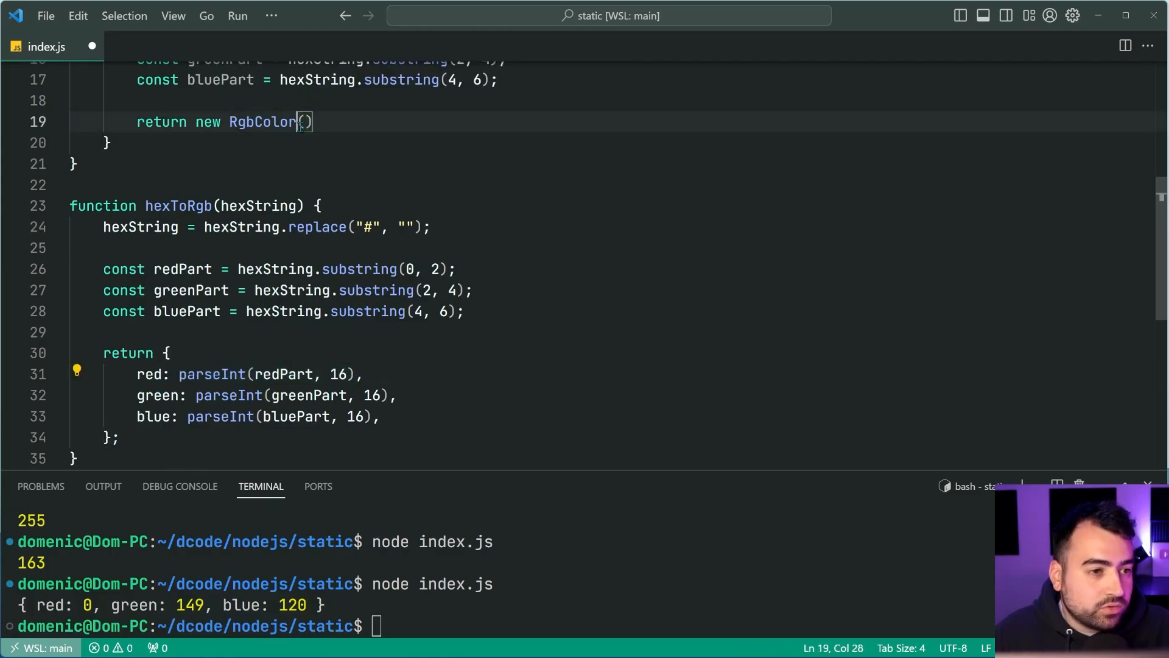
pyautogui.write('parseInt(redPart, 16), )')
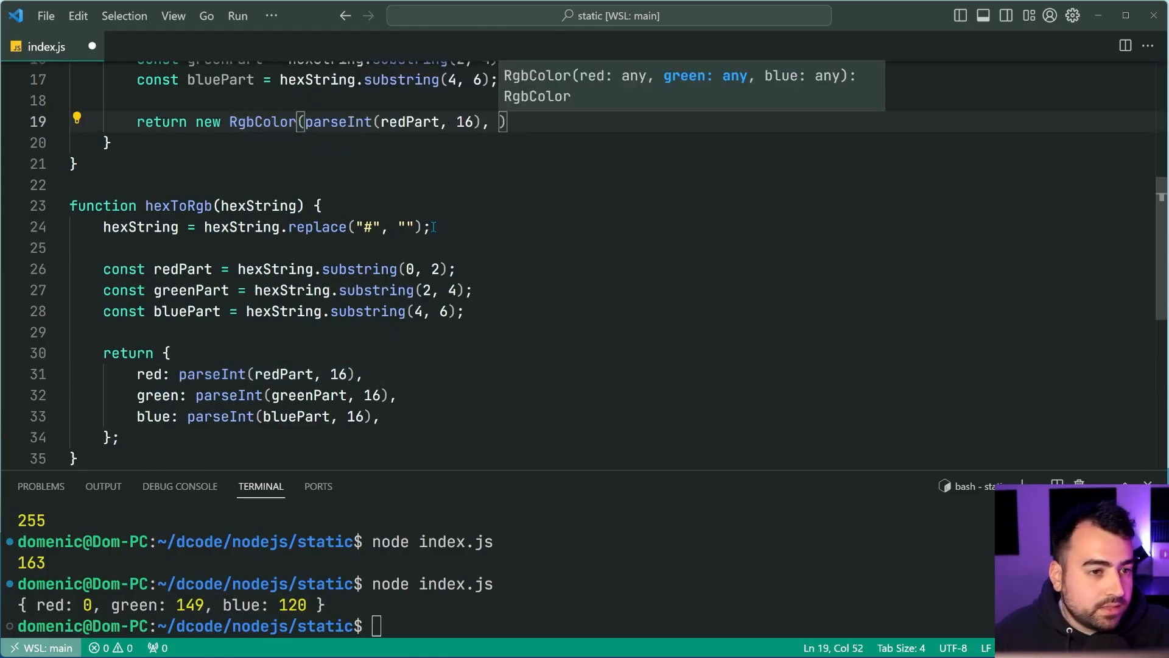
pyautogui.write('parseInt(greenPart, 16)')
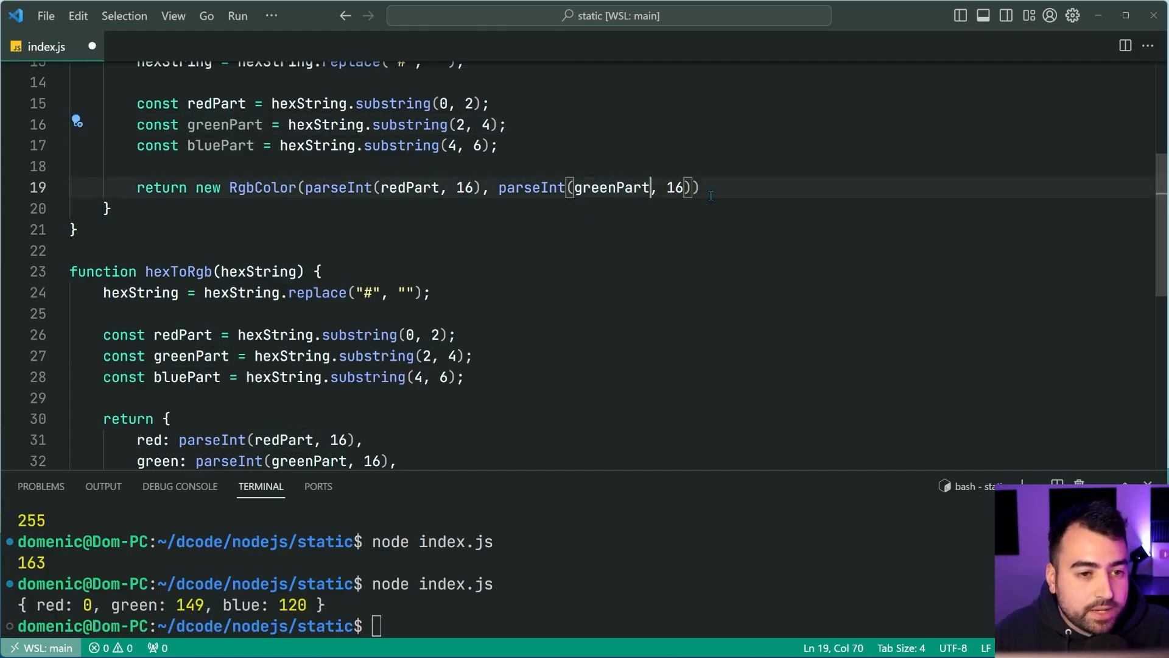
pyautogui.write(', greenPart')
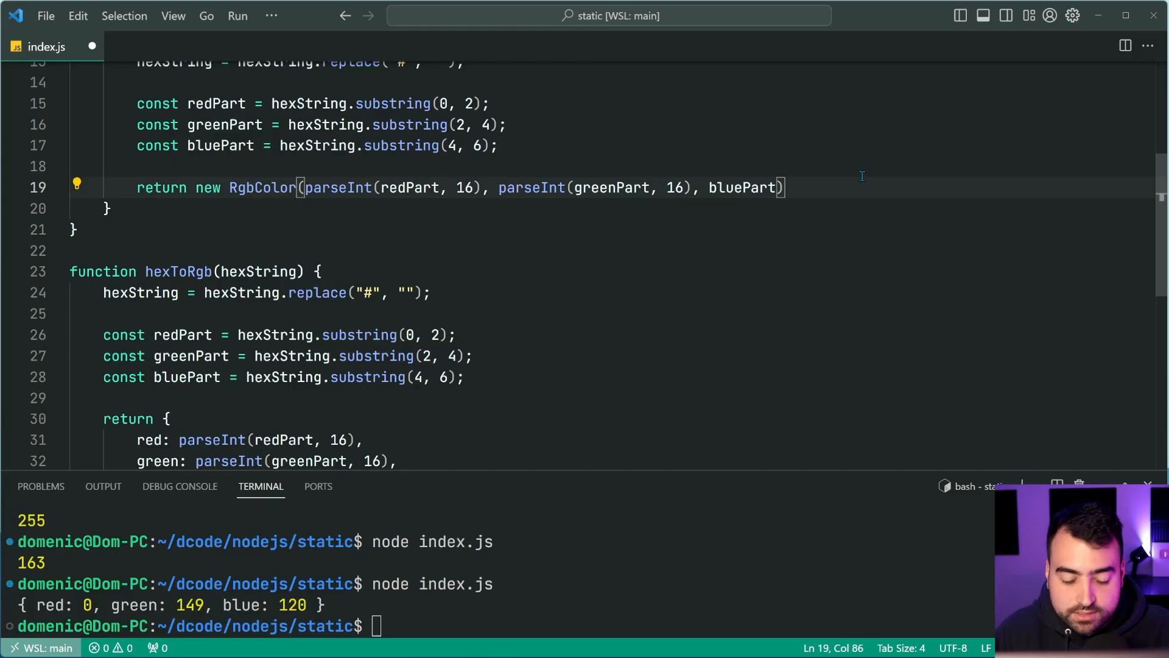
pyautogui.scroll(-3)
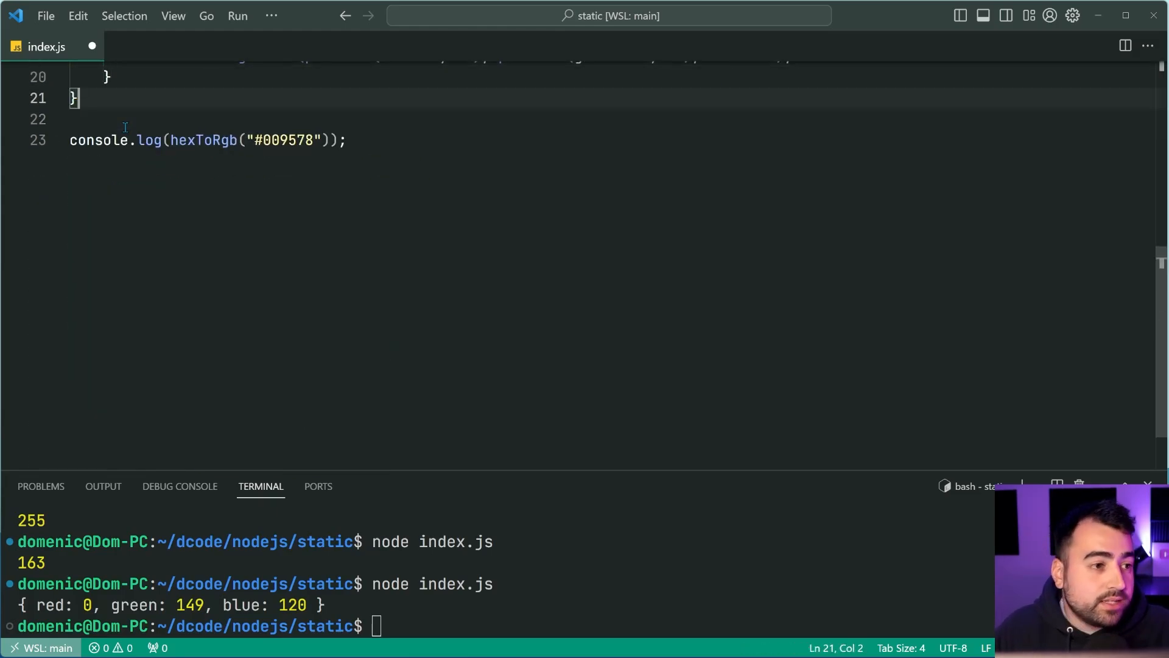
# - Log RgbColor.fromHexColor("#009578"), parse bluePart in base 16, and rerun to print red 0, green 149, blue 120
pyautogui.scroll(3)
pyautogui.write('.')
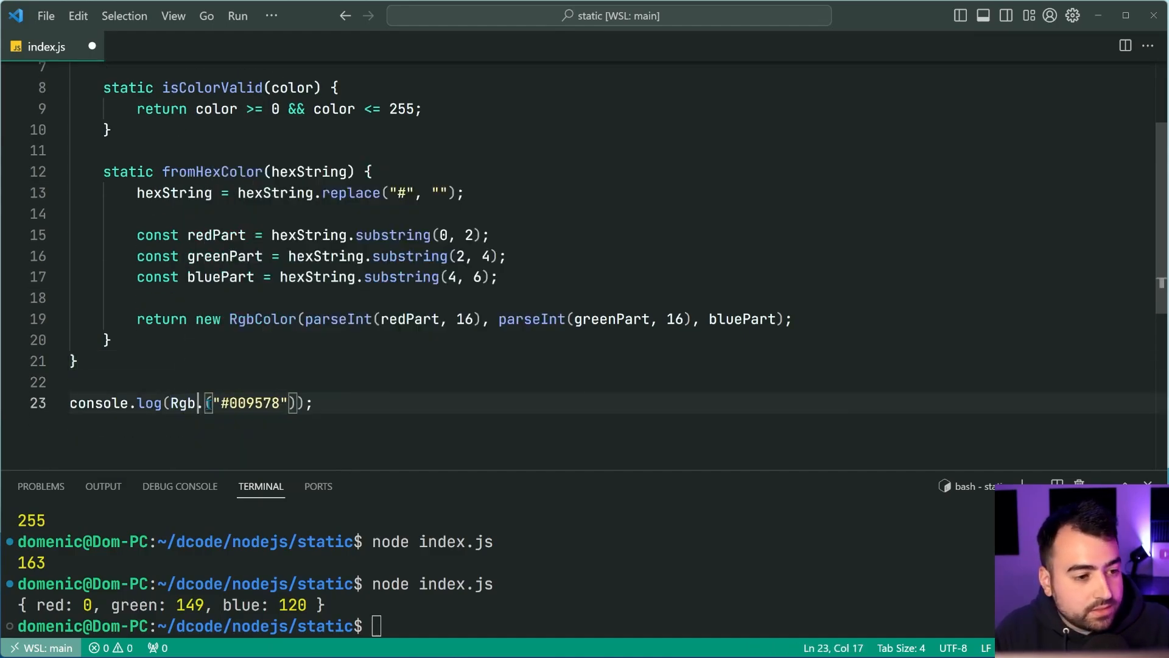
pyautogui.write('Color.fromHexColor')
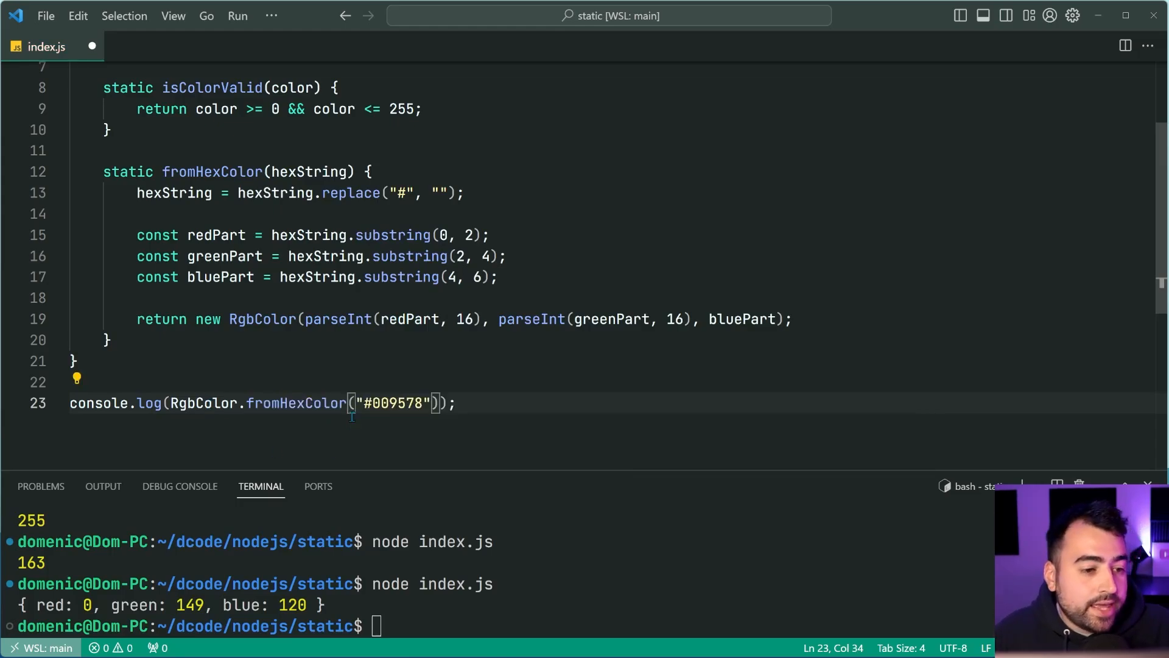
pyautogui.press('ctrl+s')
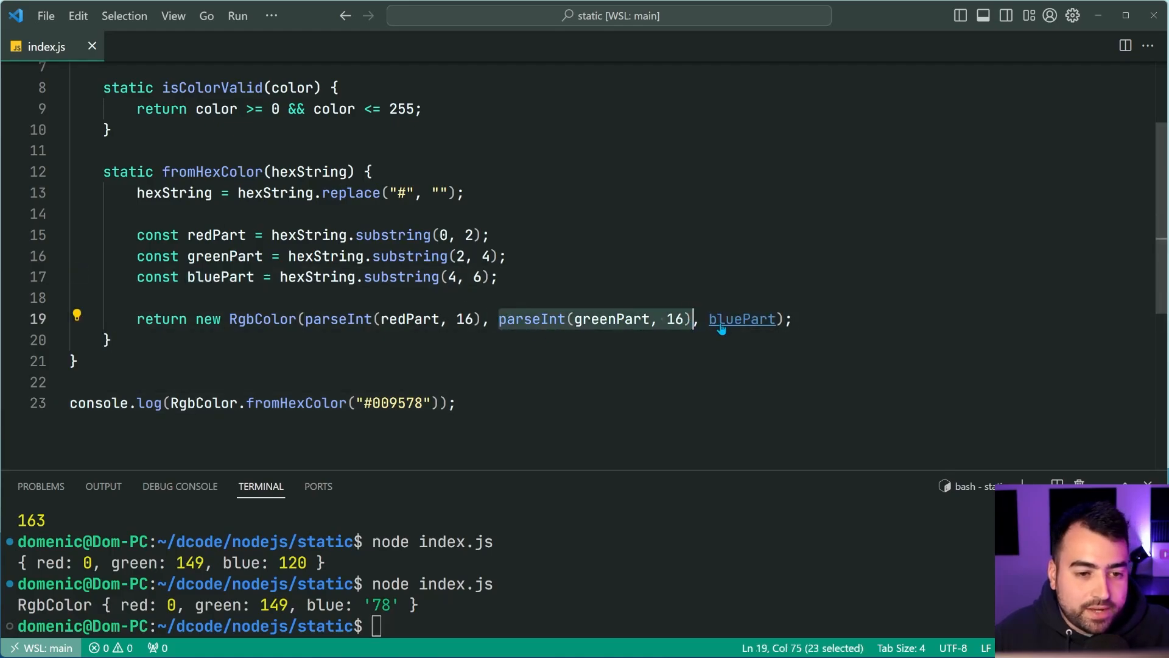
pyautogui.write('parseInt(greenPart, 16)')
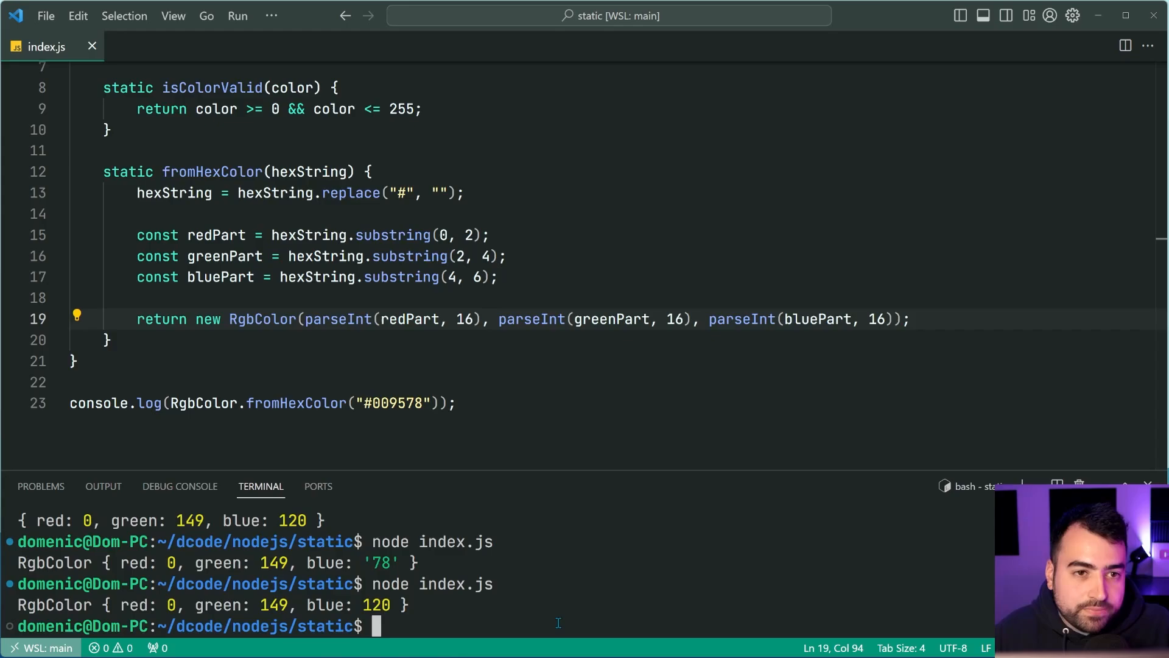
pyautogui.click(455, 403)
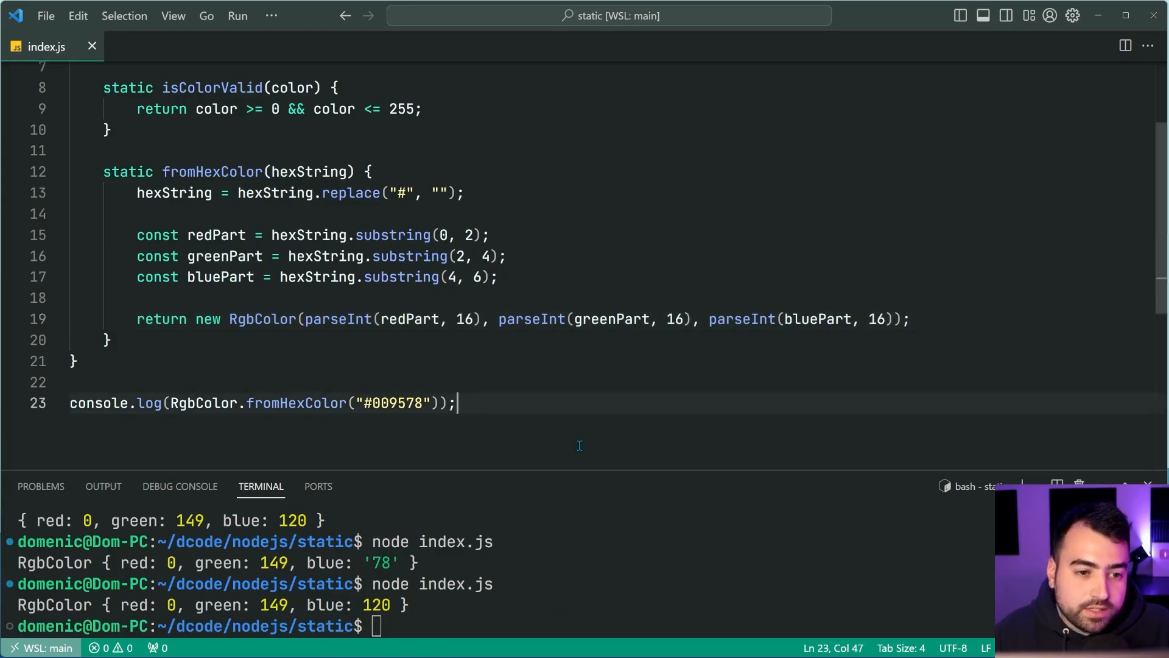
pyautogui.scroll(3)
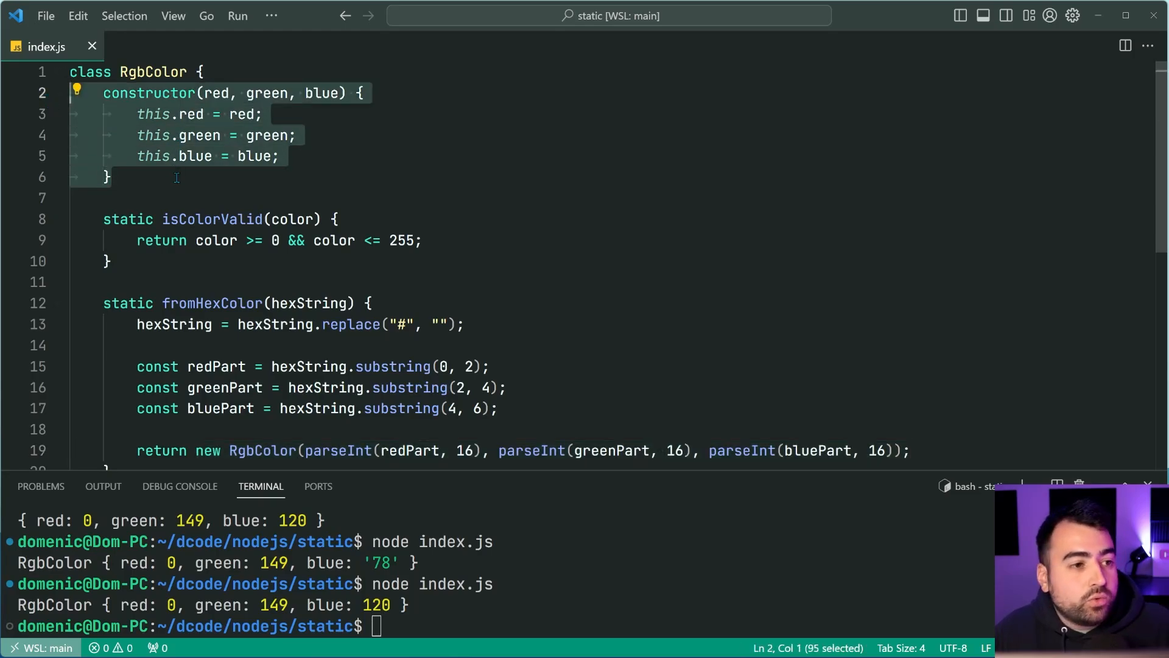
pyautogui.click(108, 176)
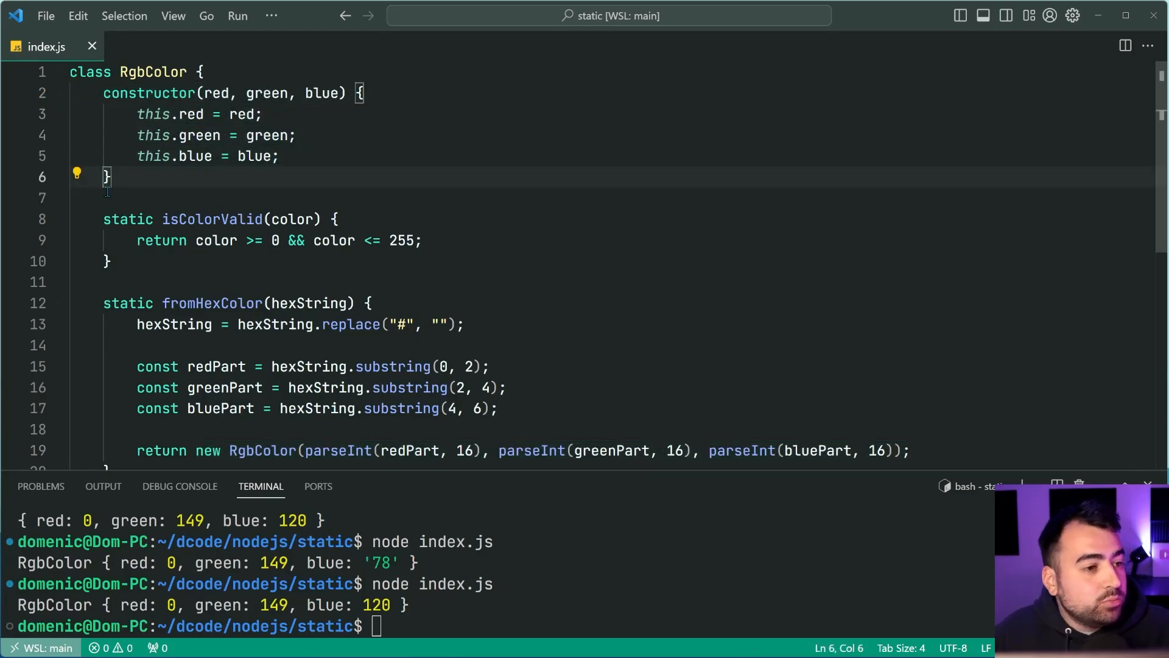
pyautogui.click(137, 156)
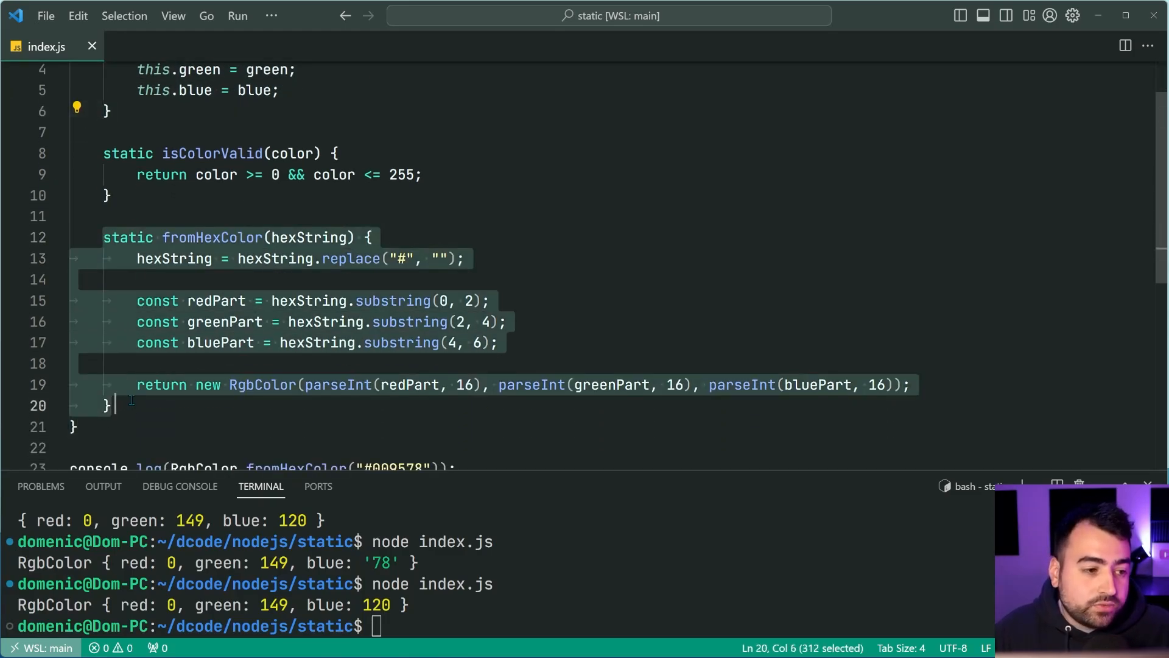
pyautogui.click(421, 258)
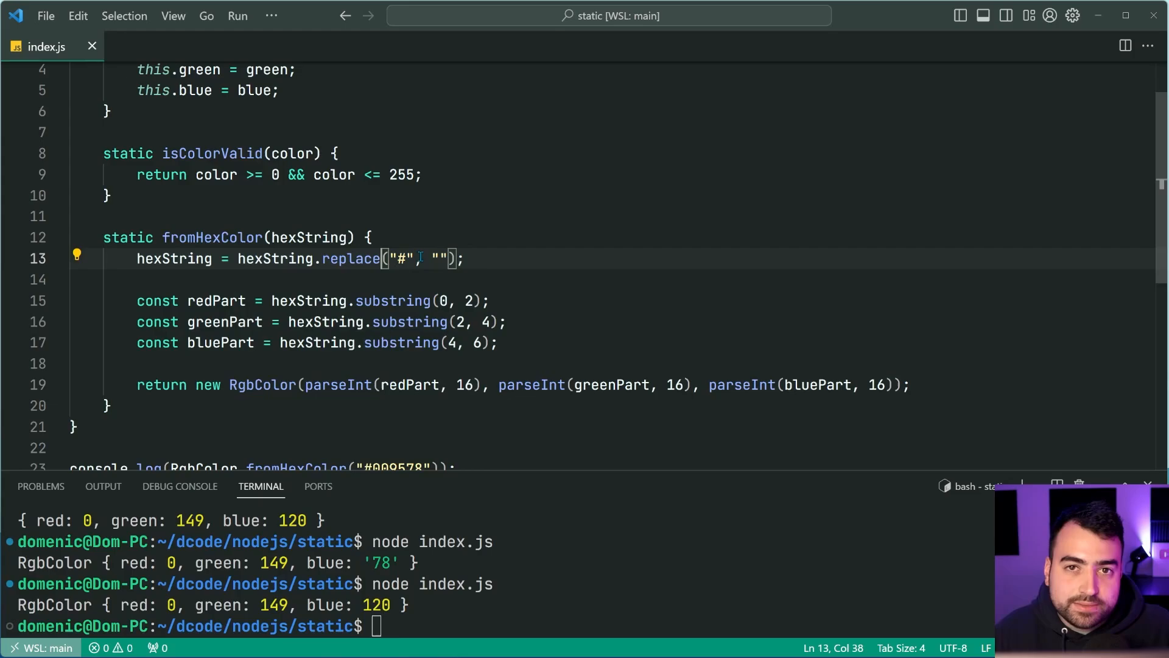